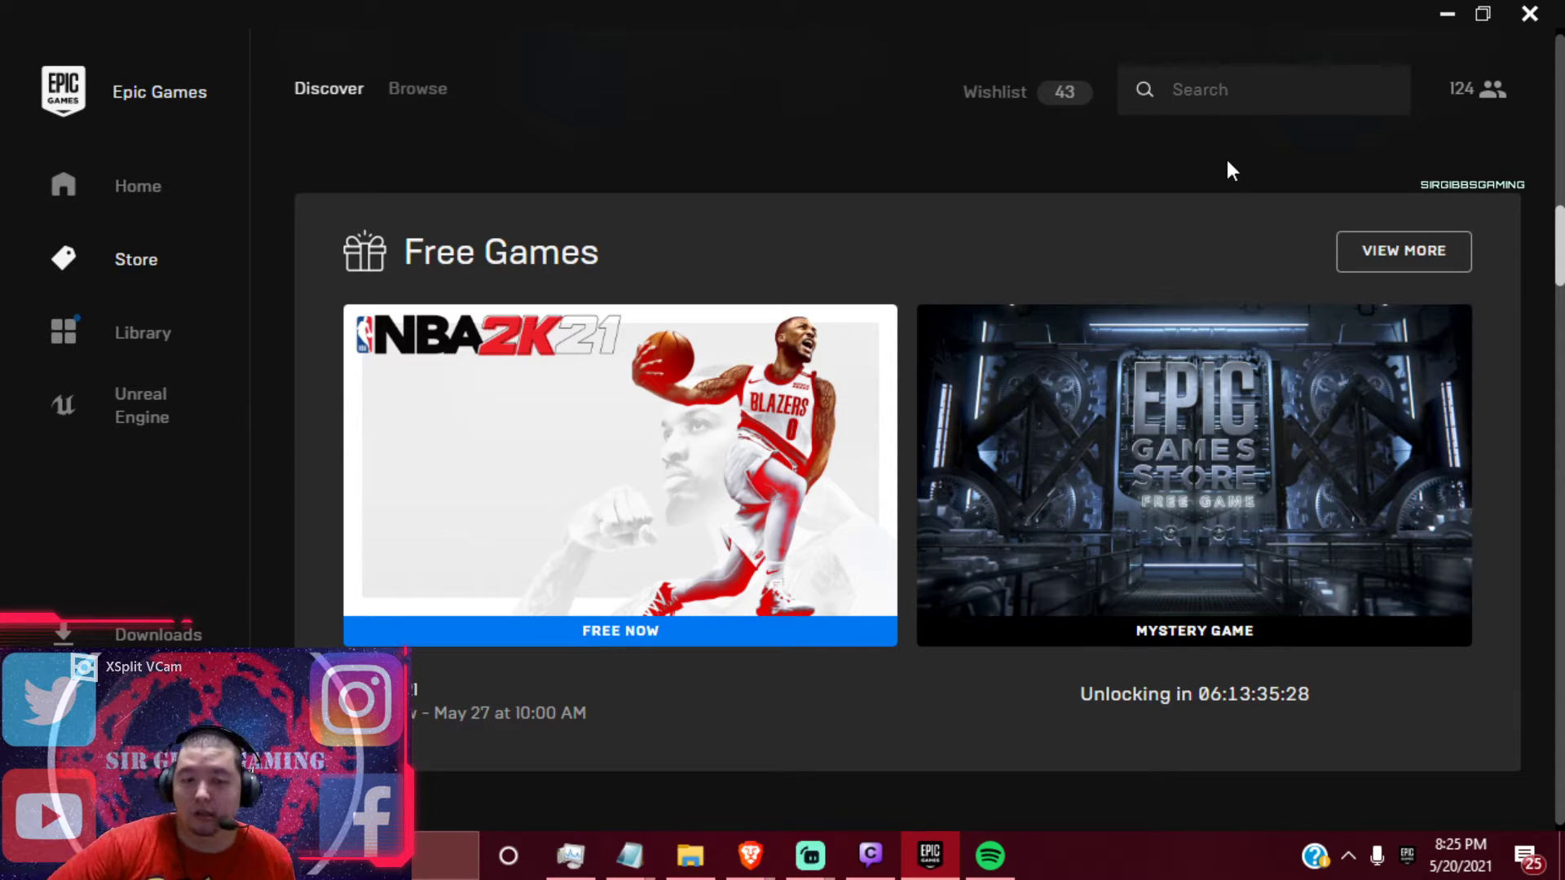
{"action": "mouse_move", "coordinate": [817, 520]}
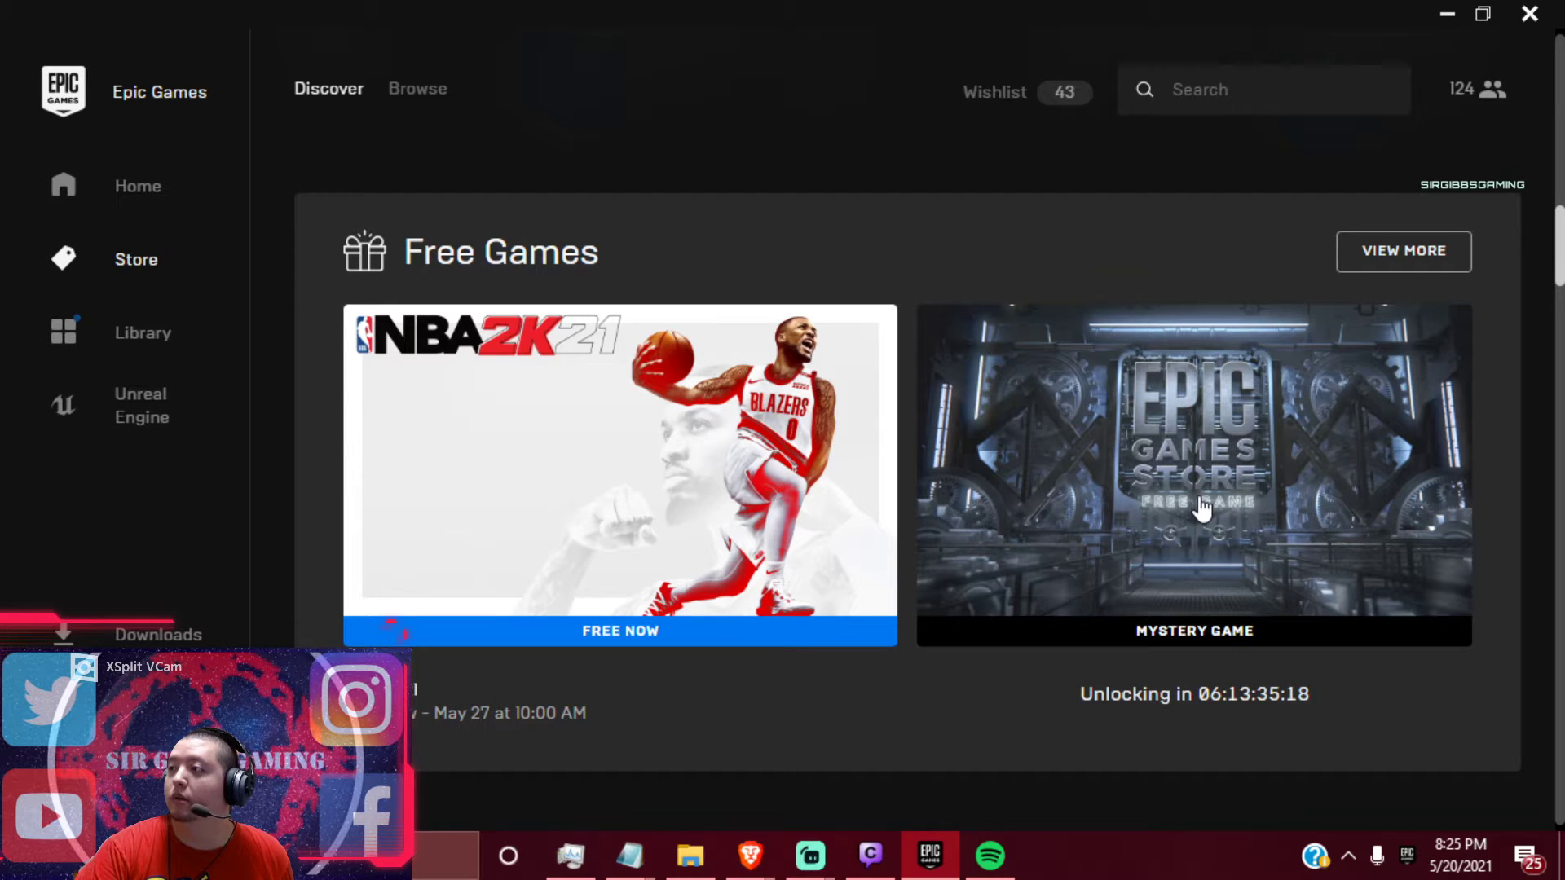
{"action": "mouse_move", "coordinate": [1137, 501]}
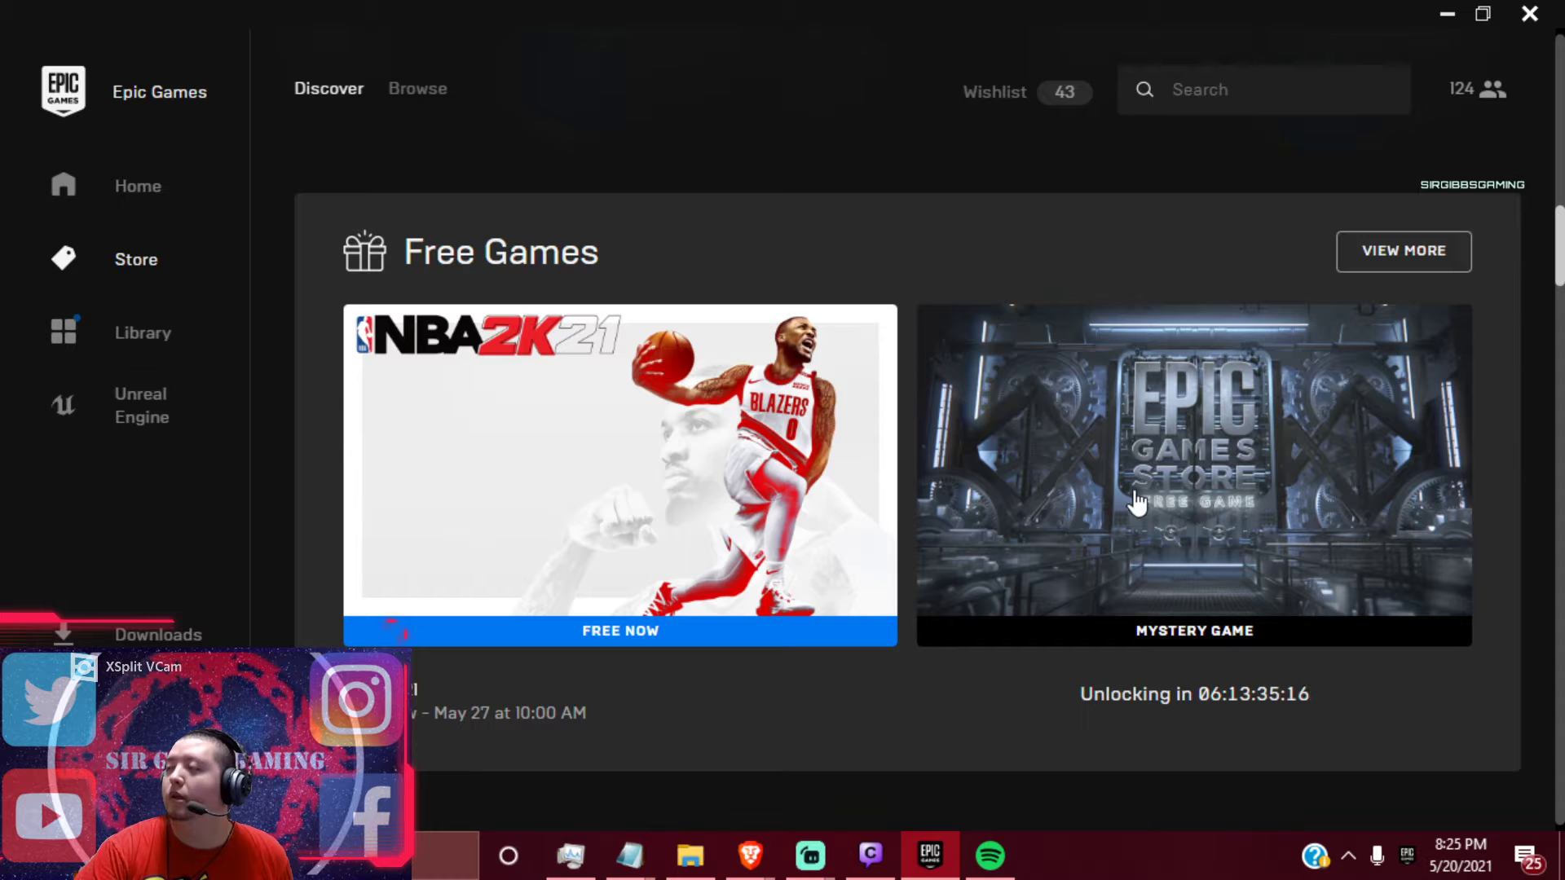
{"action": "mouse_move", "coordinate": [693, 463]}
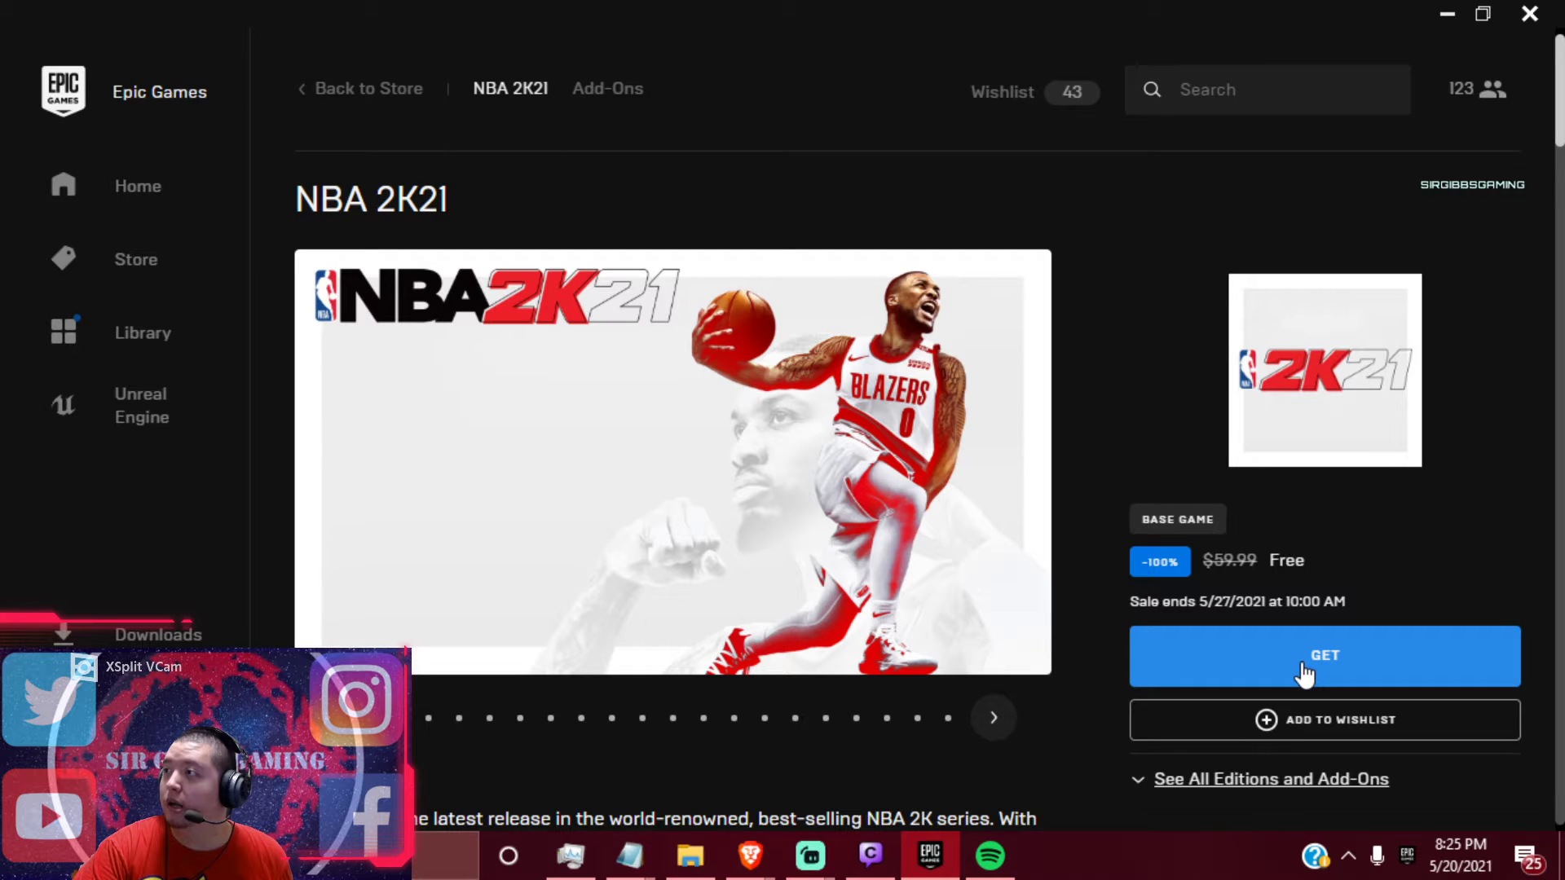
Claim NBA 2K21 for $0 through checkout and start its installation from the notification
{"action": "left_click", "coordinate": [1324, 656]}
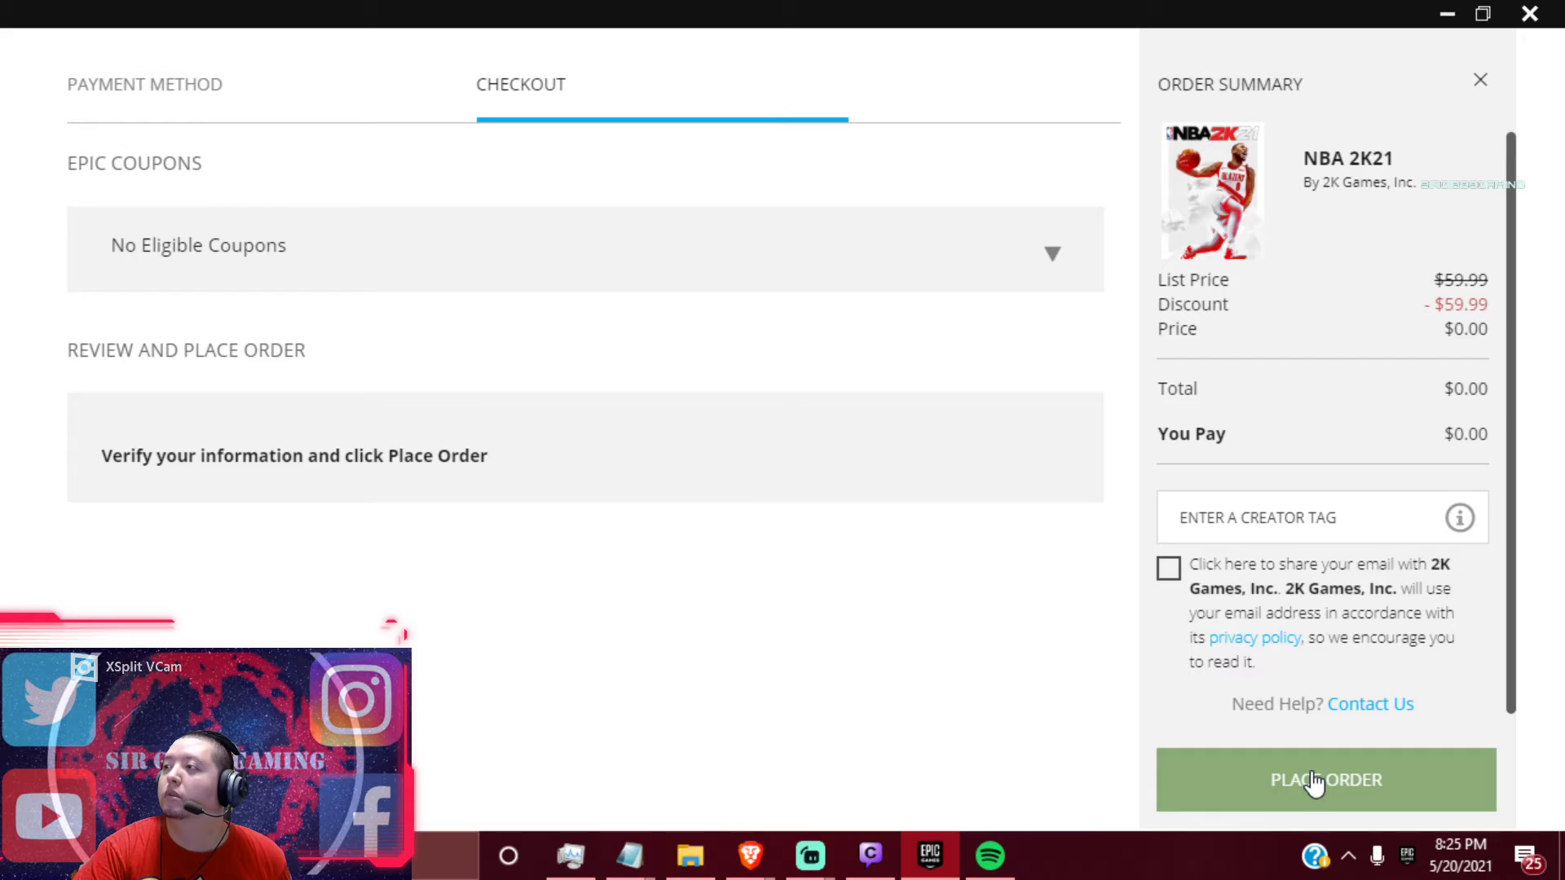
{"action": "left_click", "coordinate": [1326, 779]}
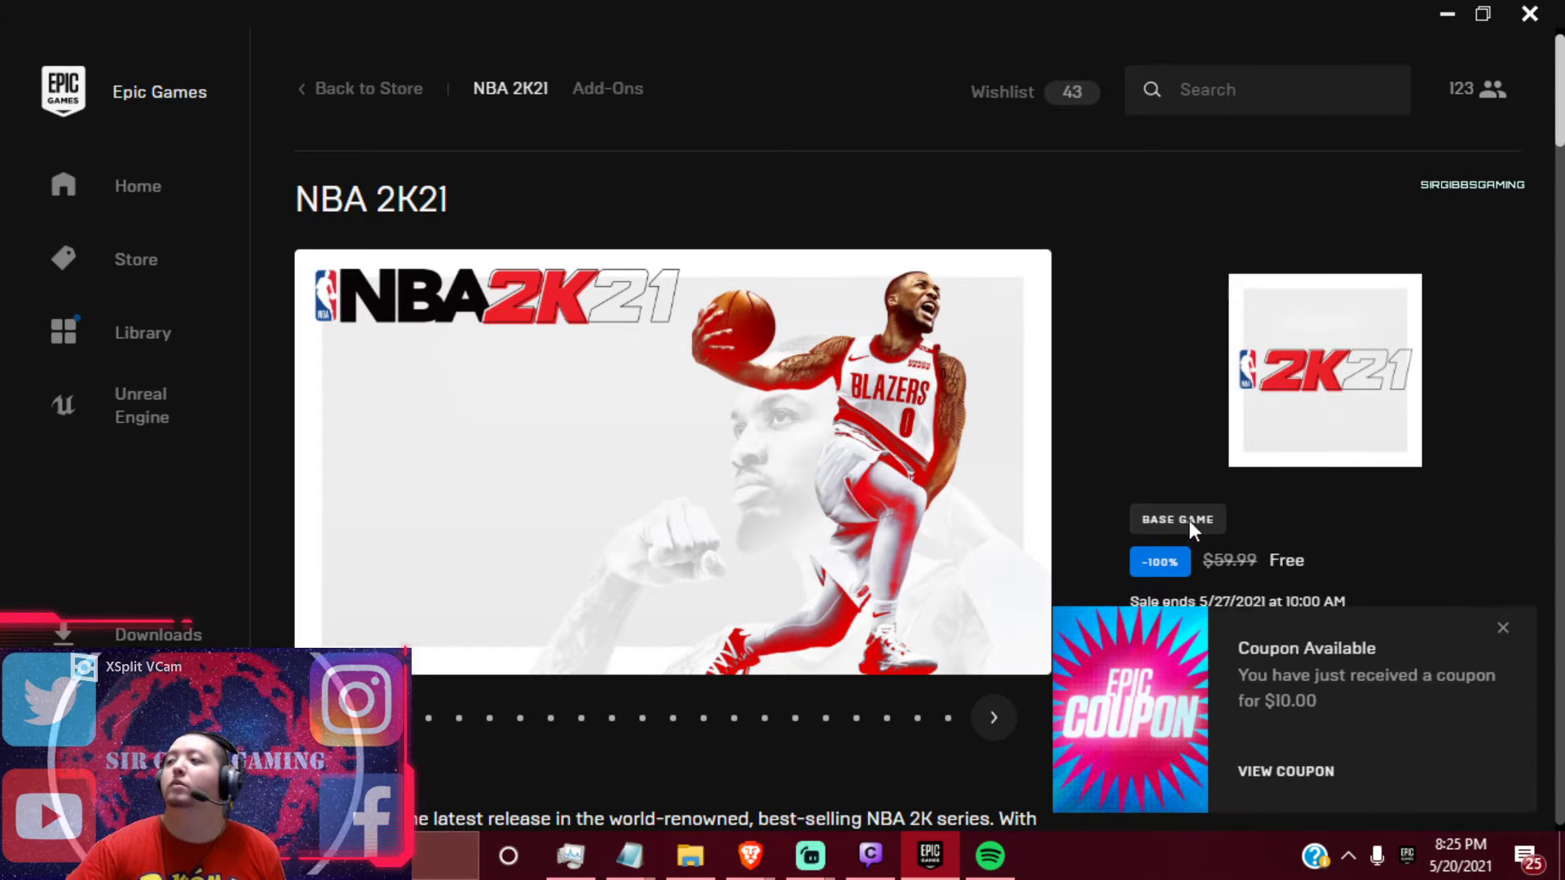
{"action": "mouse_move", "coordinate": [1364, 730]}
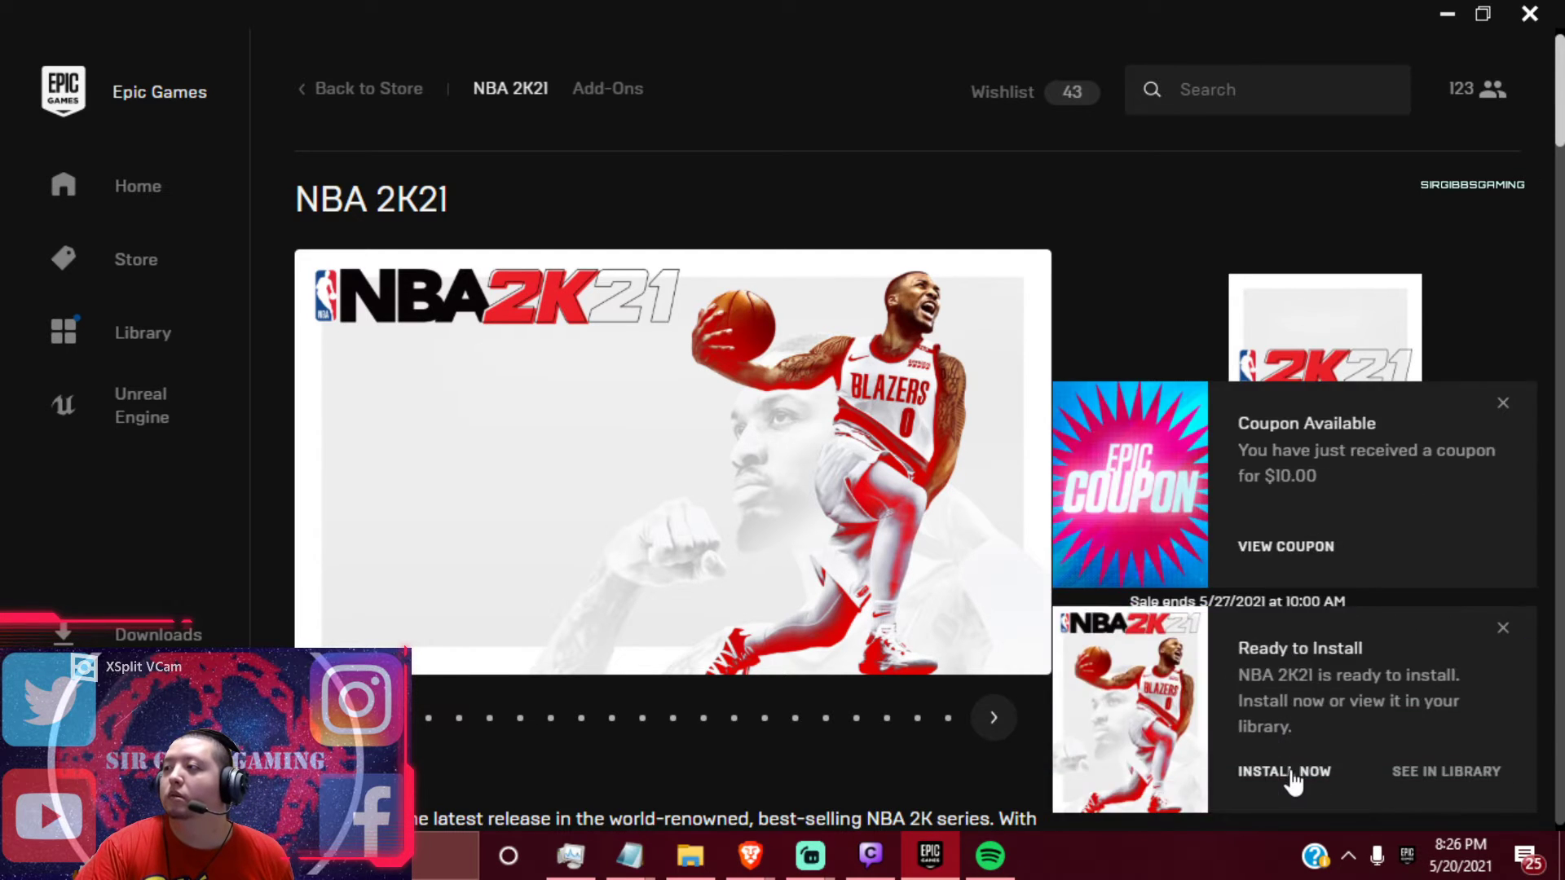
{"action": "left_click", "coordinate": [1285, 771]}
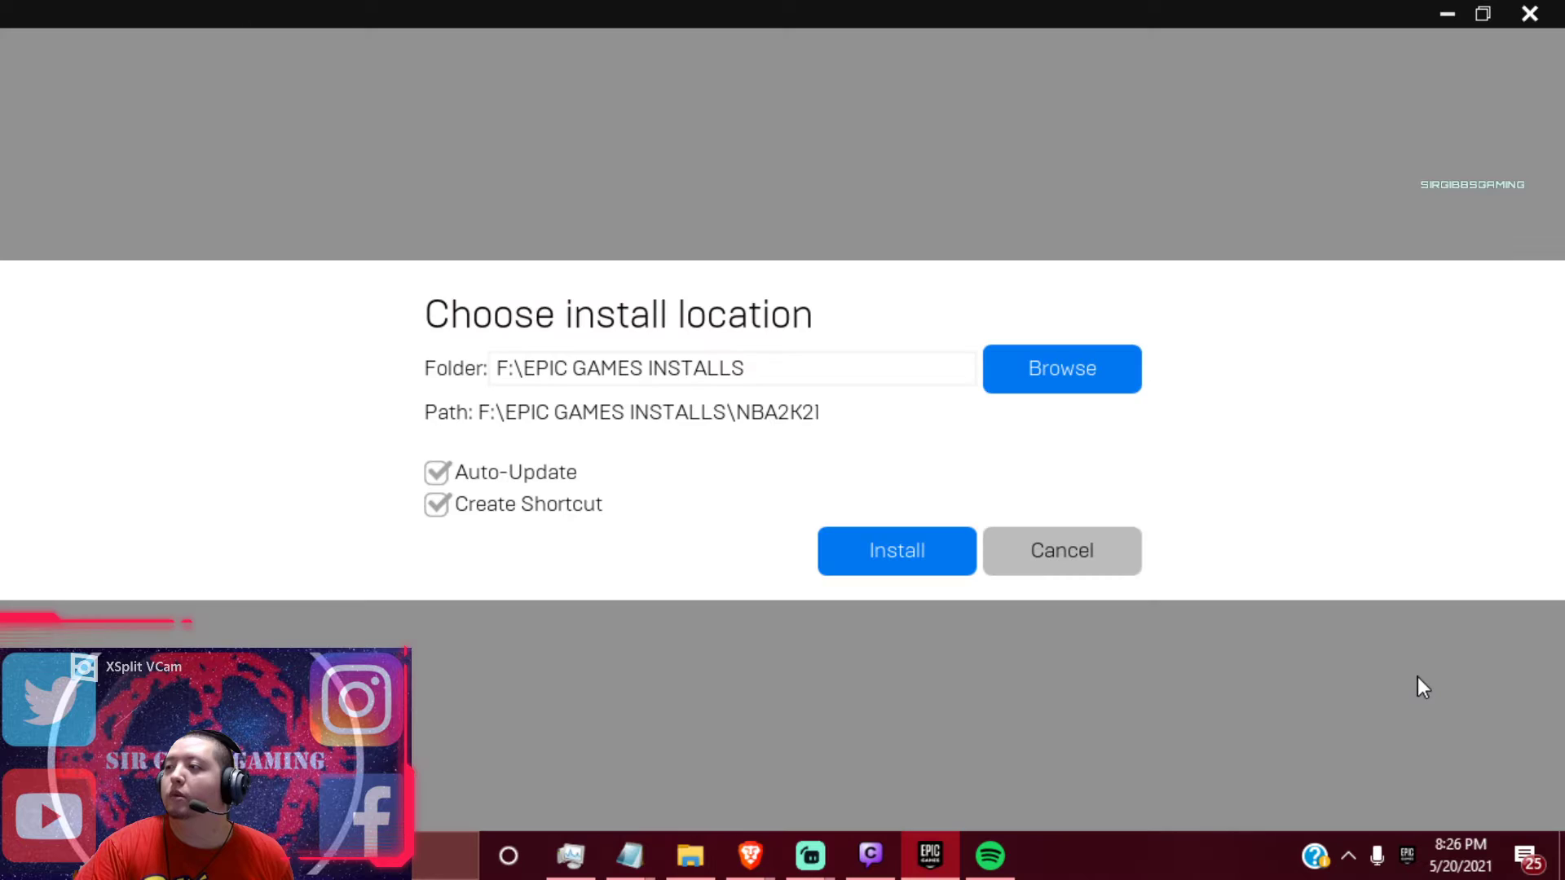
View the claimed $10 MEGA Sale 2021 Epic Coupon page and scroll through its FAQ
{"action": "left_click", "coordinate": [895, 550]}
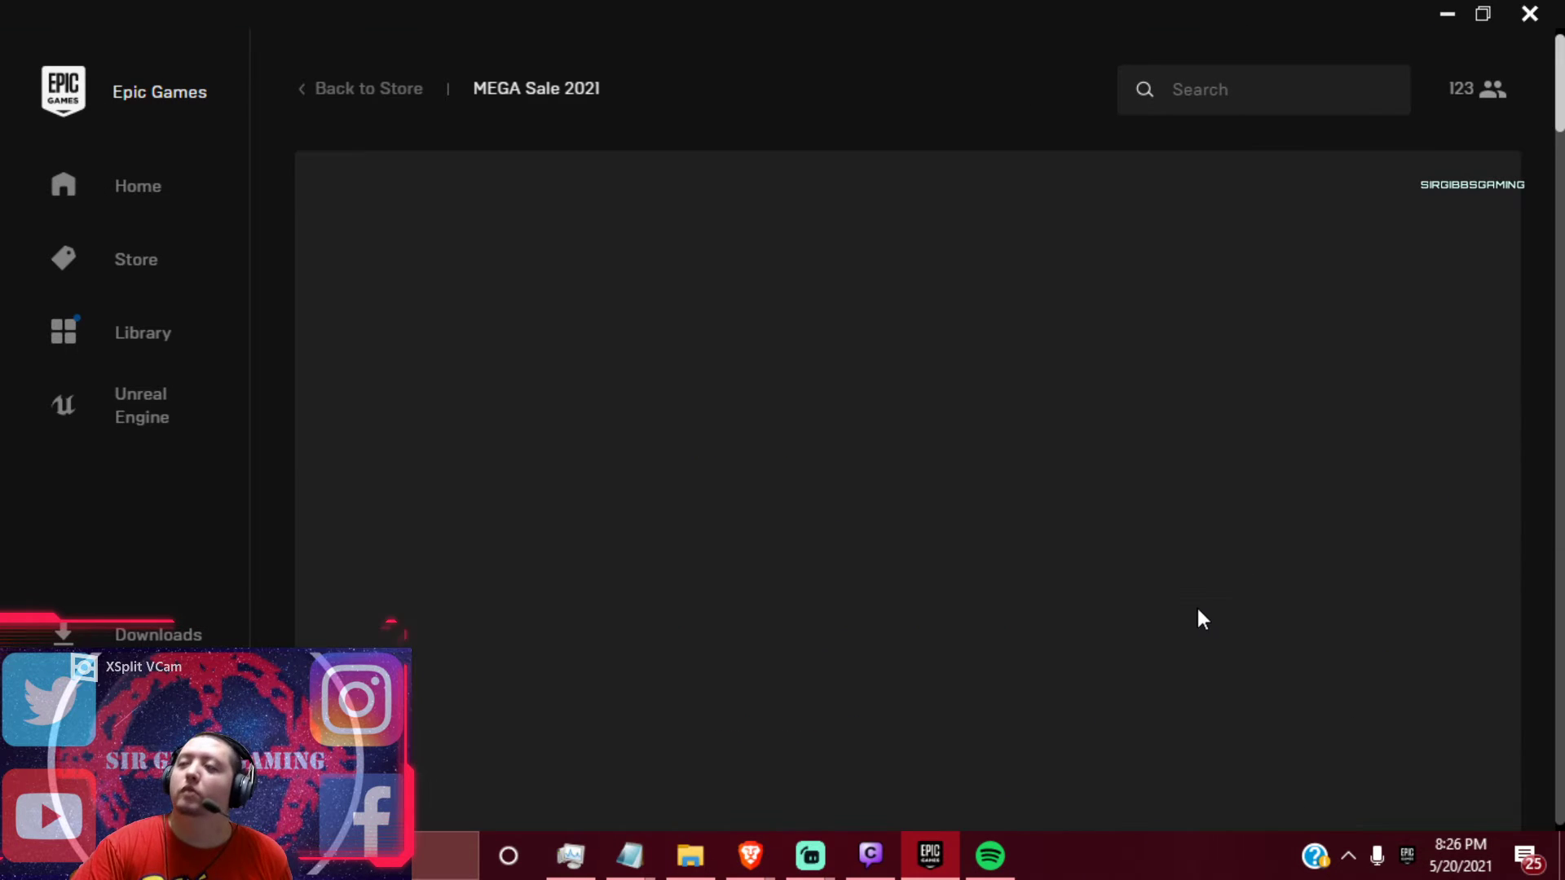
{"action": "mouse_move", "coordinate": [1175, 491]}
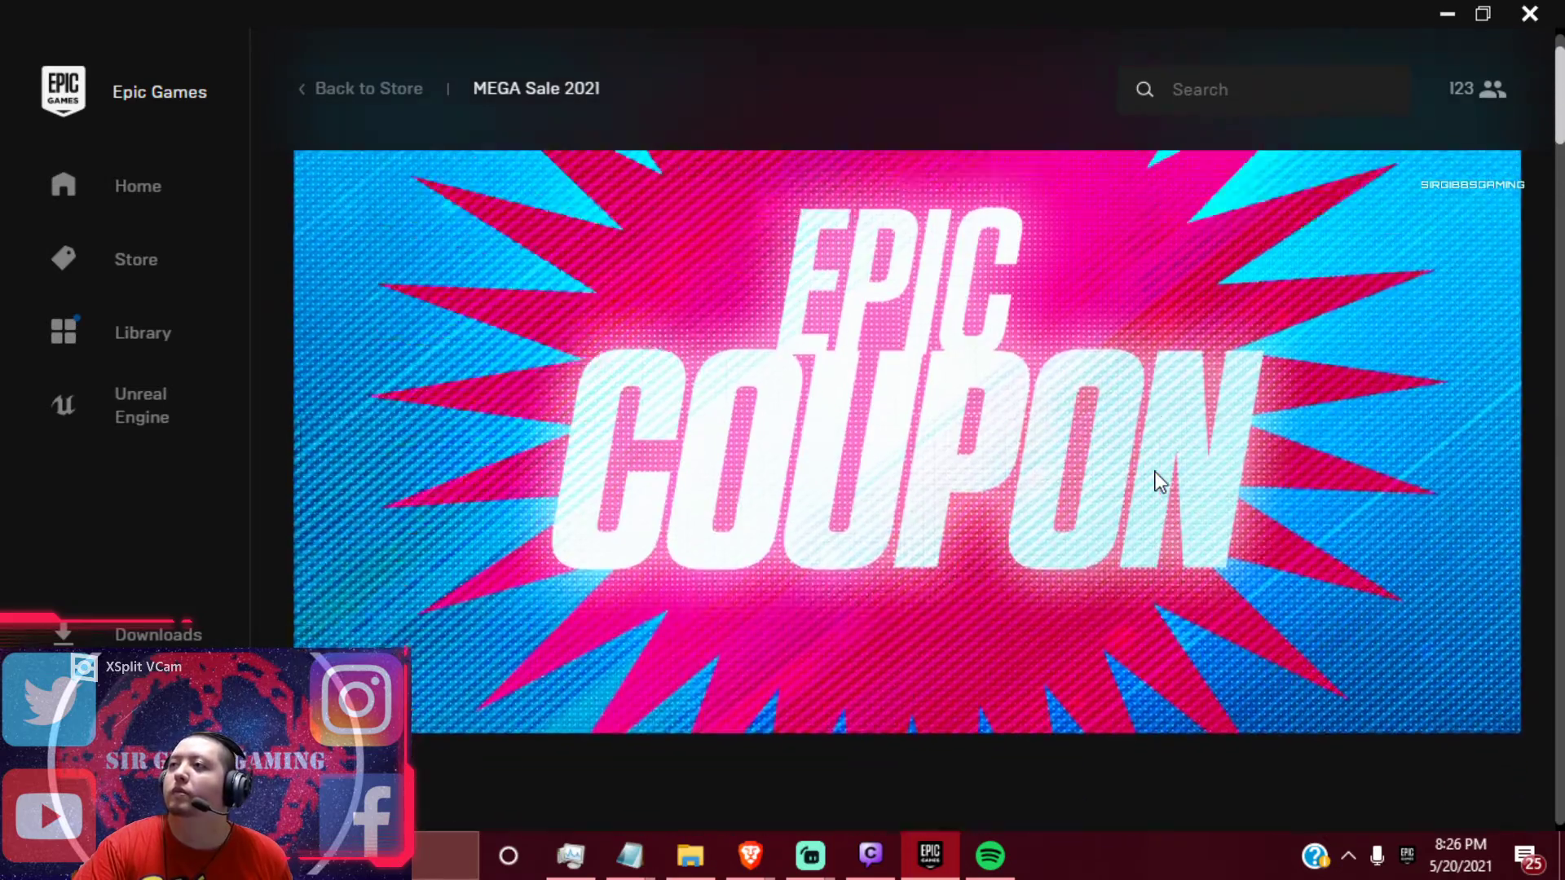
{"action": "scroll", "scroll_direction": "down", "scroll_amount": 3}
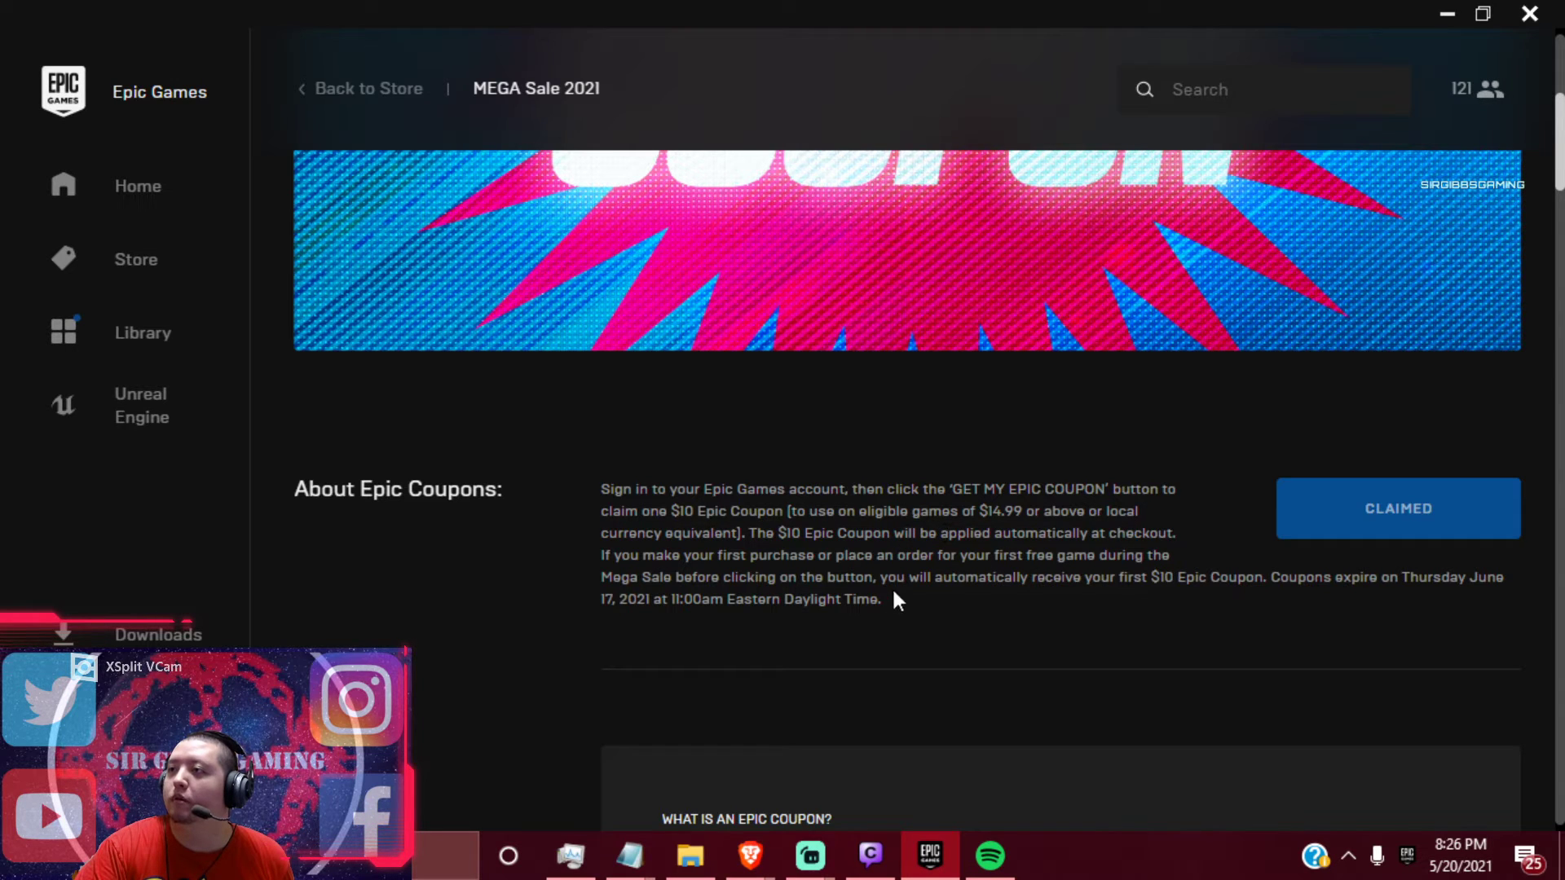
{"action": "mouse_move", "coordinate": [969, 623]}
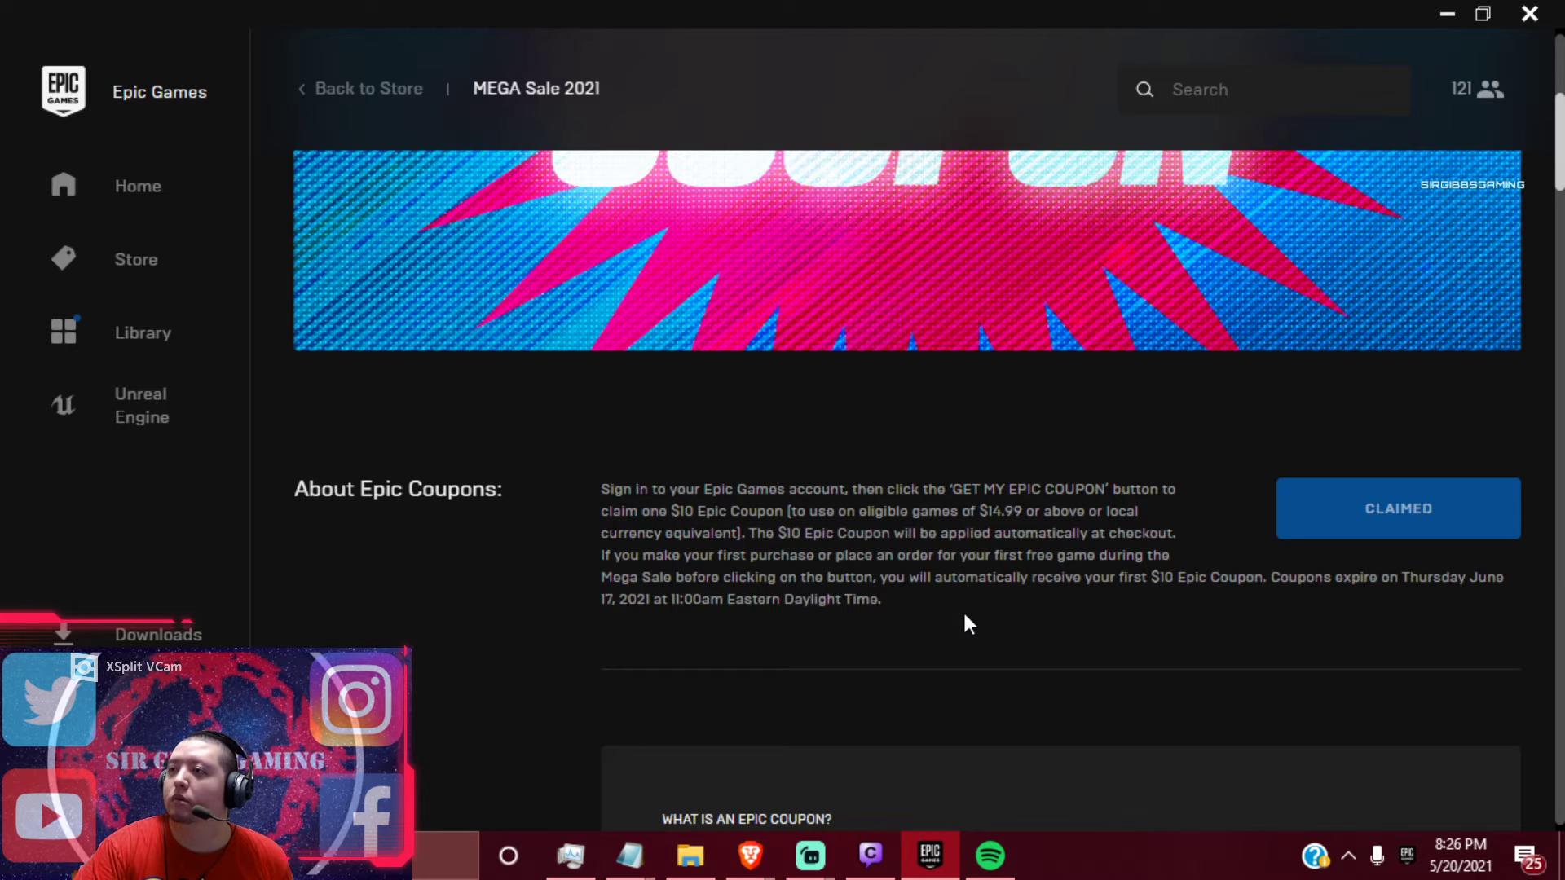
{"action": "mouse_move", "coordinate": [992, 630]}
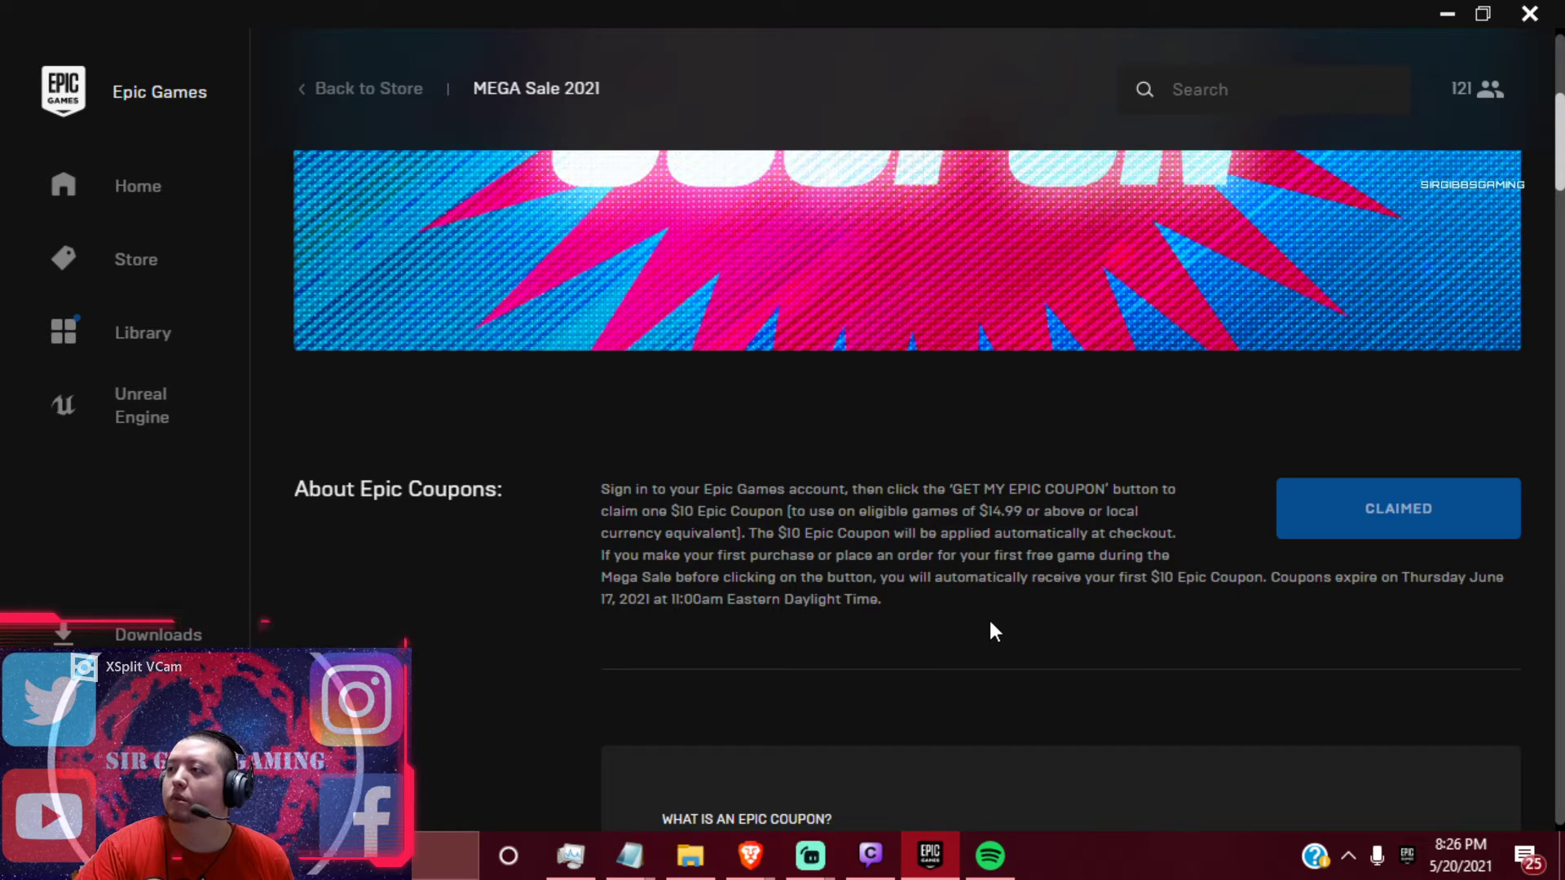
{"action": "scroll", "scroll_direction": "down", "scroll_amount": 3}
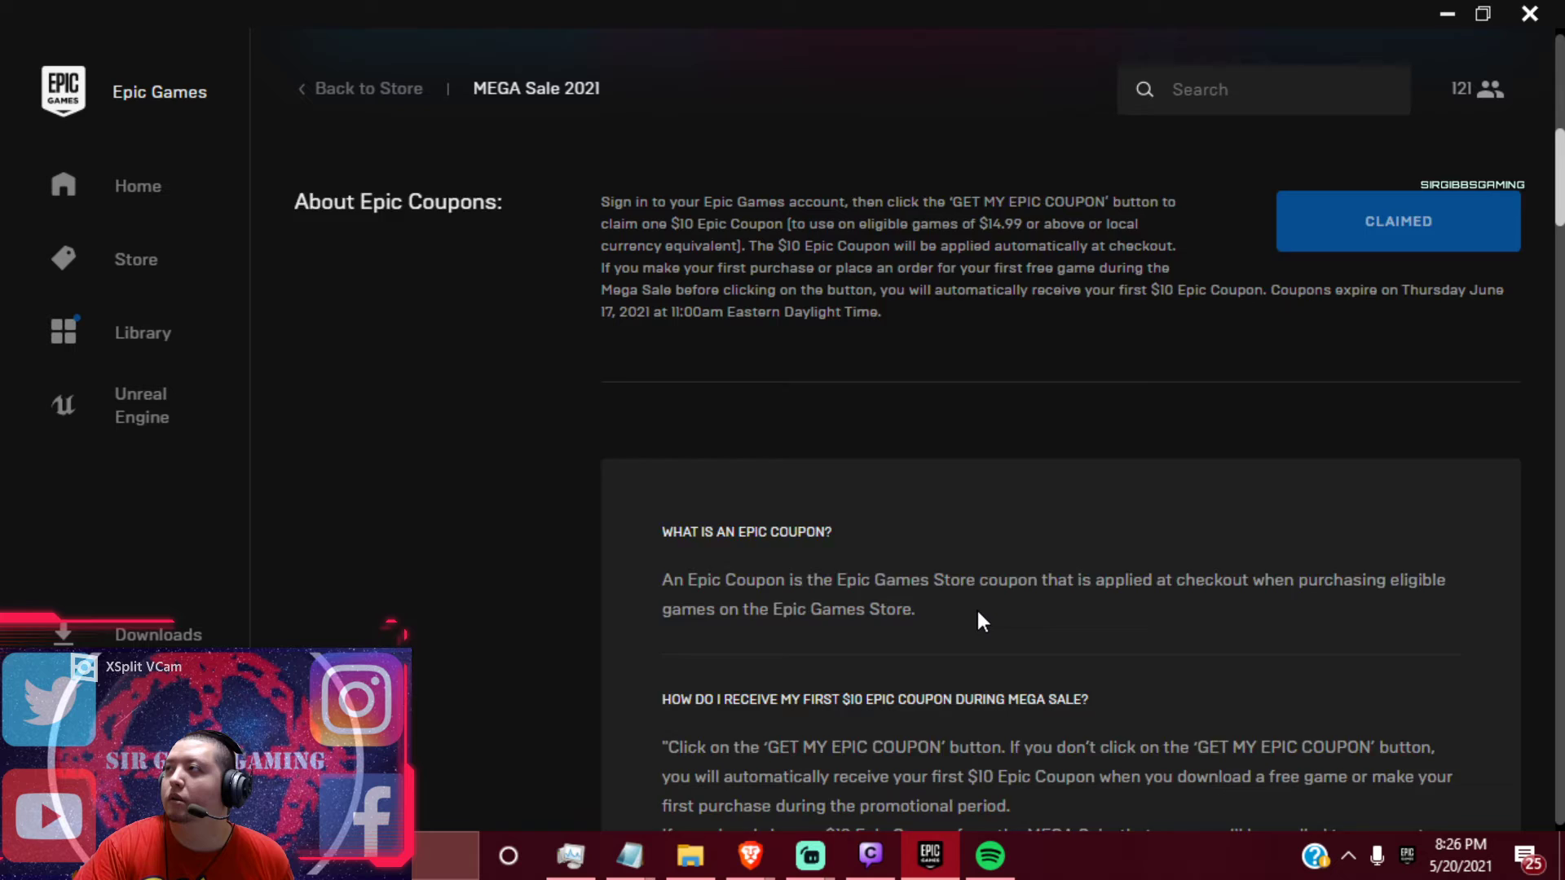
{"action": "scroll", "scroll_direction": "down", "scroll_amount": 3}
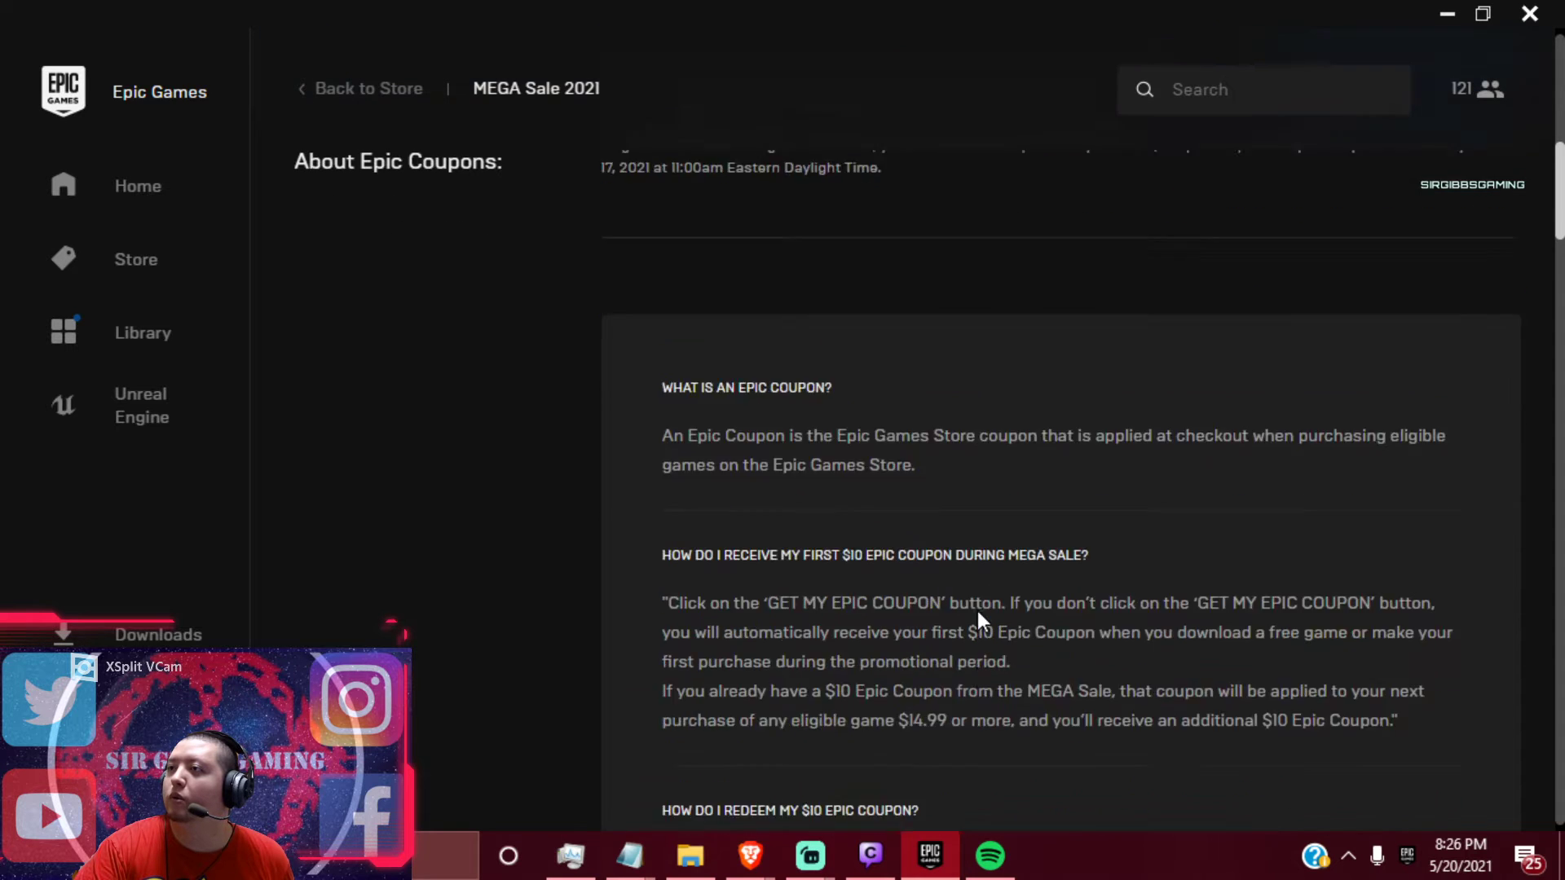
{"action": "scroll", "scroll_direction": "down", "scroll_amount": 3}
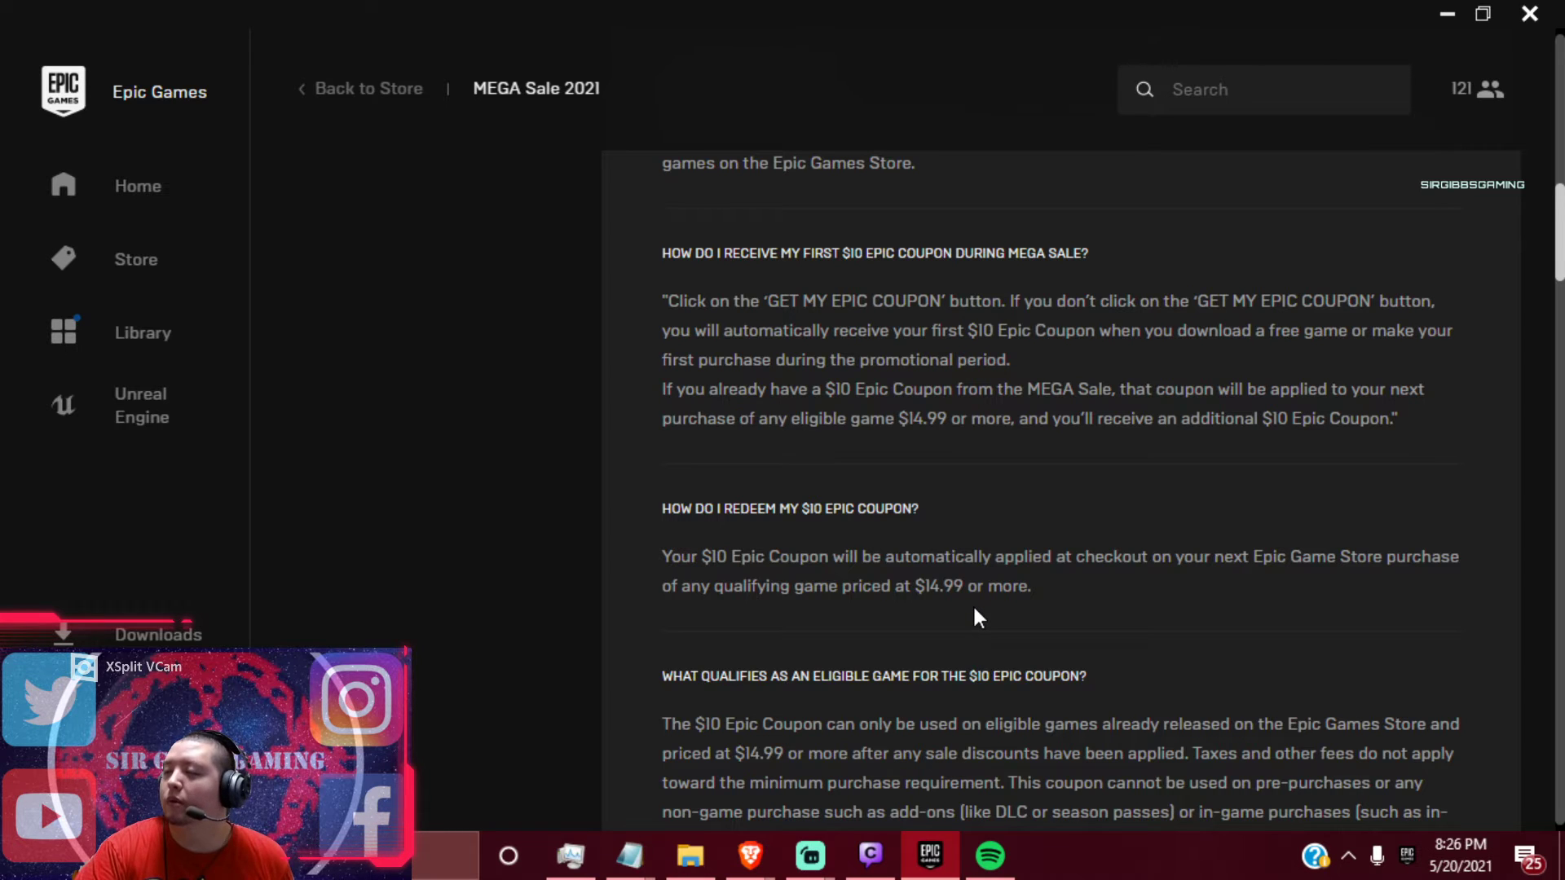
{"action": "scroll", "scroll_direction": "down", "scroll_amount": 3}
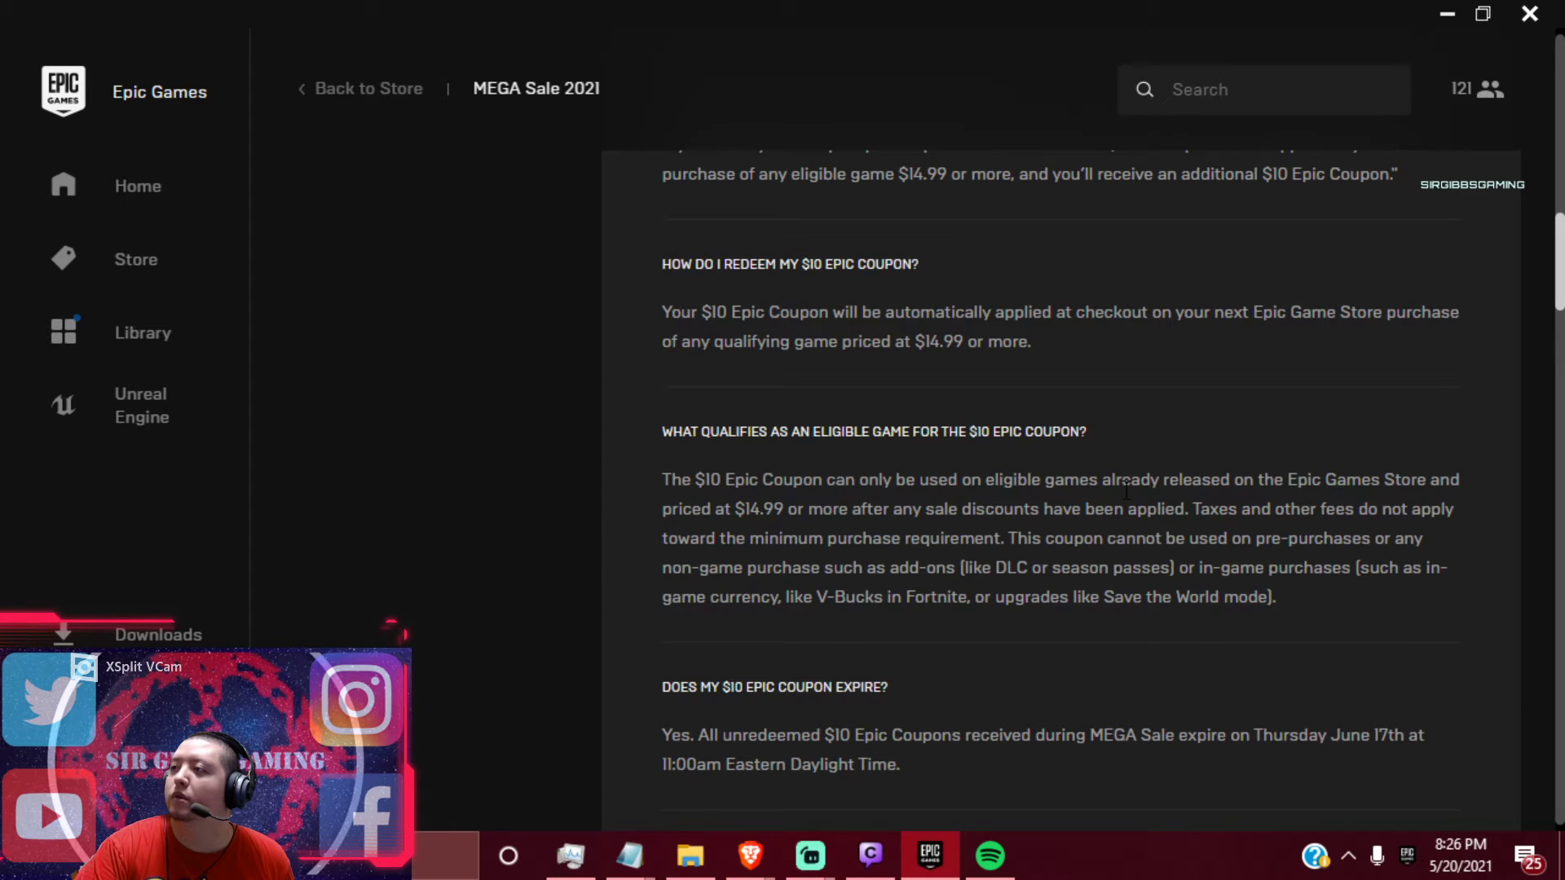
{"action": "mouse_move", "coordinate": [1032, 534]}
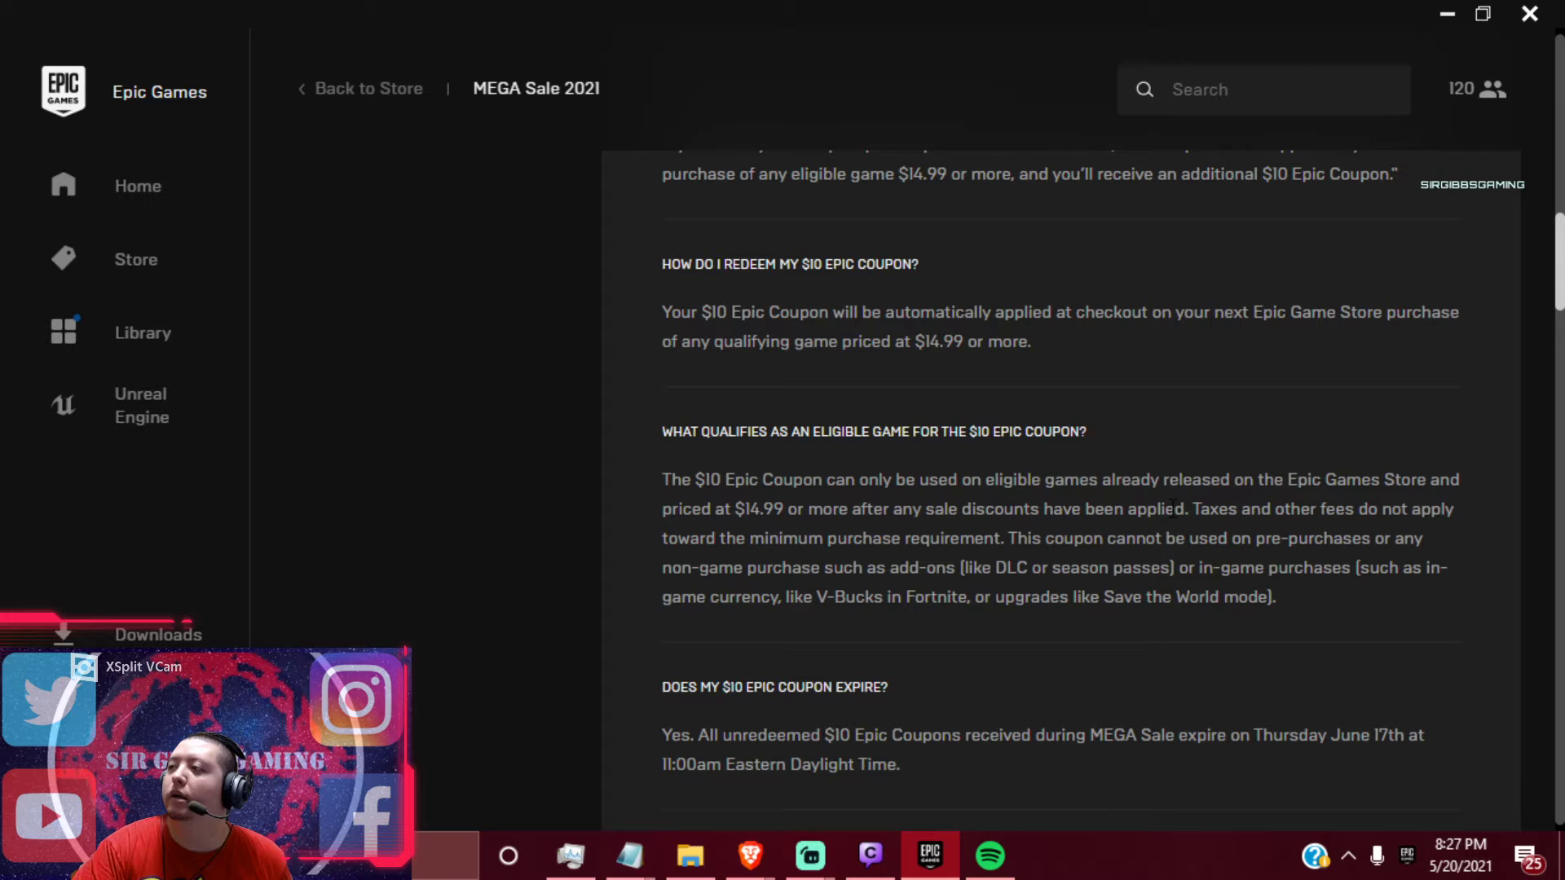
{"action": "scroll", "scroll_direction": "down", "scroll_amount": 3}
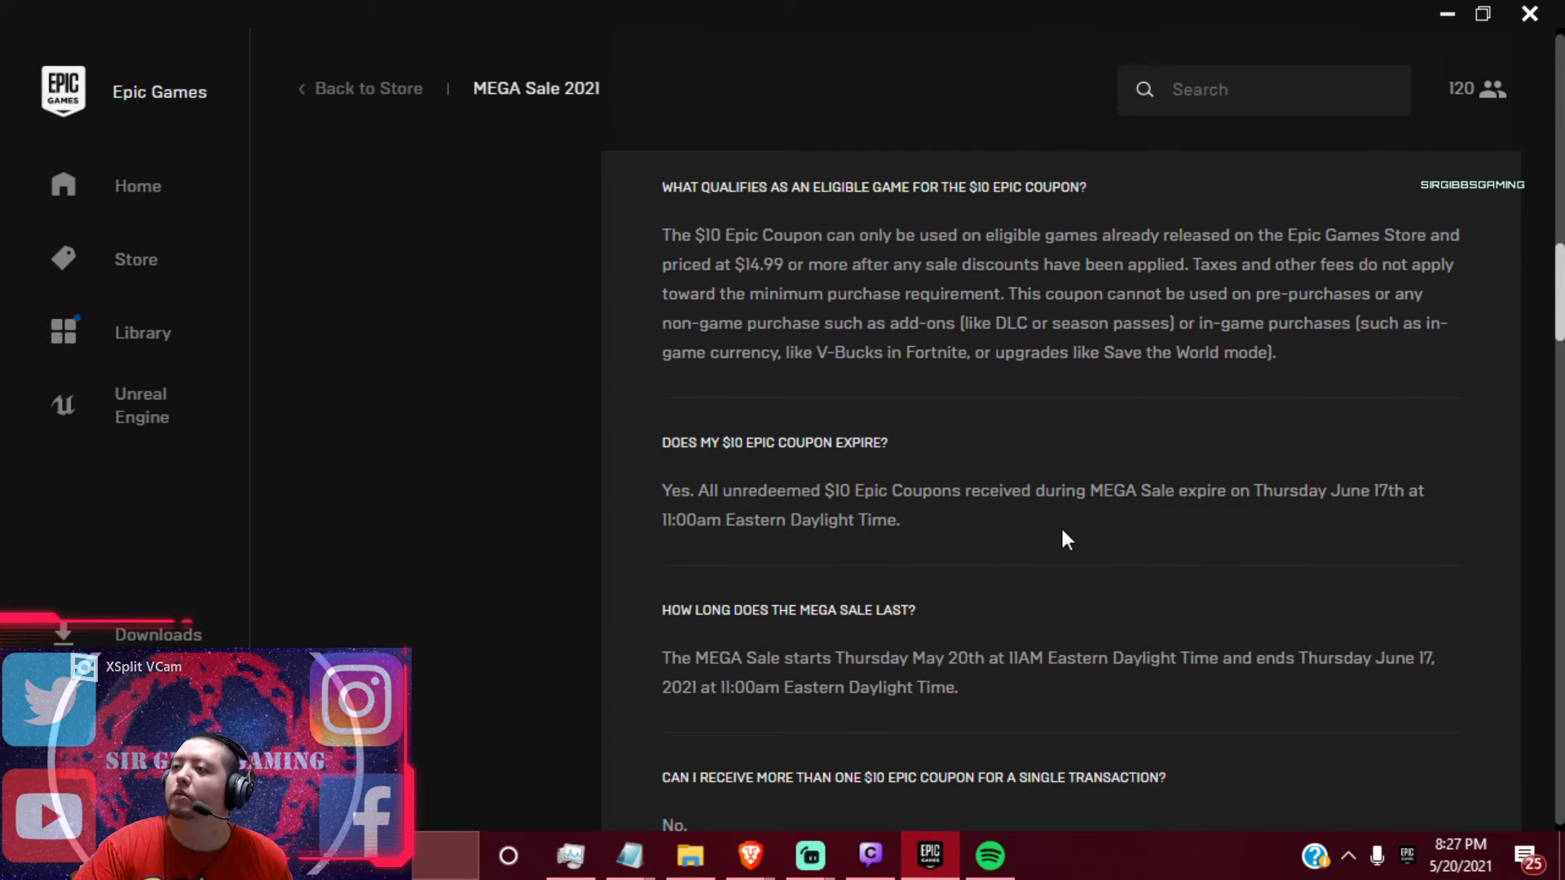
{"action": "scroll", "scroll_direction": "down", "scroll_amount": 3}
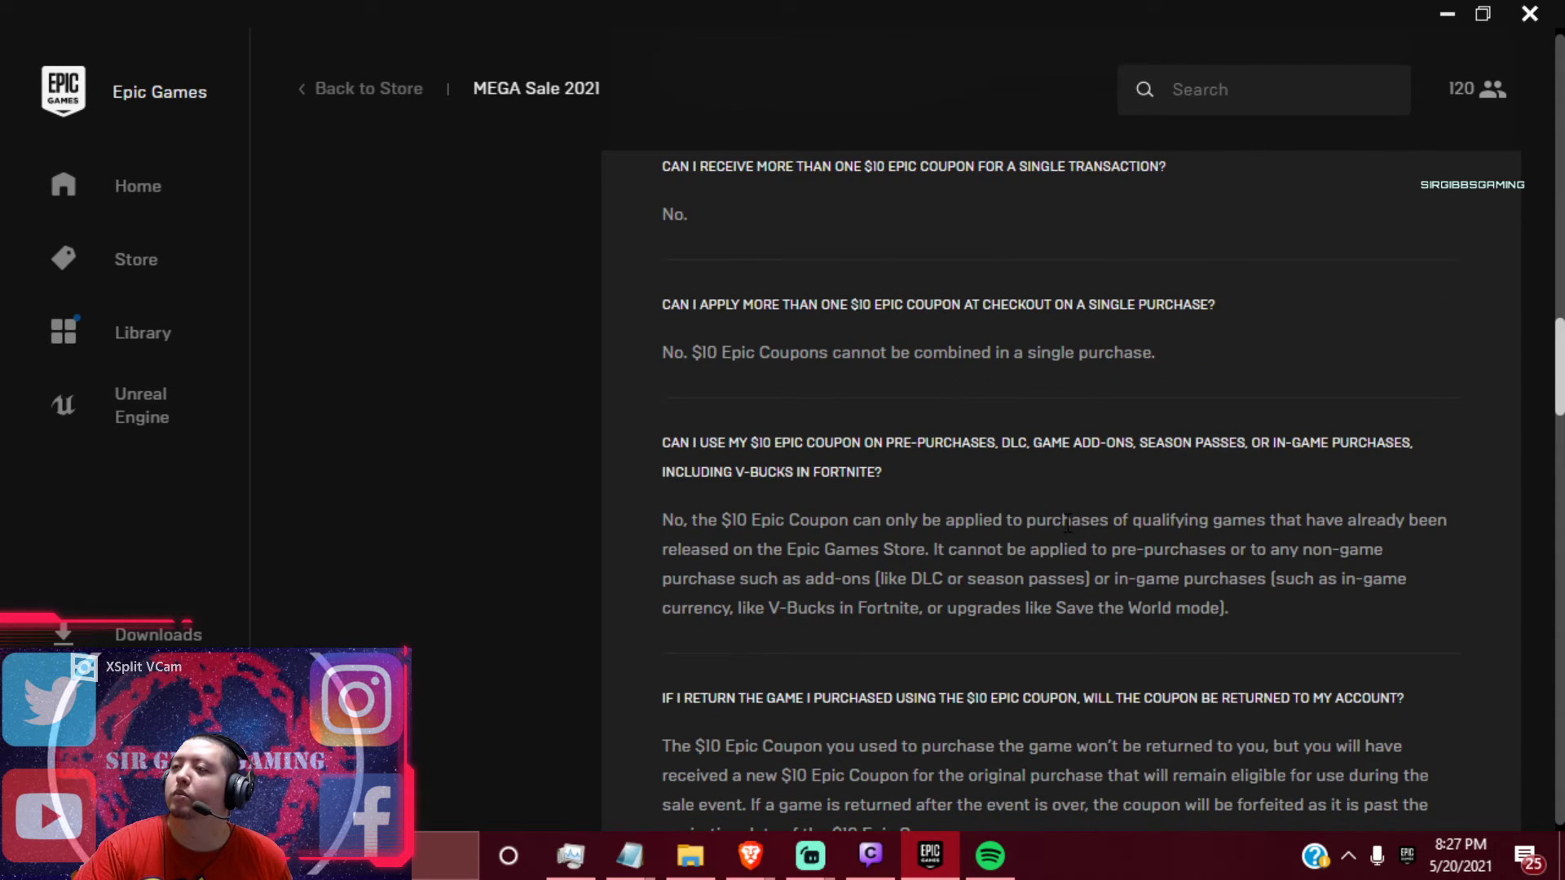
{"action": "scroll", "scroll_direction": "up", "scroll_amount": 3}
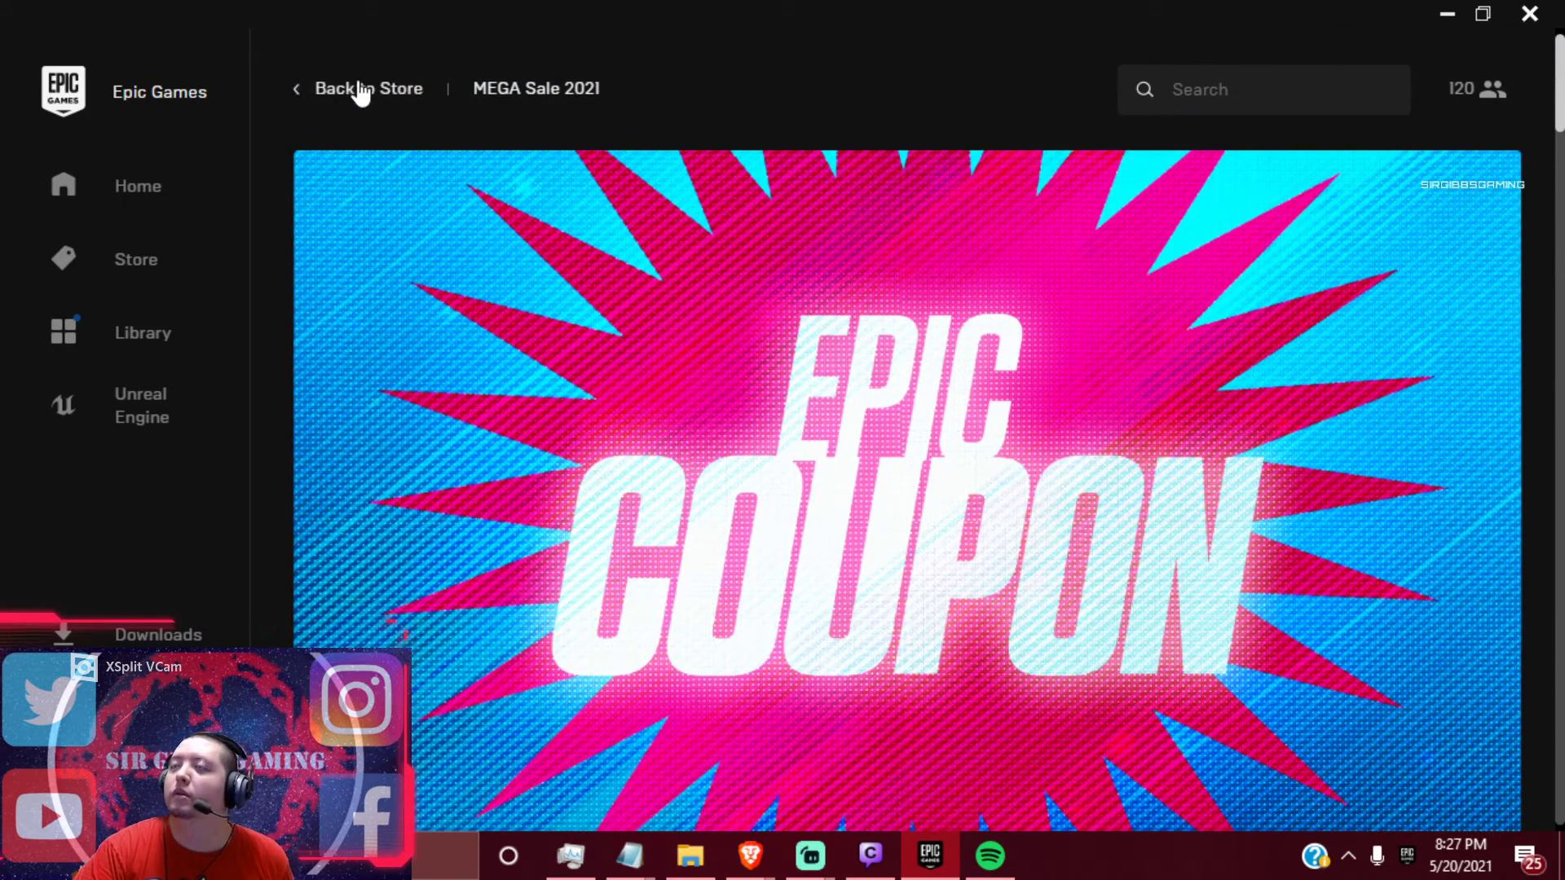
Return to the store and browse the MEGA Sale 2021 deals carousel, showing the previous offer
{"action": "left_click", "coordinate": [367, 88]}
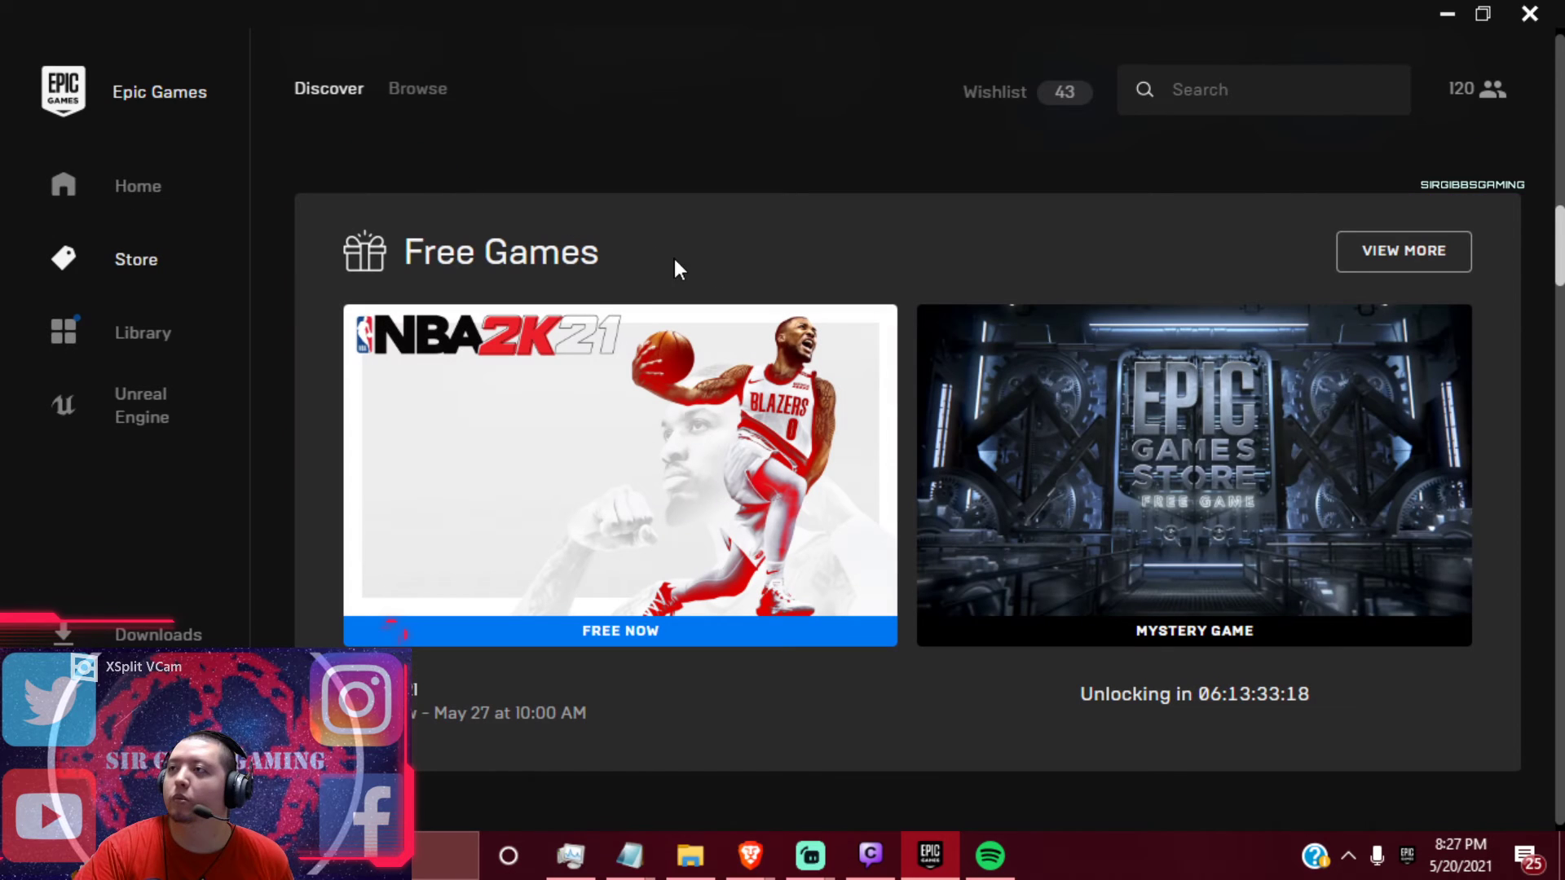
{"action": "scroll", "scroll_direction": "down", "scroll_amount": 3}
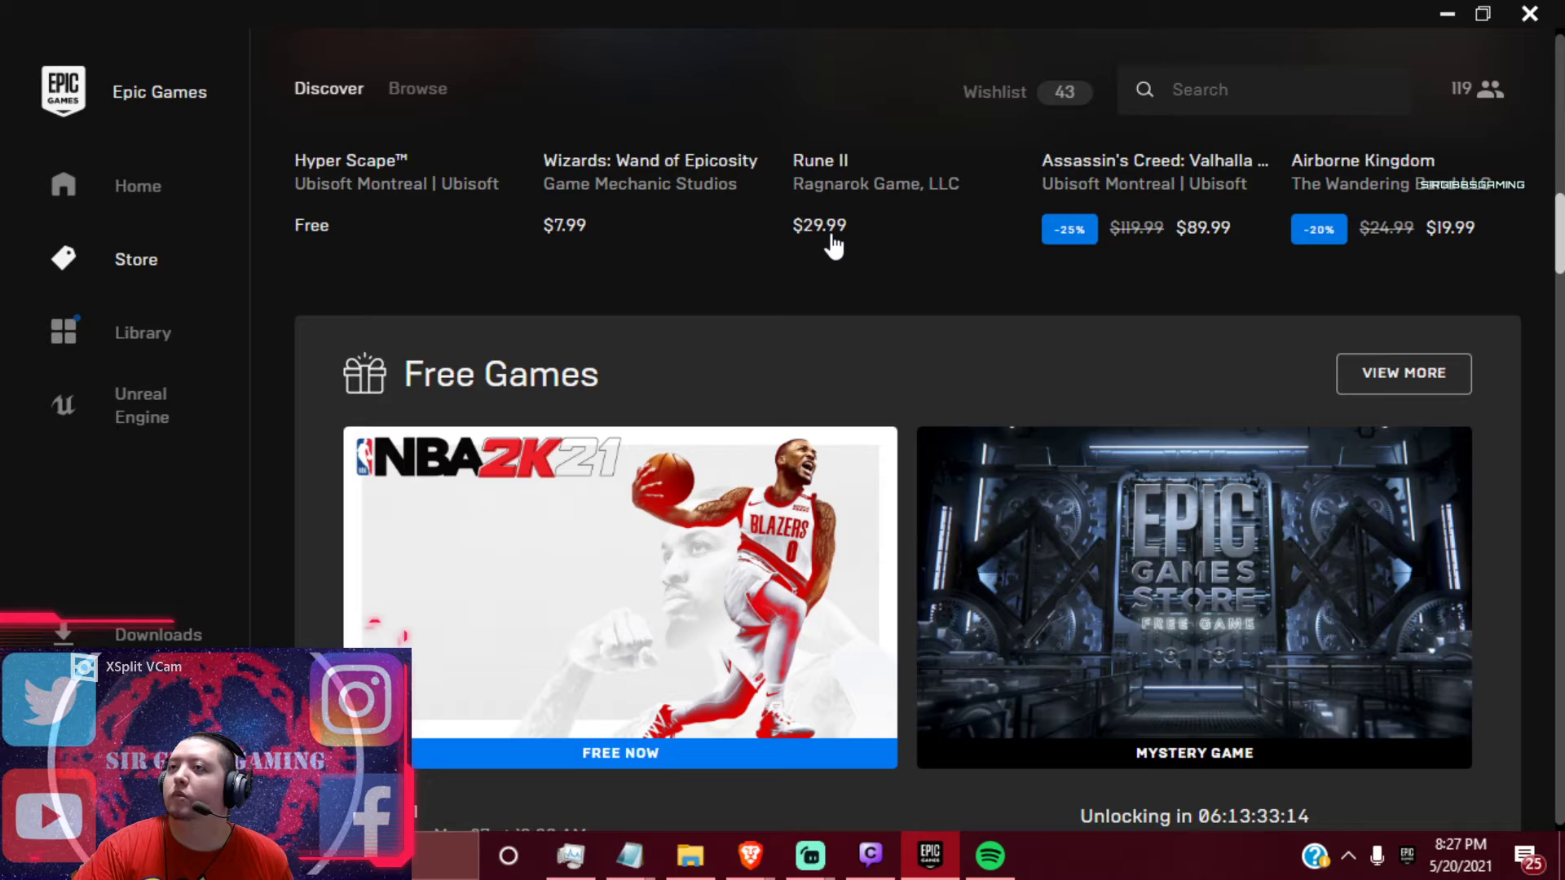
{"action": "scroll", "scroll_direction": "down", "scroll_amount": 3}
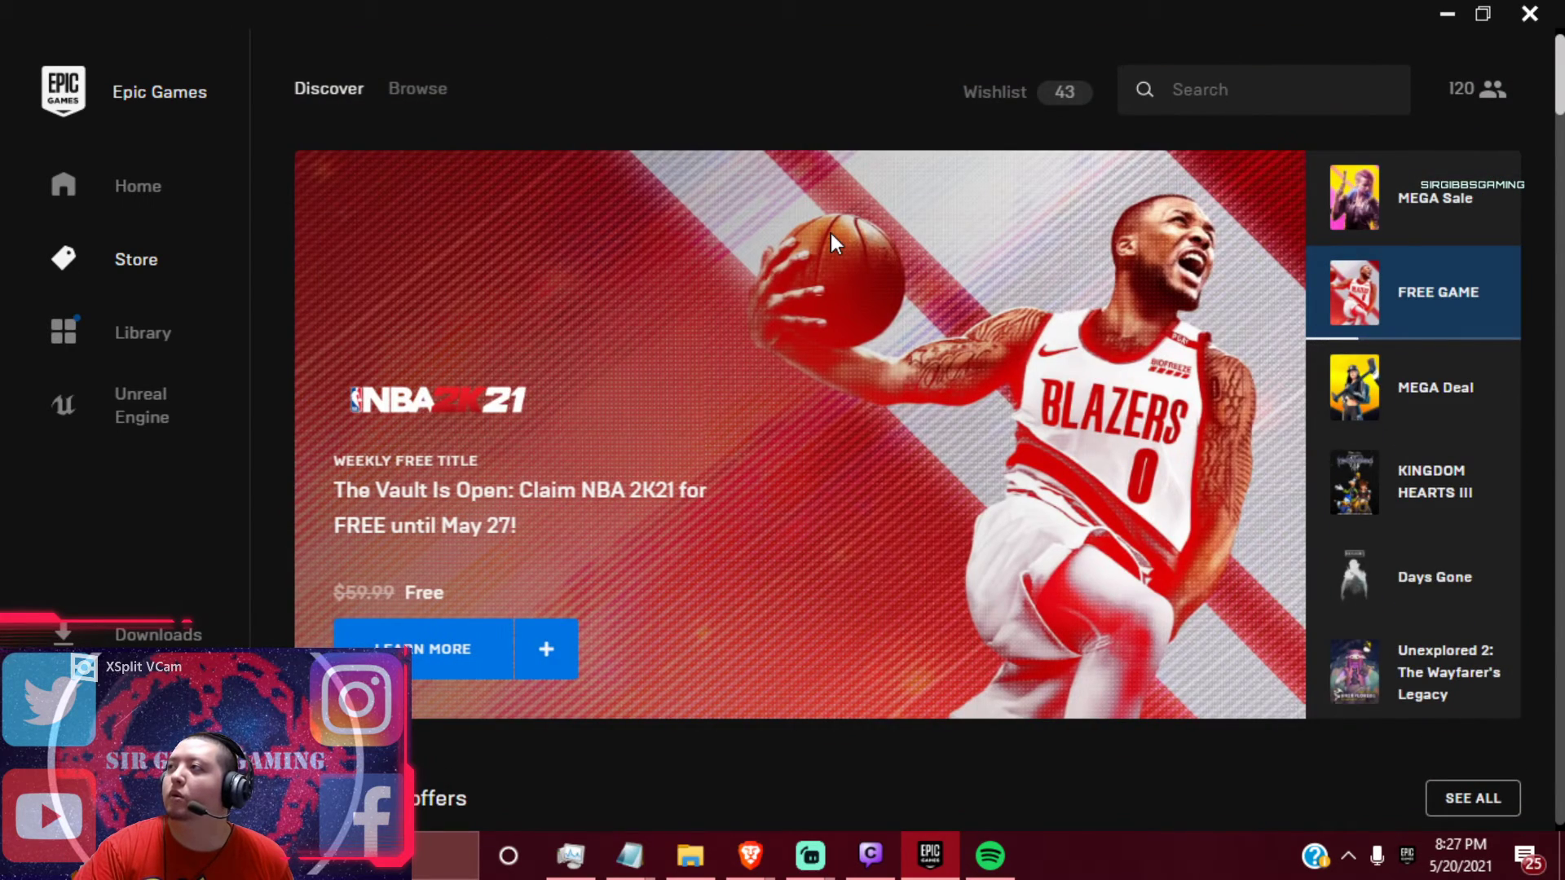
{"action": "mouse_move", "coordinate": [886, 195]}
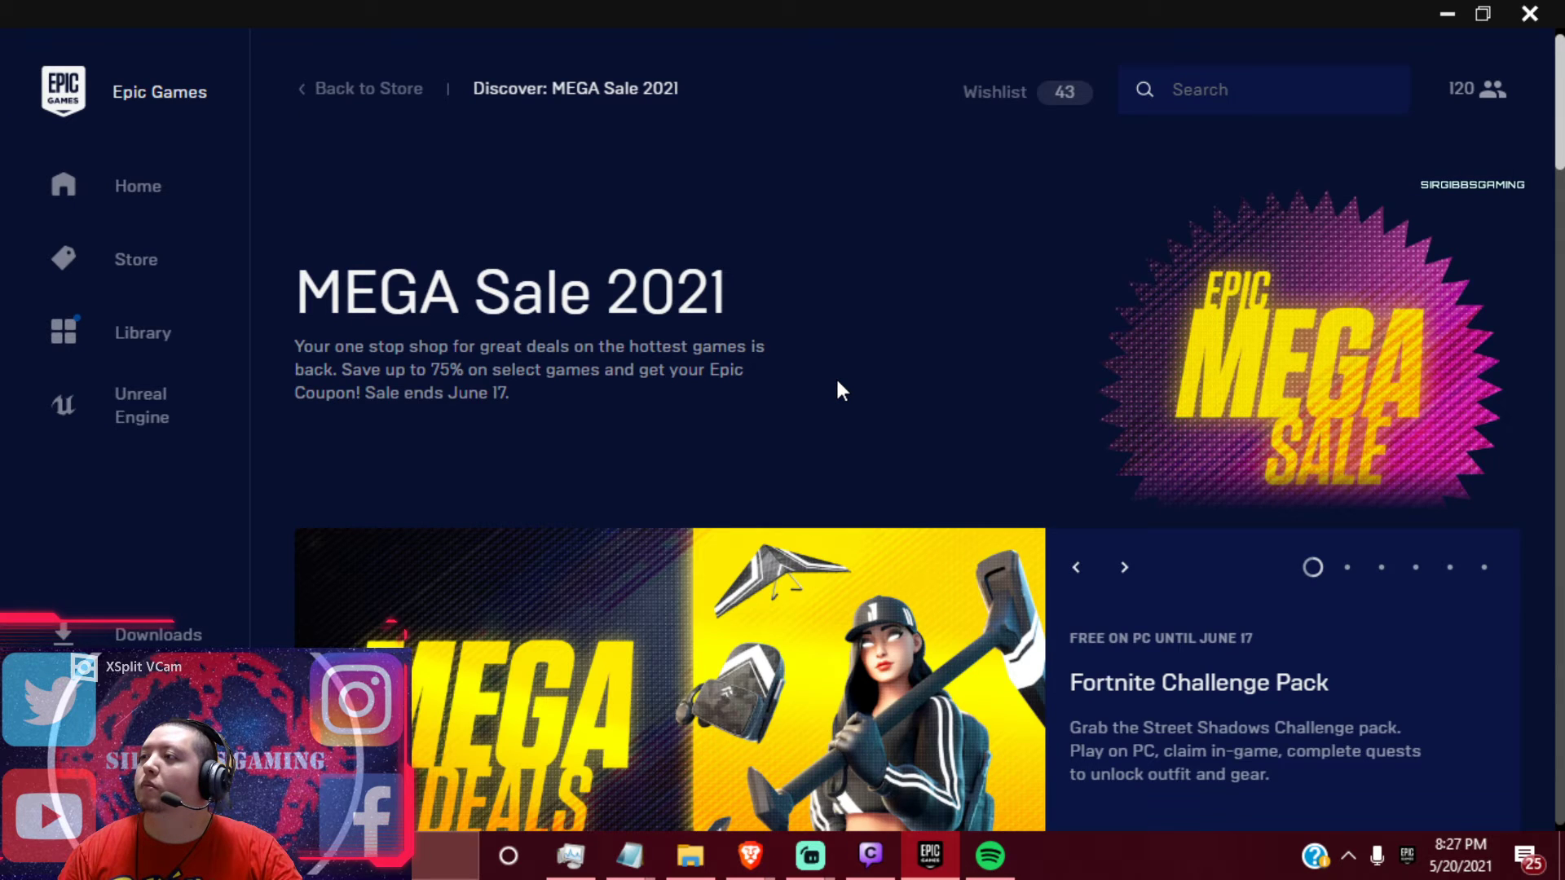
{"action": "scroll", "scroll_direction": "down", "scroll_amount": 3}
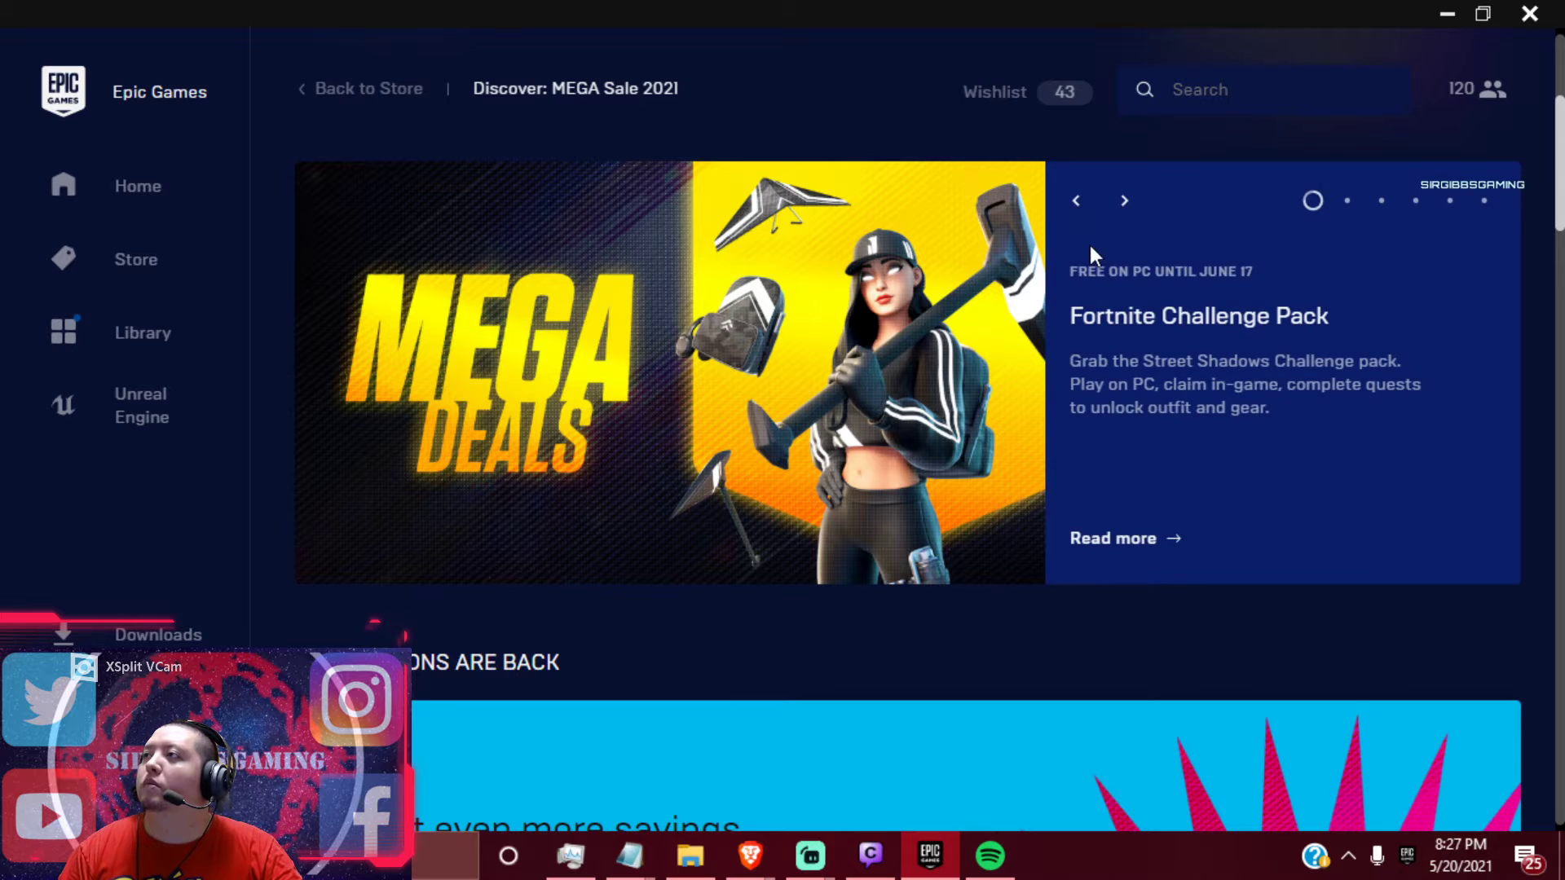
{"action": "left_click", "coordinate": [1075, 200]}
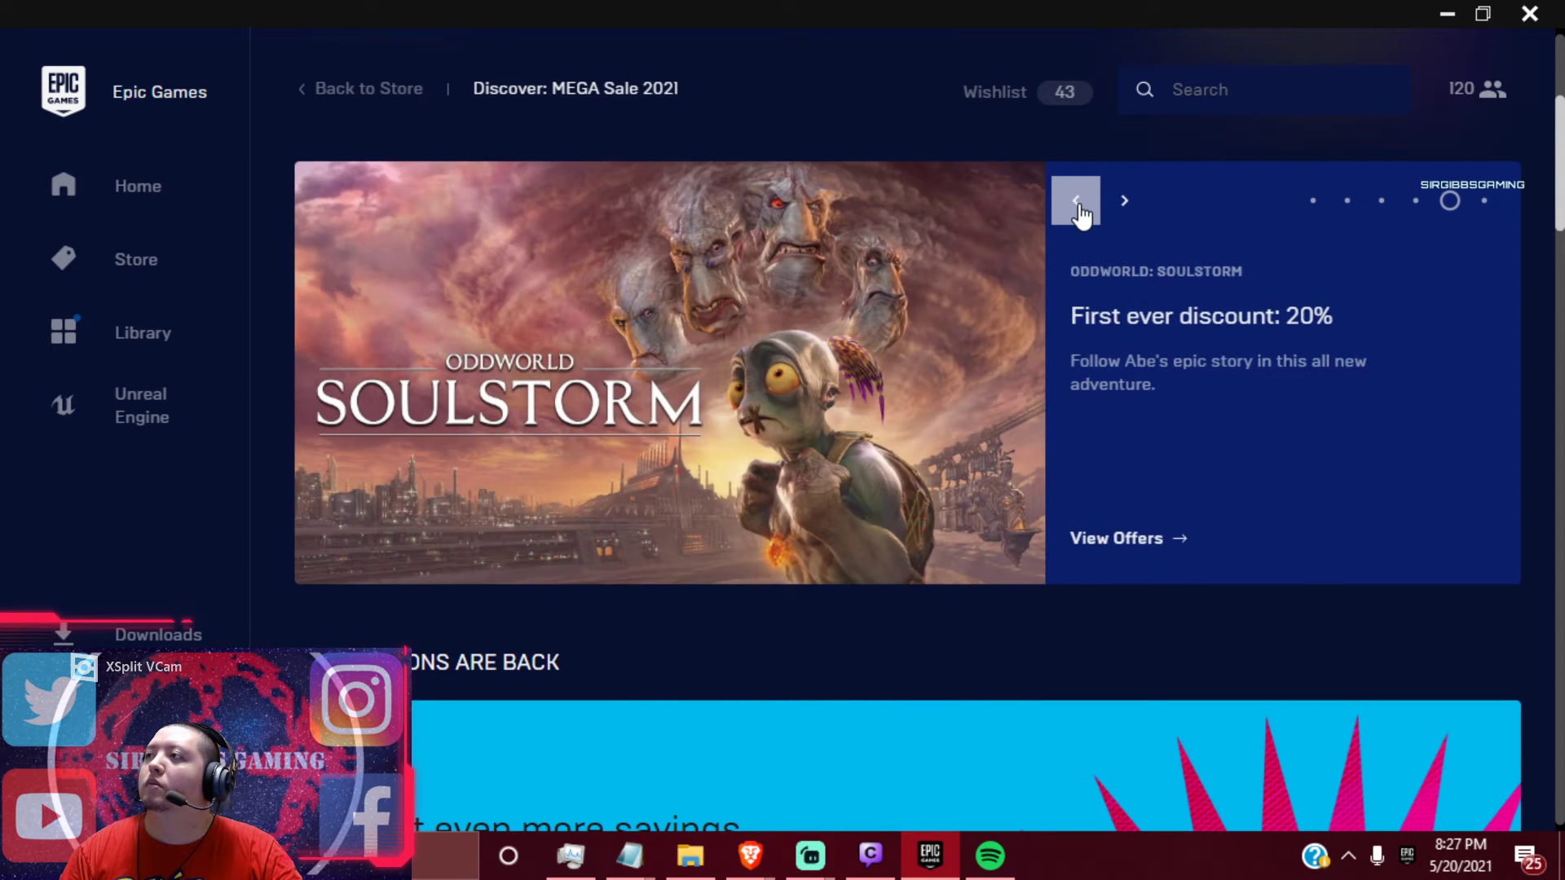
{"action": "scroll", "scroll_direction": "down", "scroll_amount": 3}
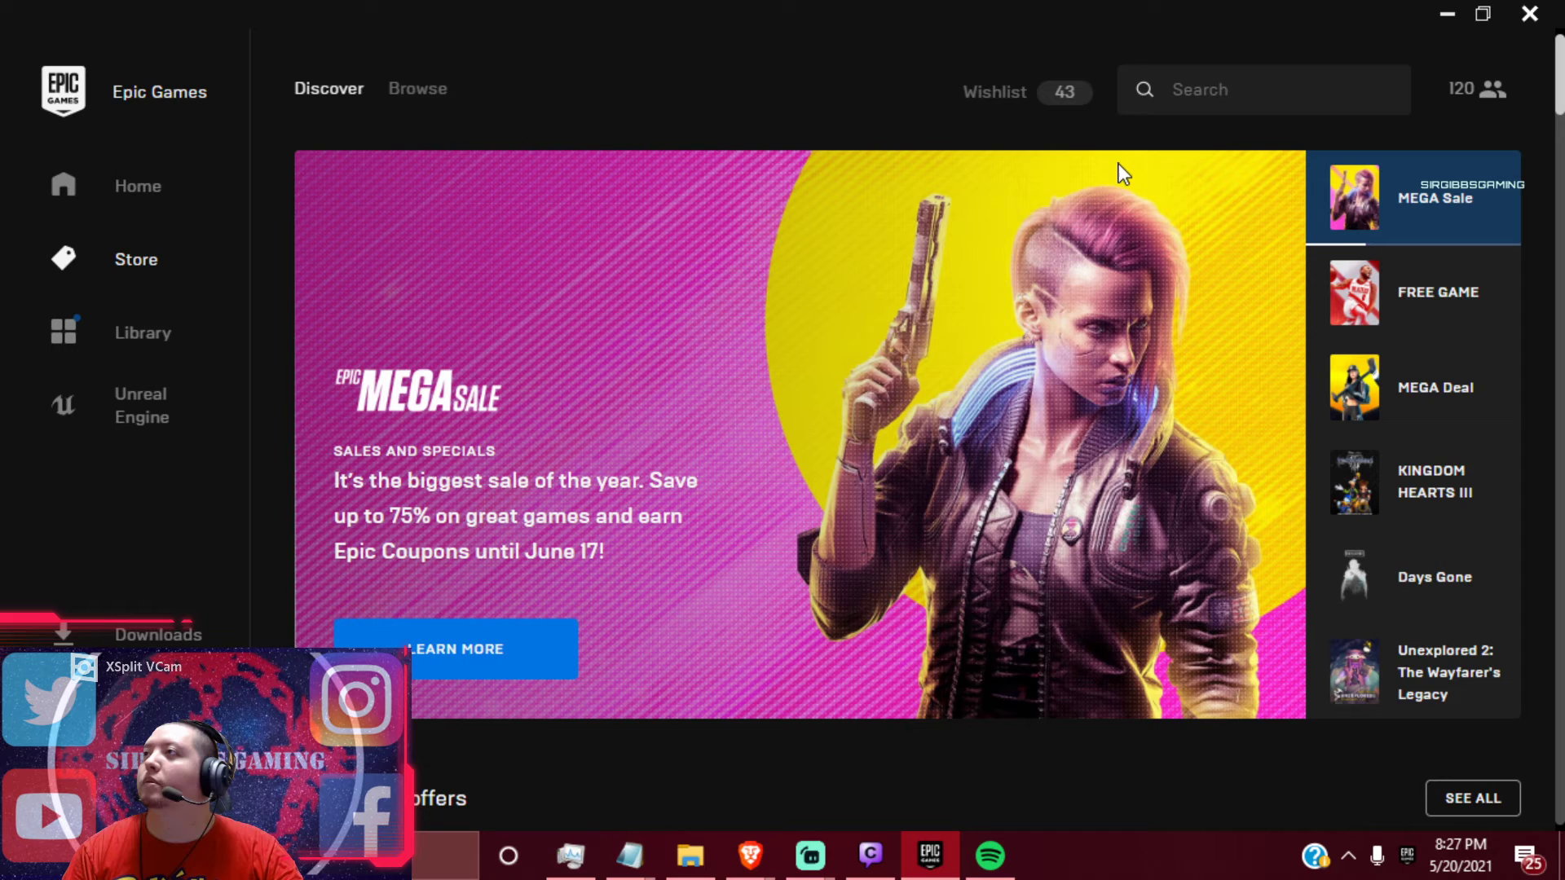
Filter the Browse catalog to Epic MEGA Sale games and sort by Price: High to Low
{"action": "left_click", "coordinate": [418, 88]}
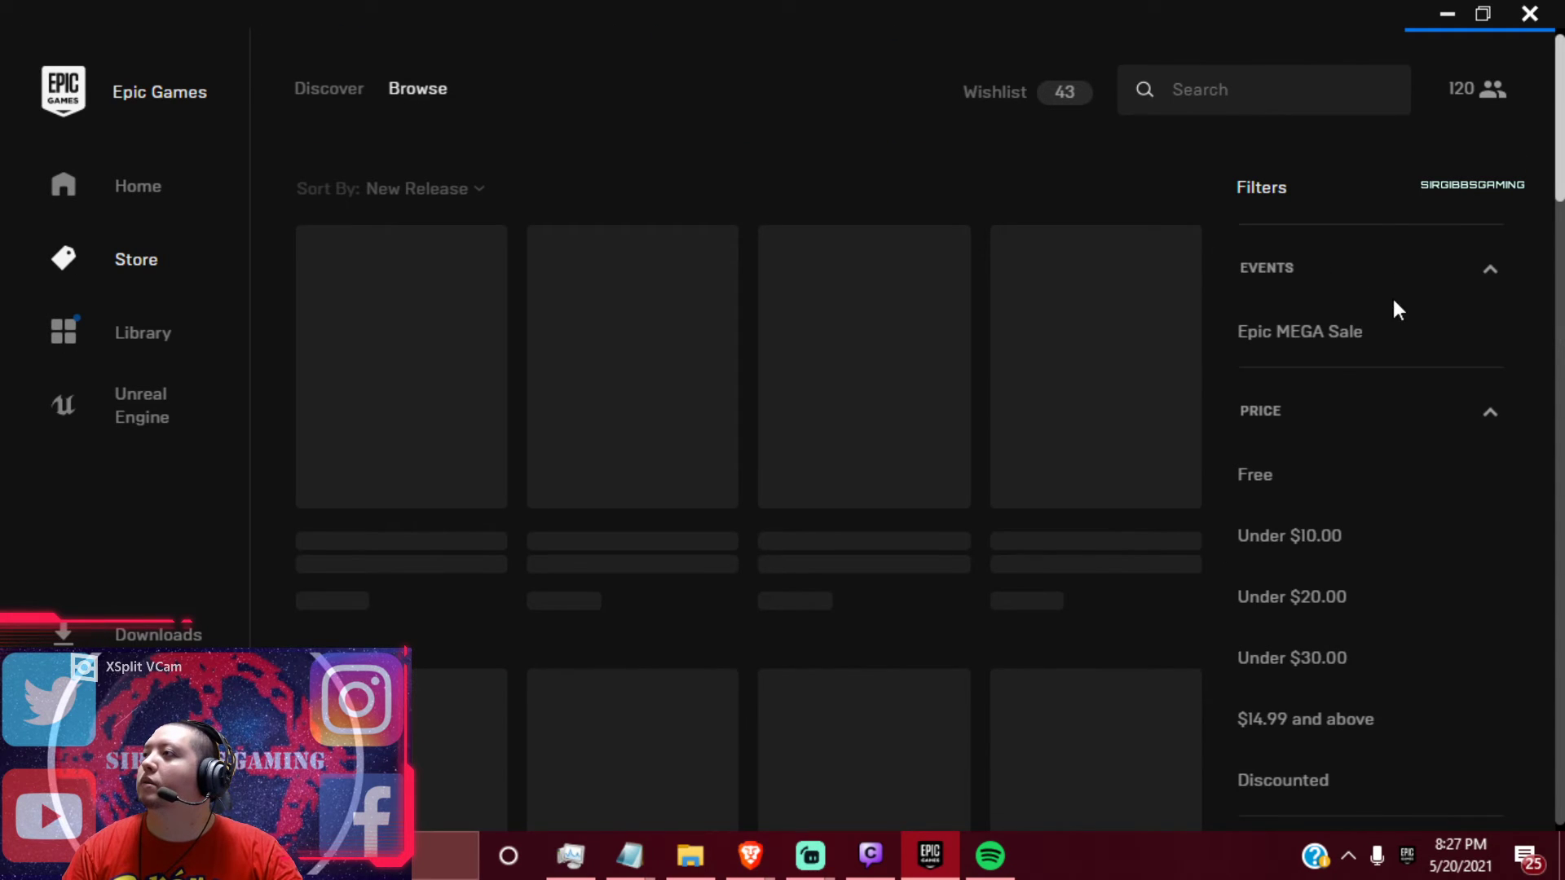
{"action": "left_click", "coordinate": [1299, 331]}
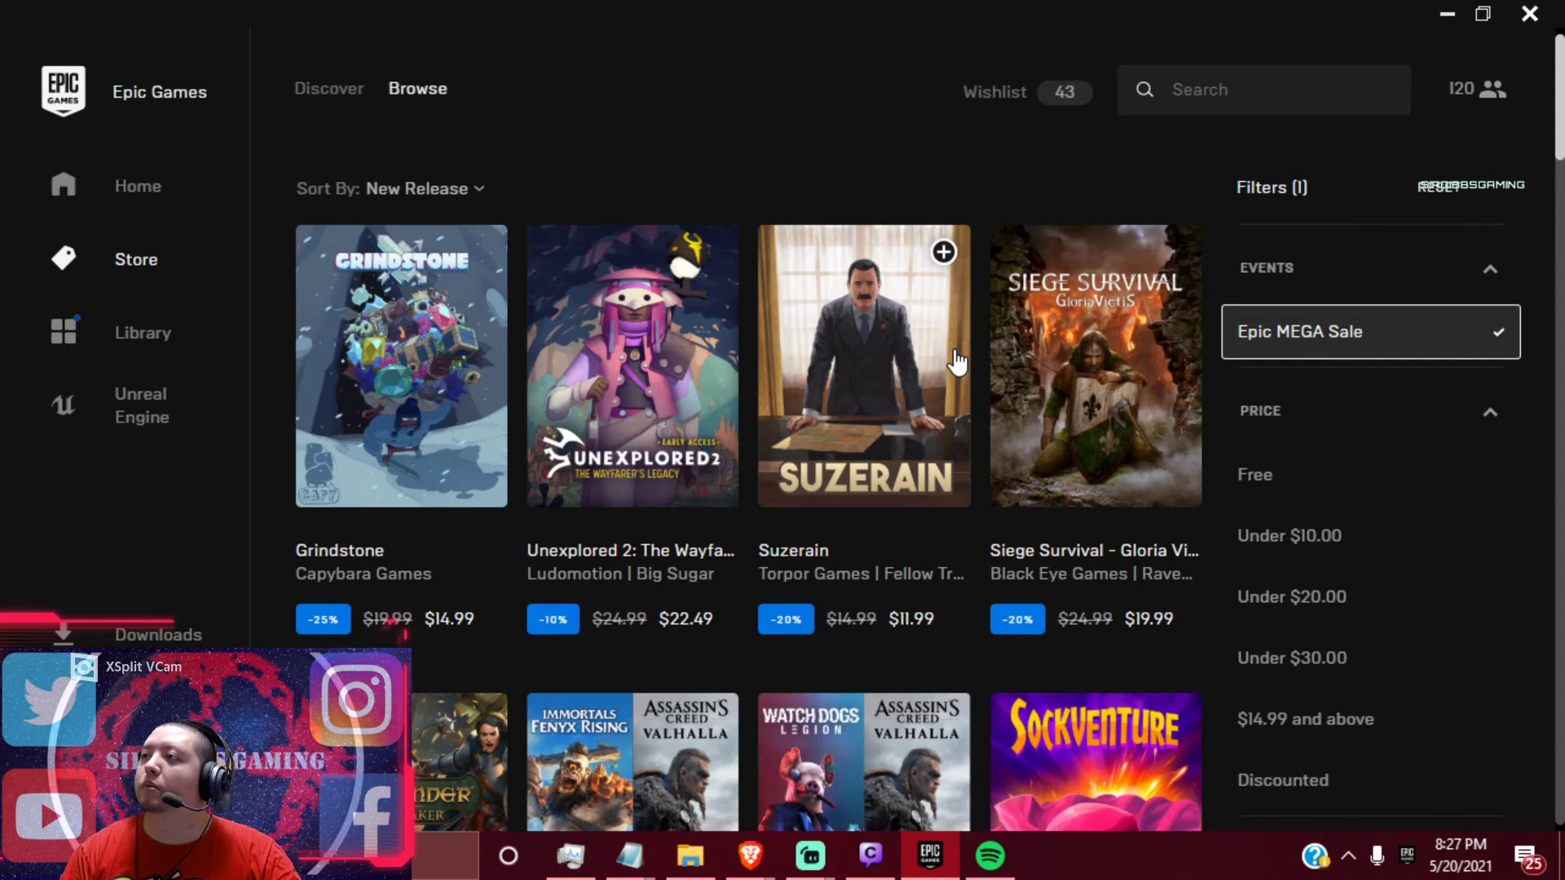
{"action": "mouse_move", "coordinate": [806, 347]}
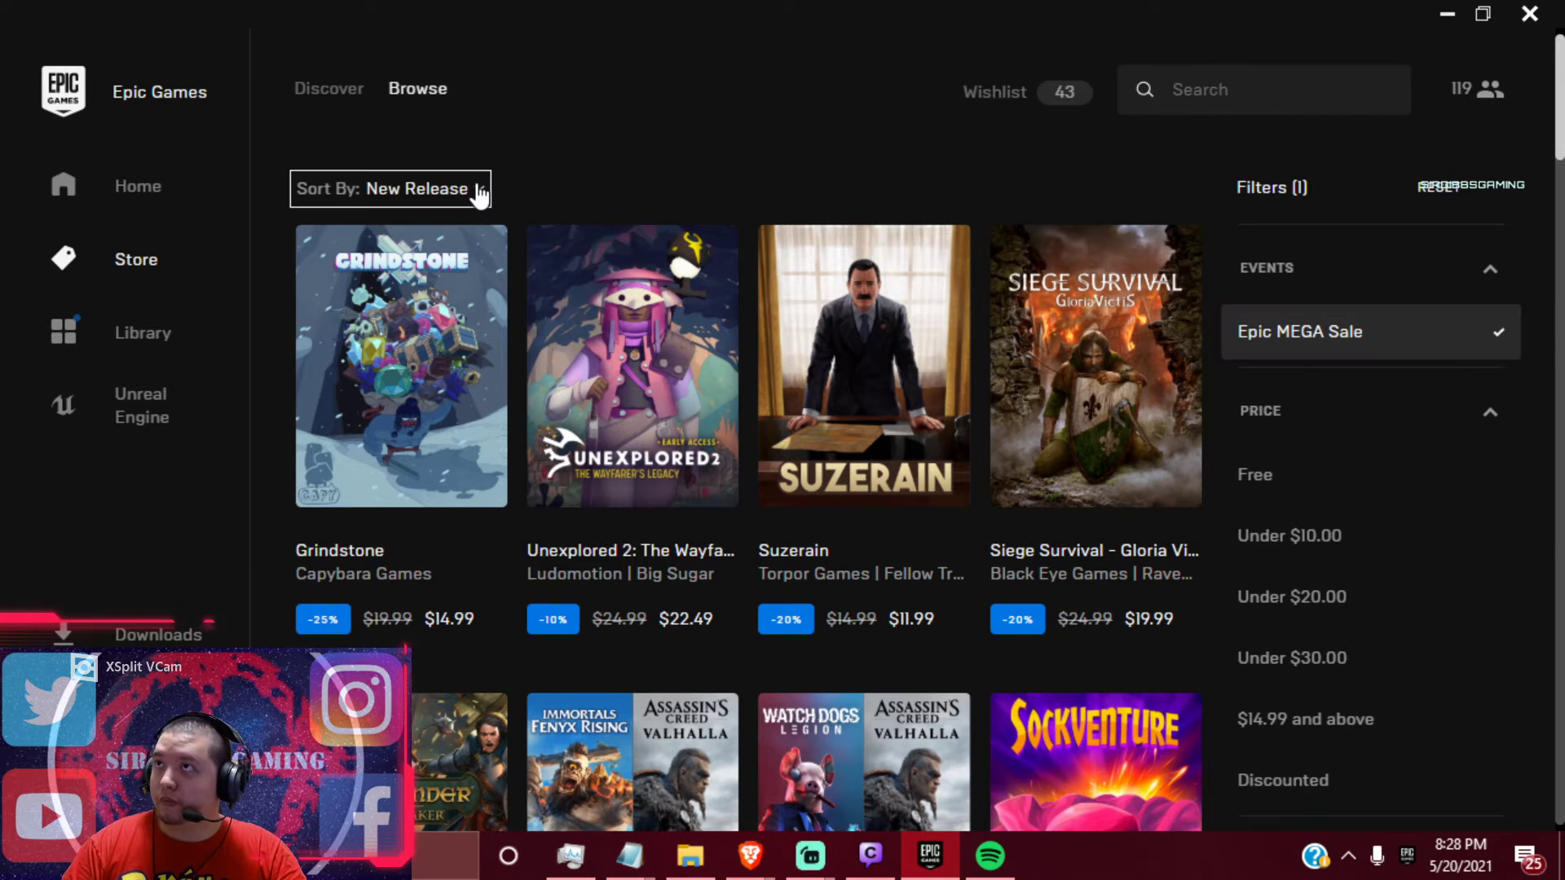
{"action": "left_click", "coordinate": [390, 188]}
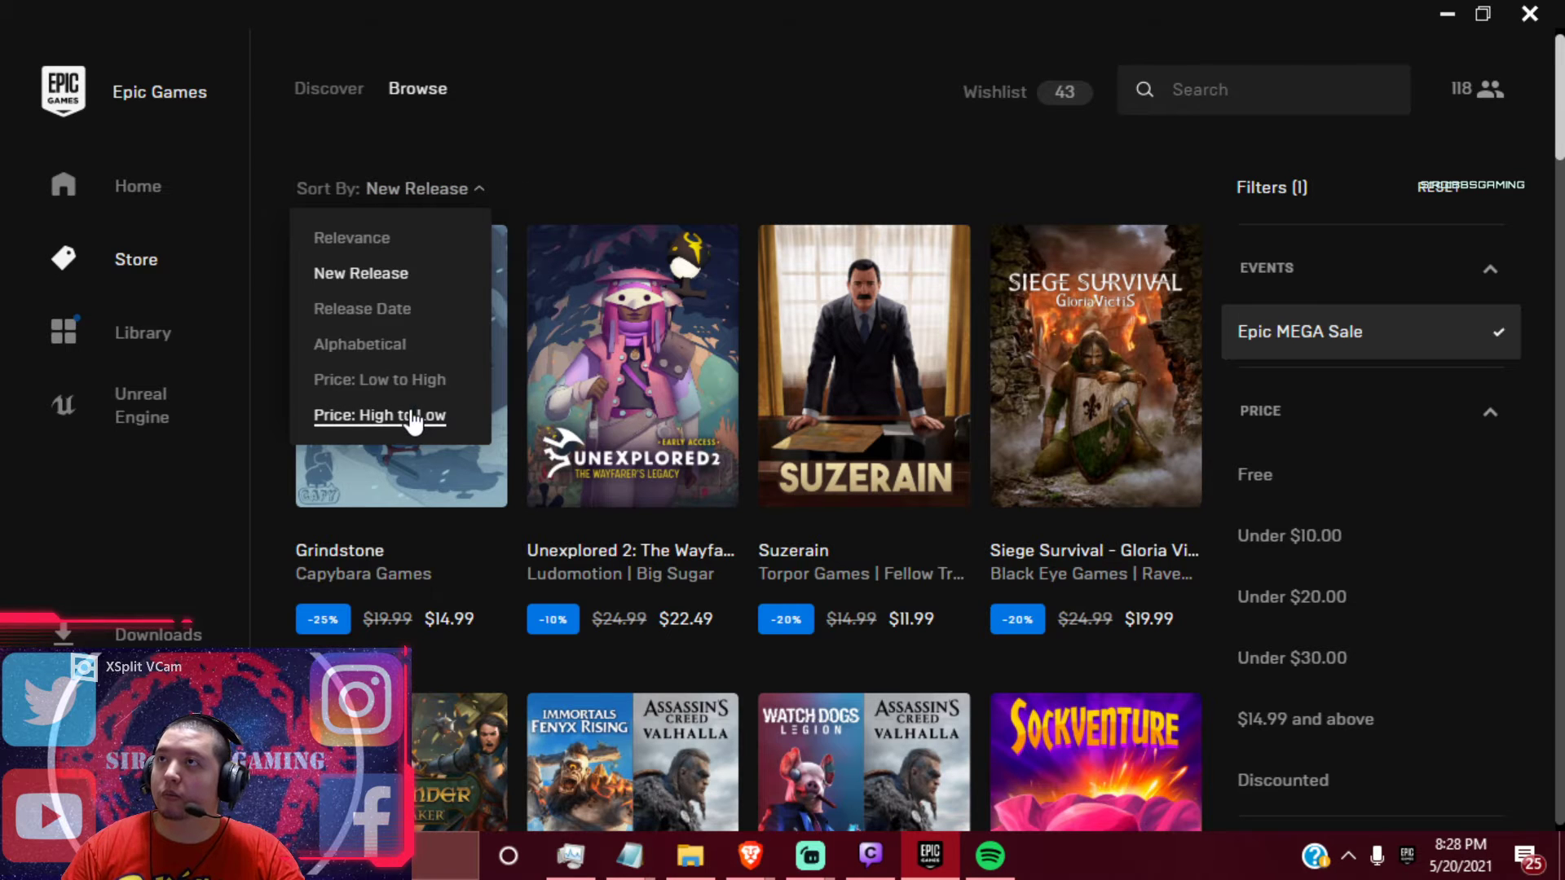
{"action": "left_click", "coordinate": [379, 415]}
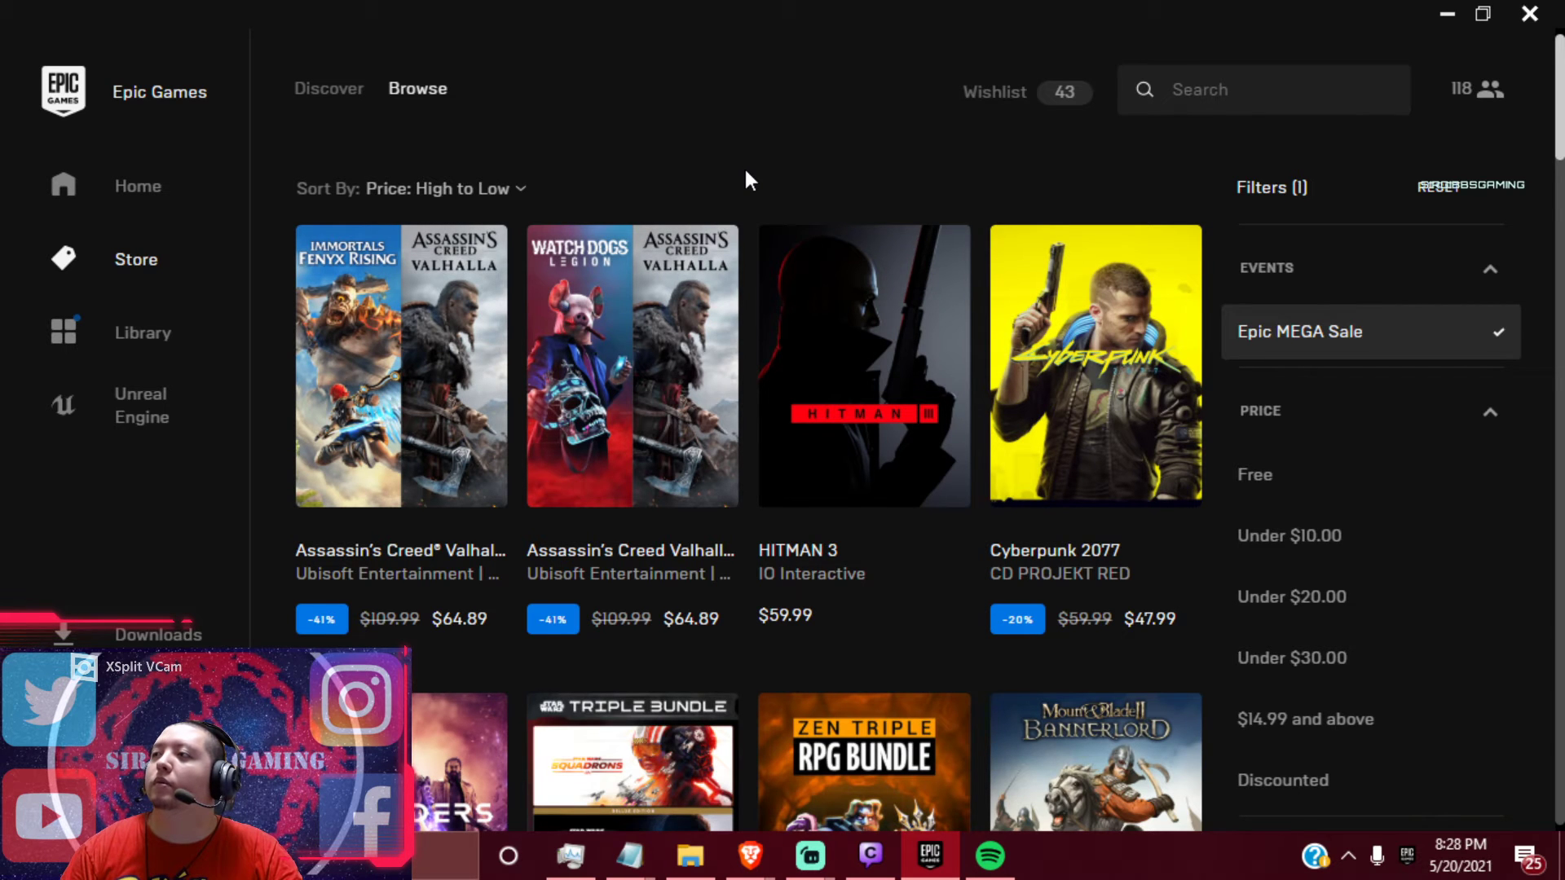
{"action": "mouse_move", "coordinate": [414, 364]}
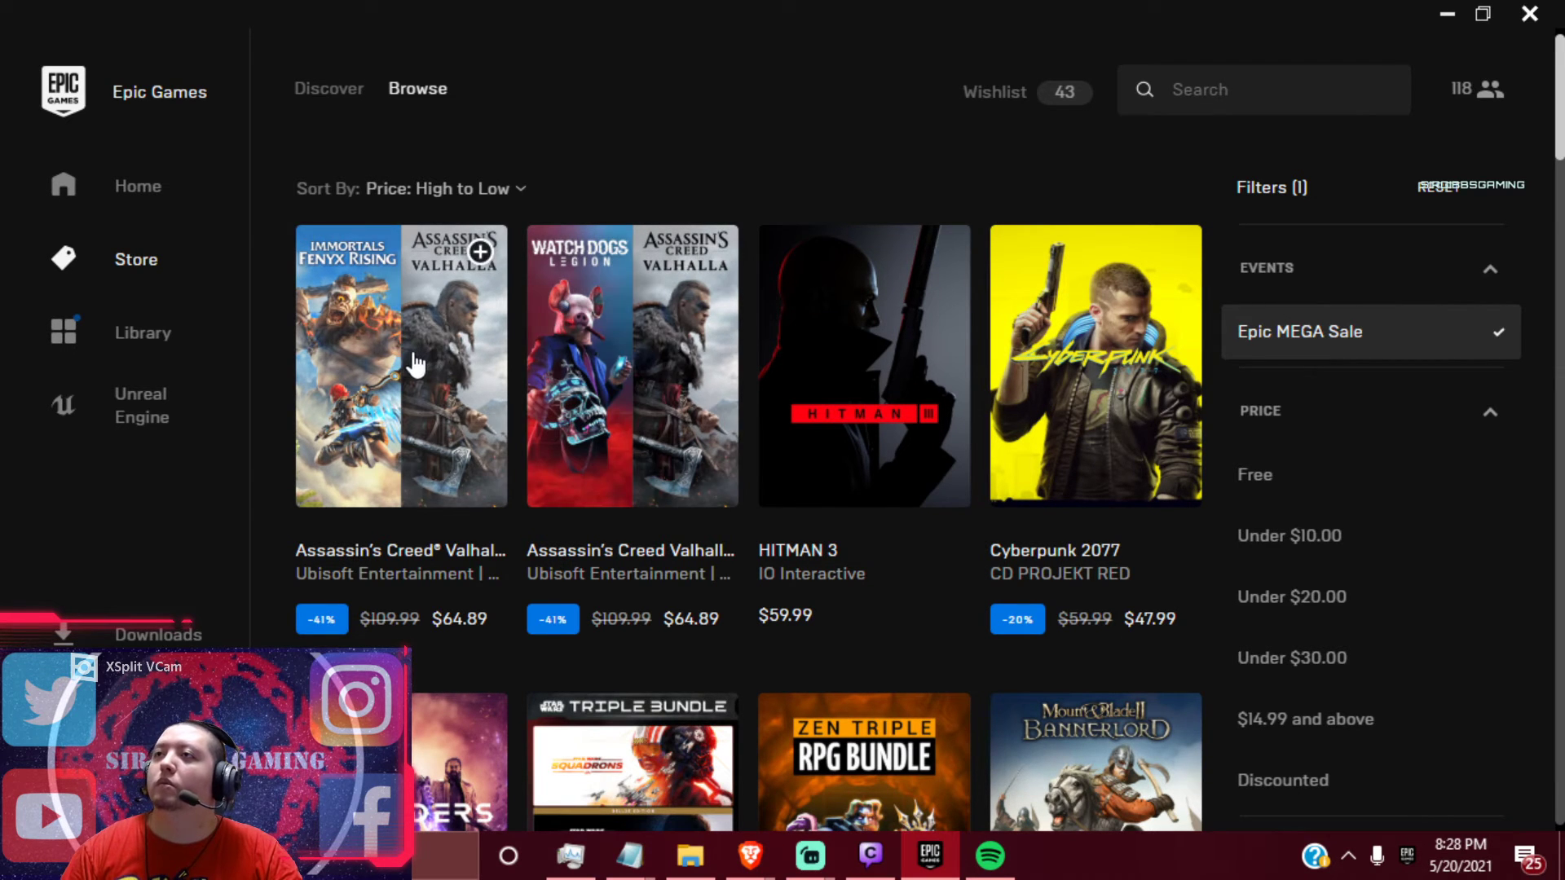
{"action": "mouse_move", "coordinate": [457, 409]}
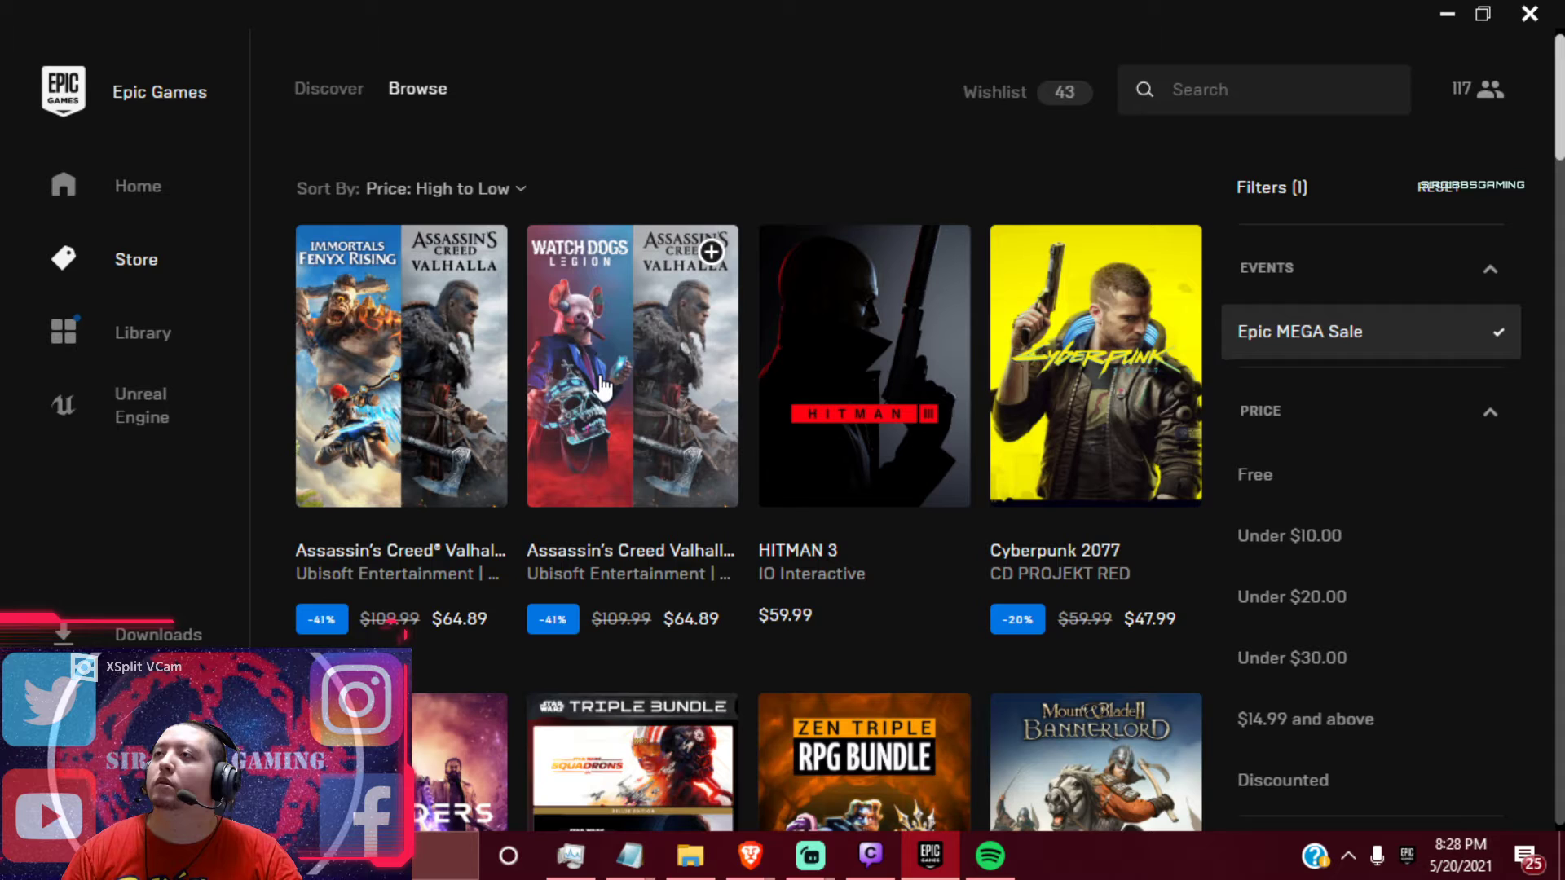
{"action": "mouse_move", "coordinate": [648, 378]}
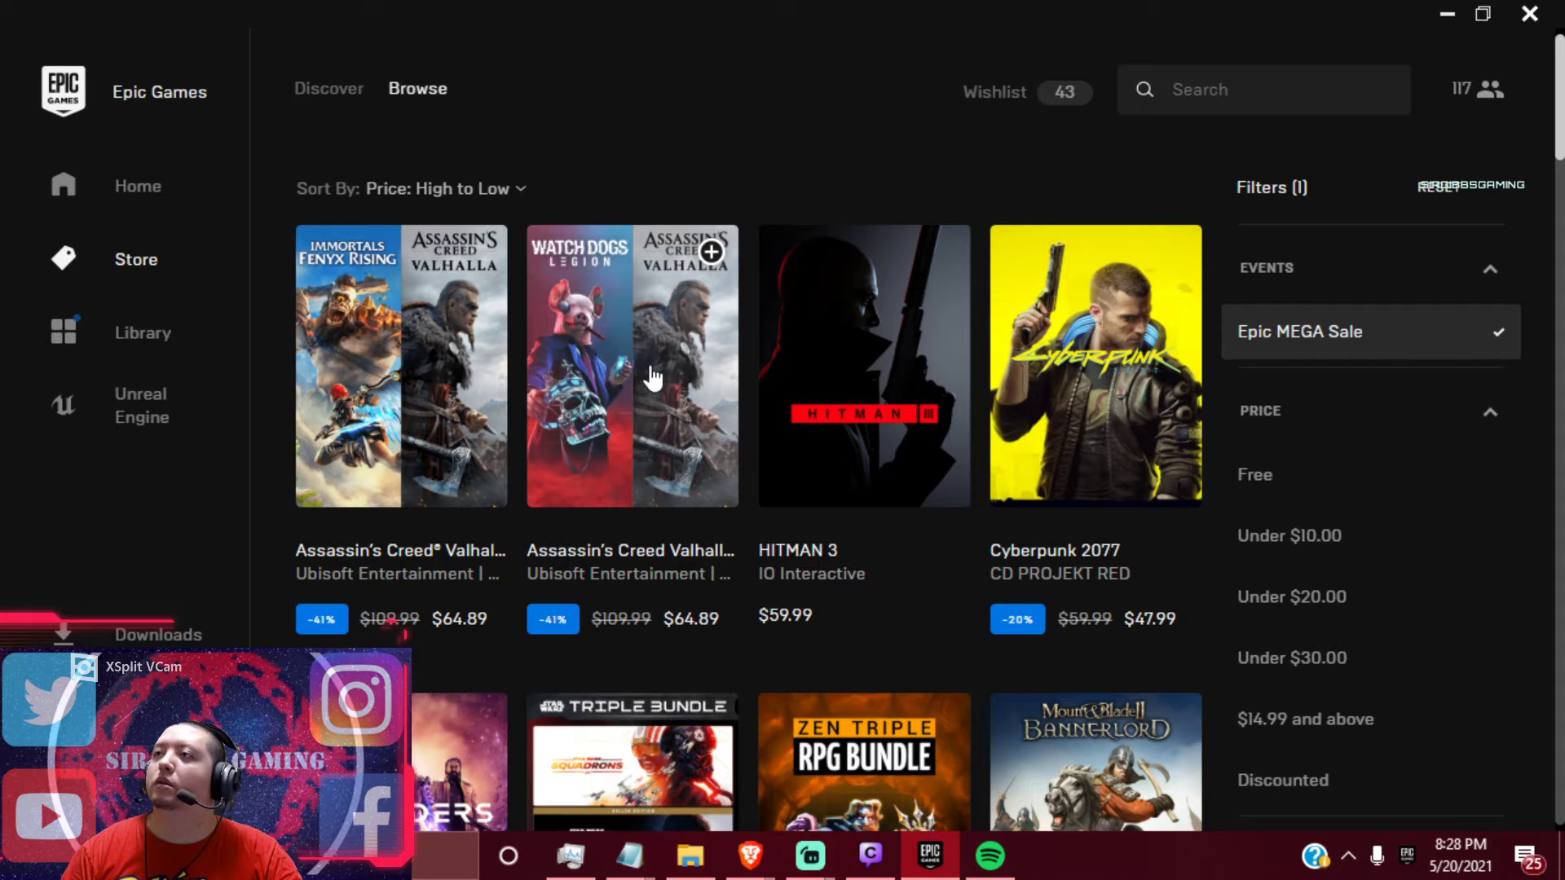
{"action": "mouse_move", "coordinate": [677, 404]}
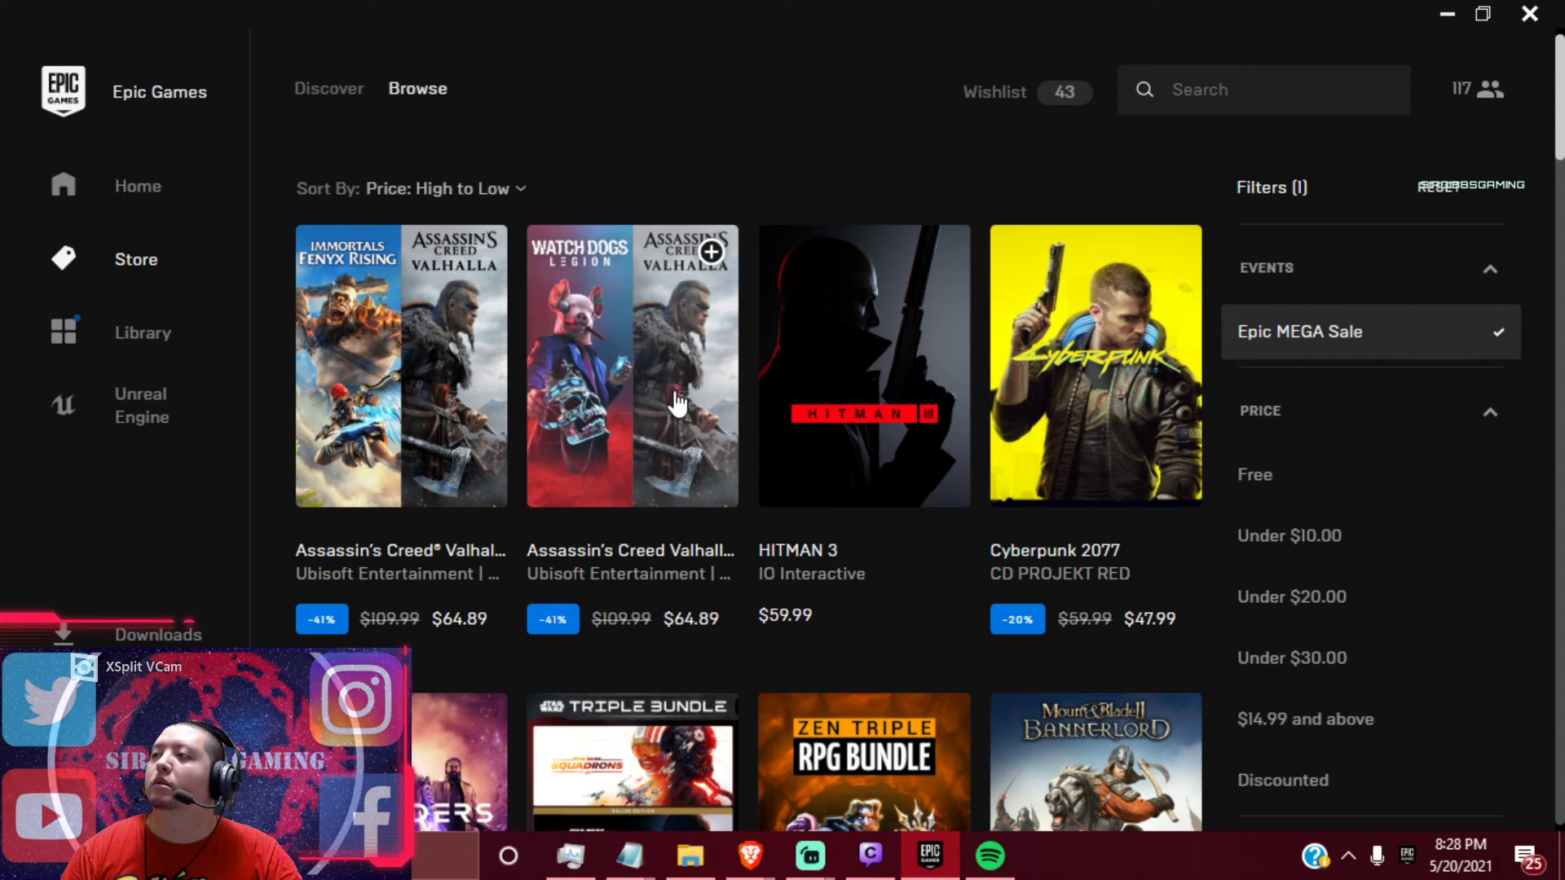
Scroll through page 1 of sale results down to the pagination bar showing pages up to 9
{"action": "scroll", "scroll_direction": "down", "scroll_amount": 3}
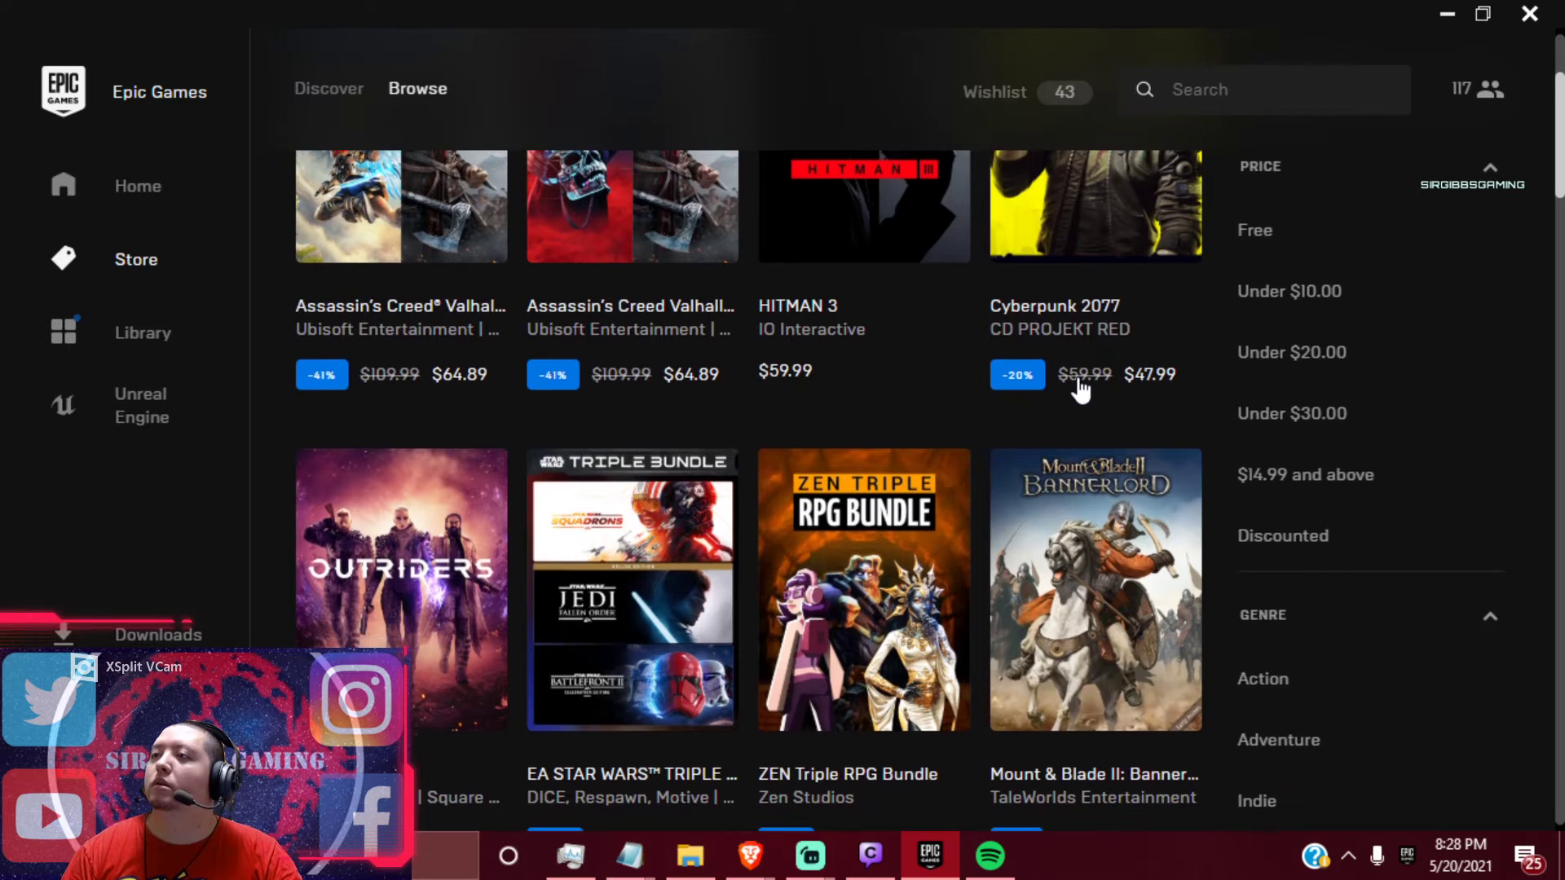
{"action": "scroll", "scroll_direction": "down", "scroll_amount": 3}
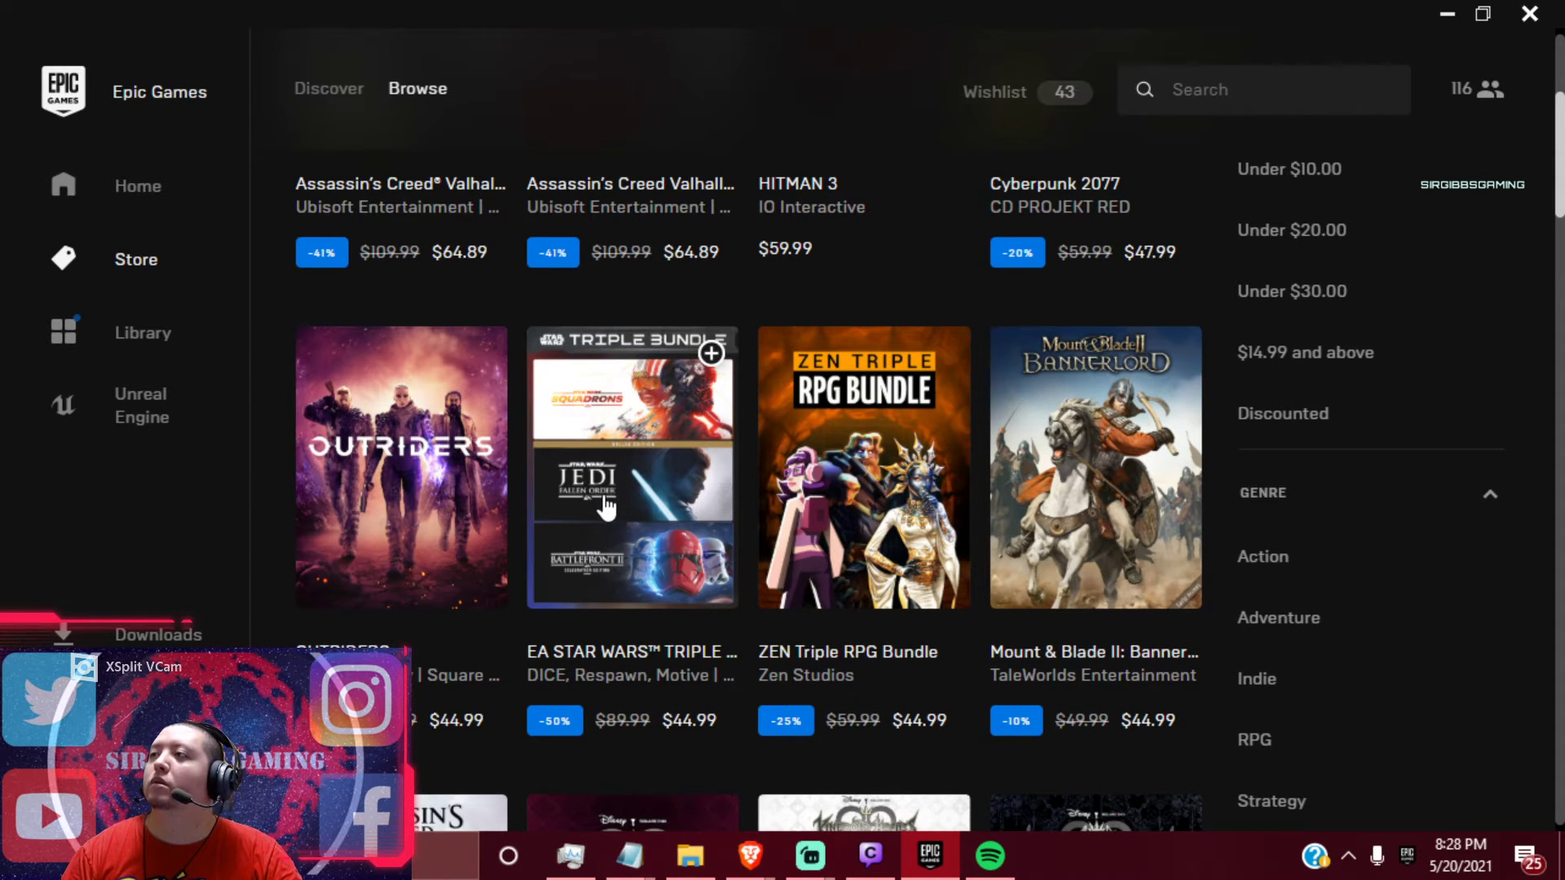
{"action": "scroll", "scroll_direction": "down", "scroll_amount": 3}
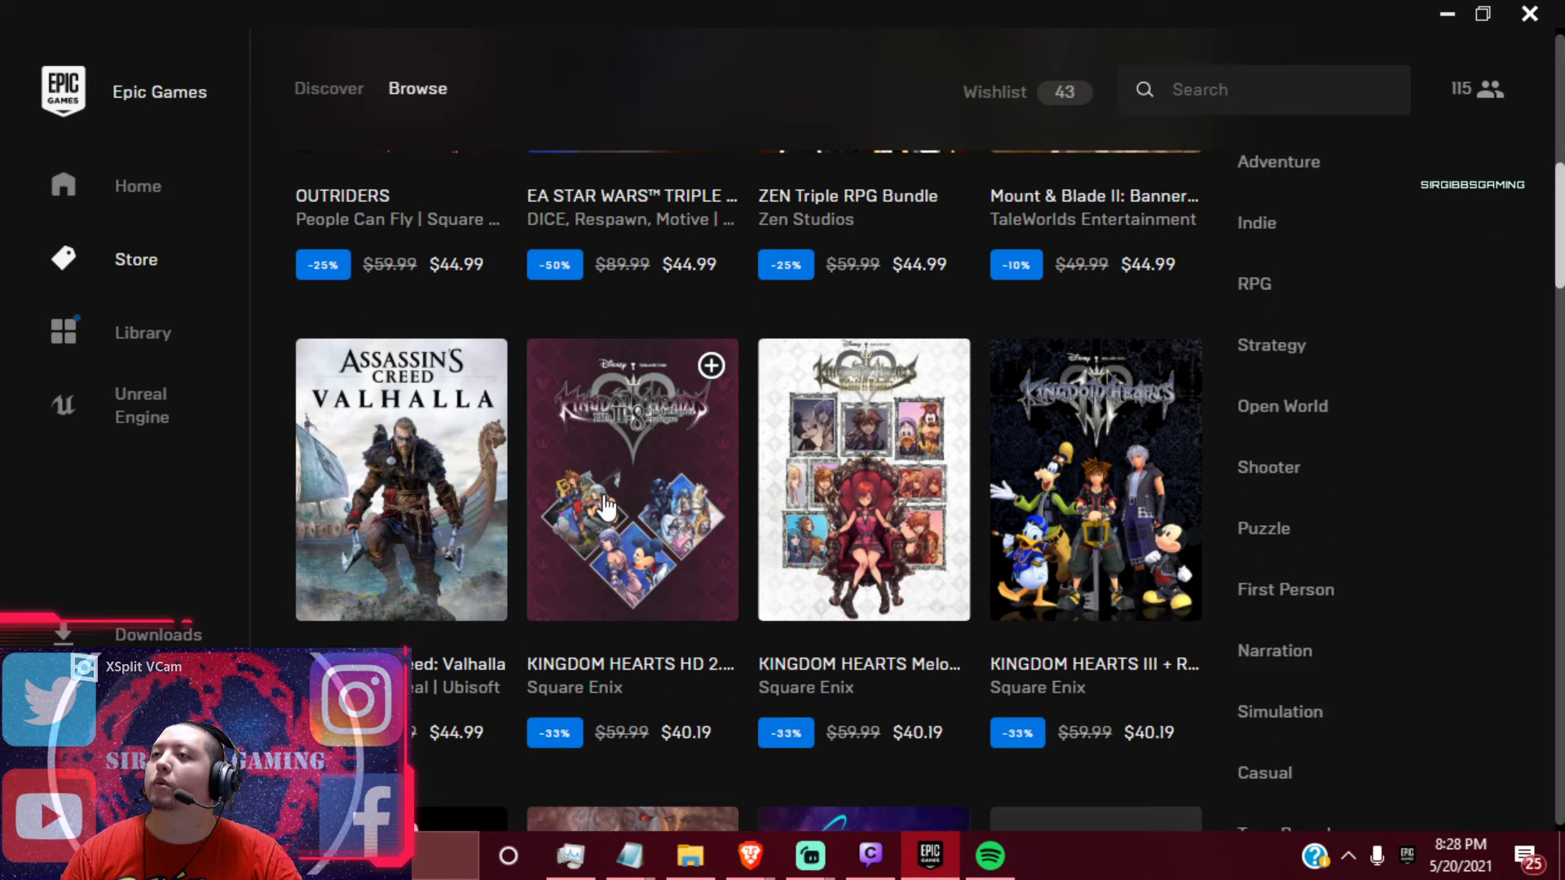
{"action": "scroll", "scroll_direction": "down", "scroll_amount": 3}
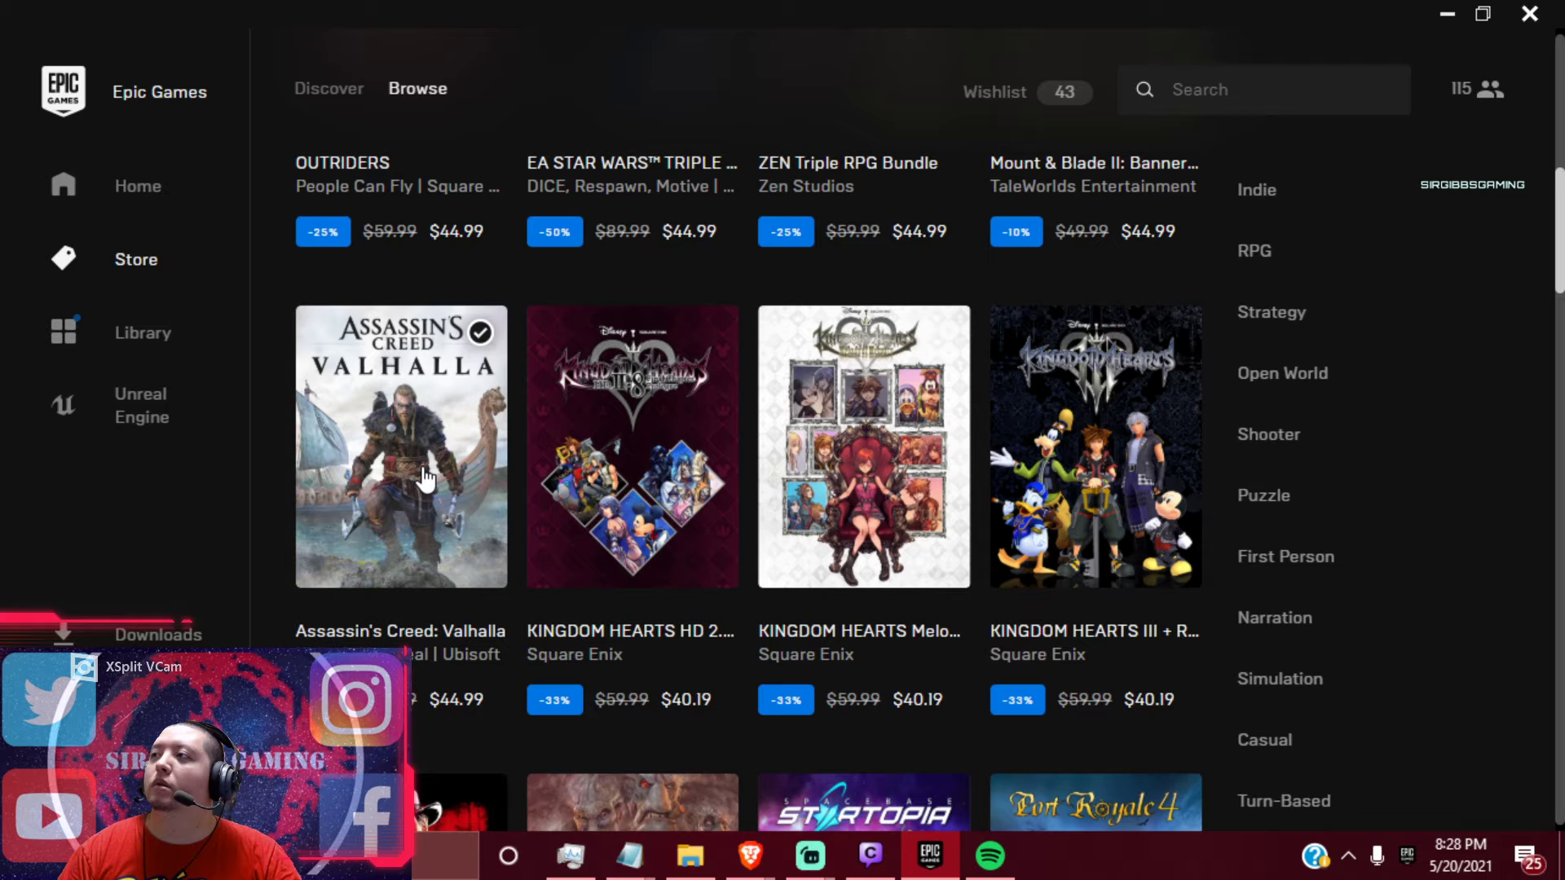
{"action": "scroll", "scroll_direction": "down", "scroll_amount": 3}
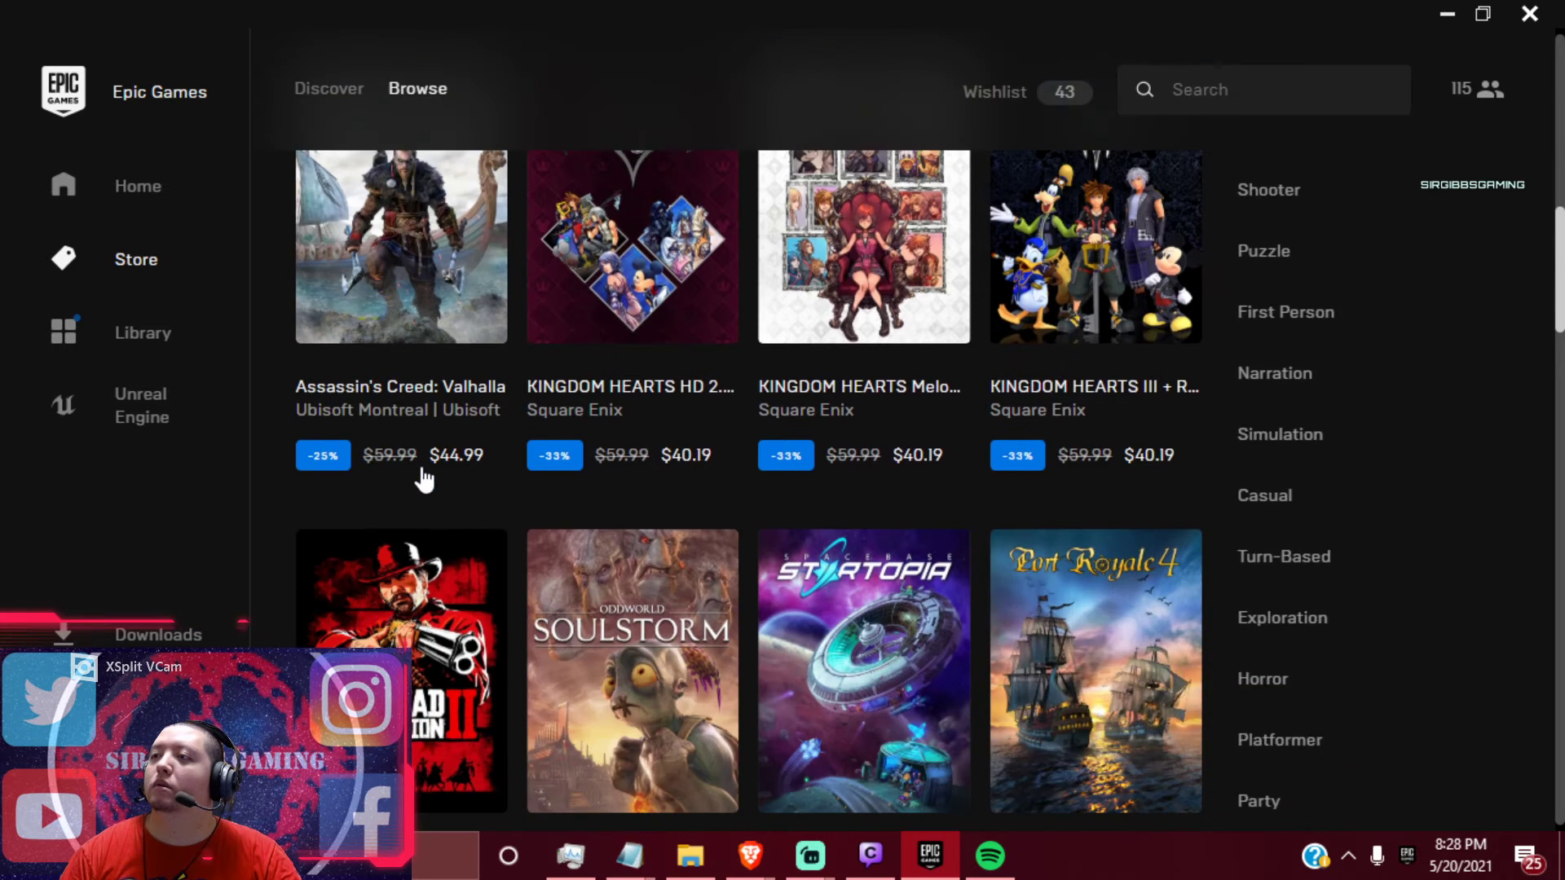
{"action": "scroll", "scroll_direction": "down", "scroll_amount": 3}
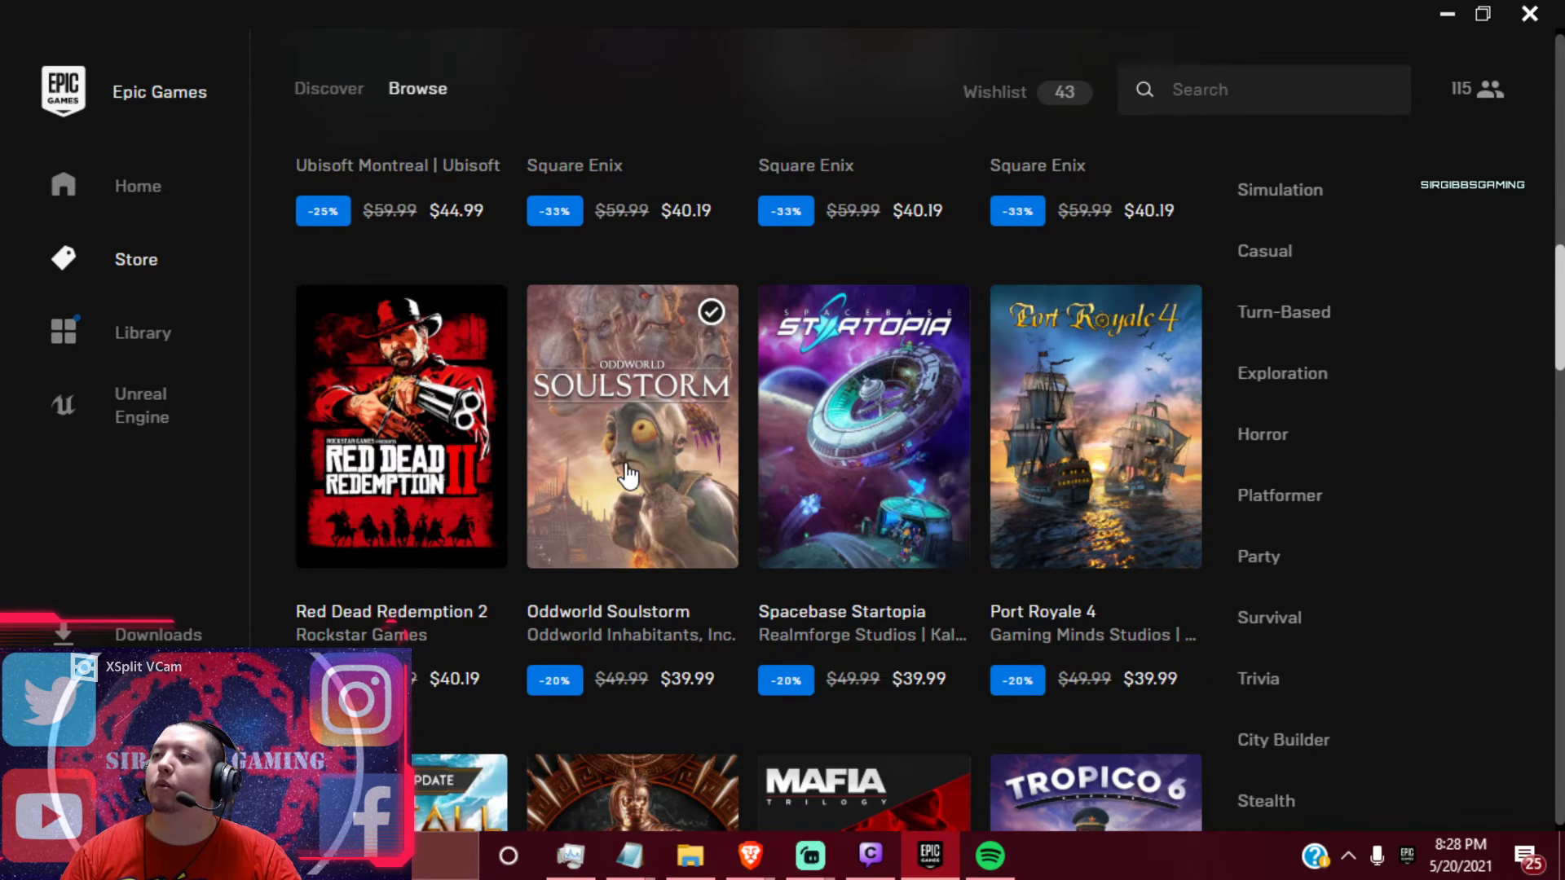
{"action": "mouse_move", "coordinate": [592, 504]}
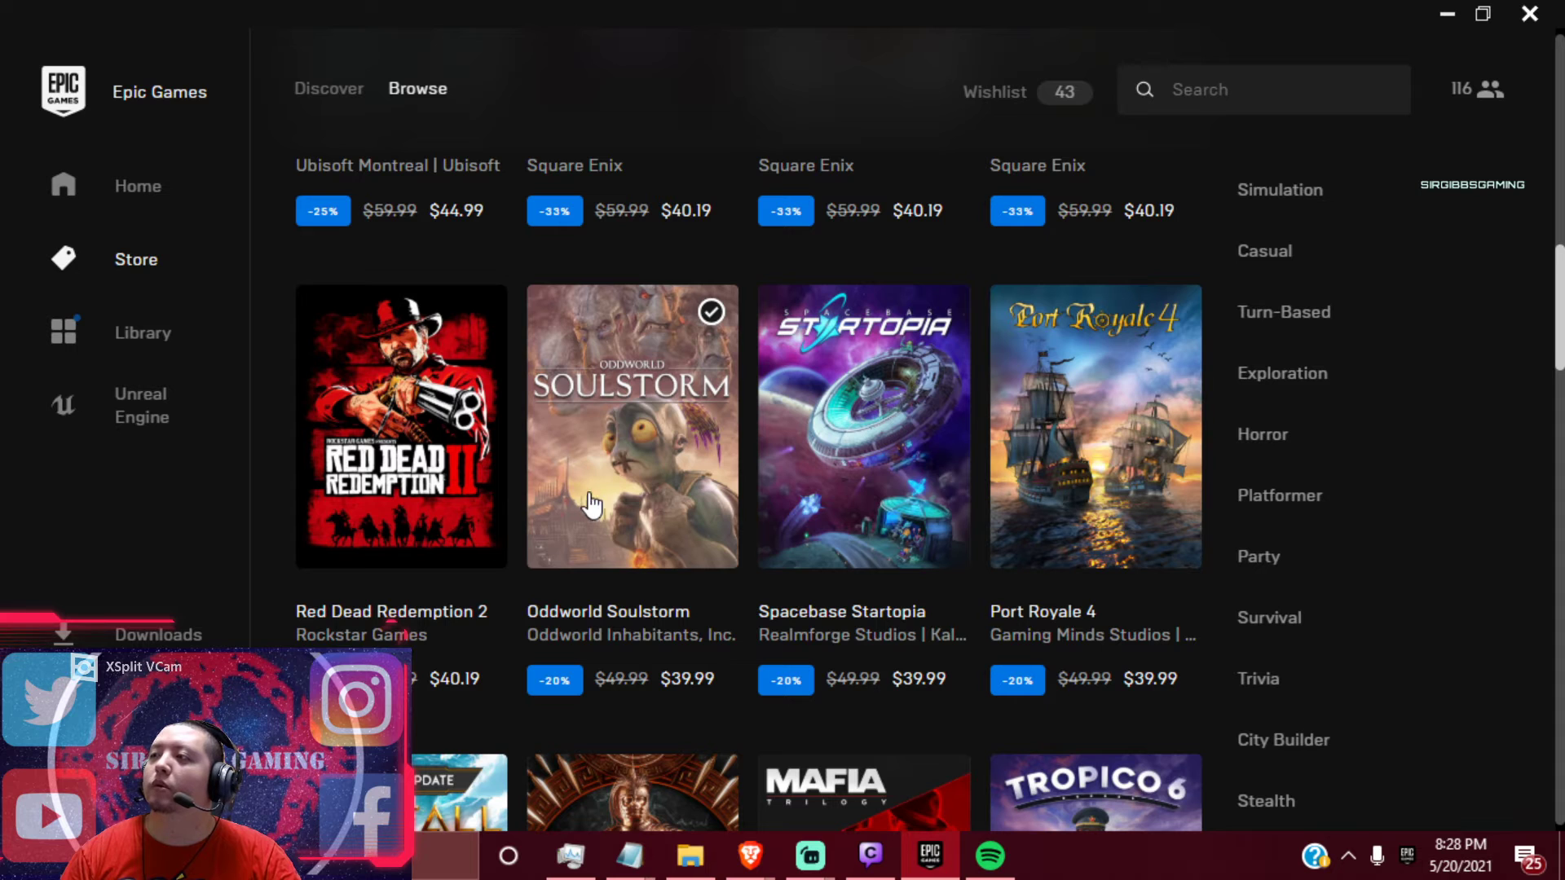
{"action": "scroll", "scroll_direction": "down", "scroll_amount": 3}
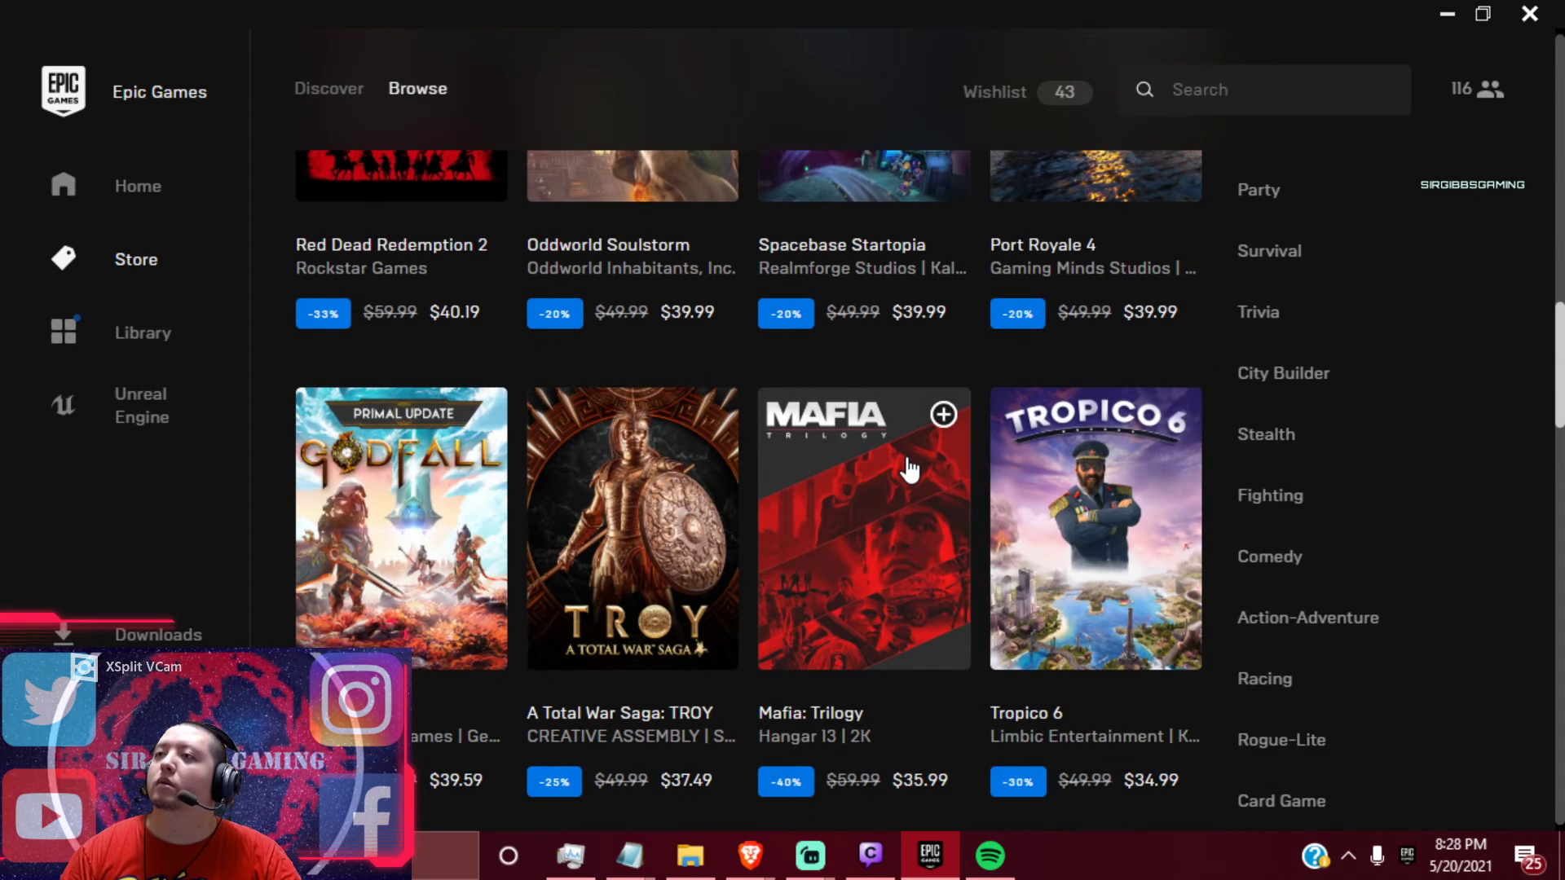
{"action": "scroll", "scroll_direction": "down", "scroll_amount": 3}
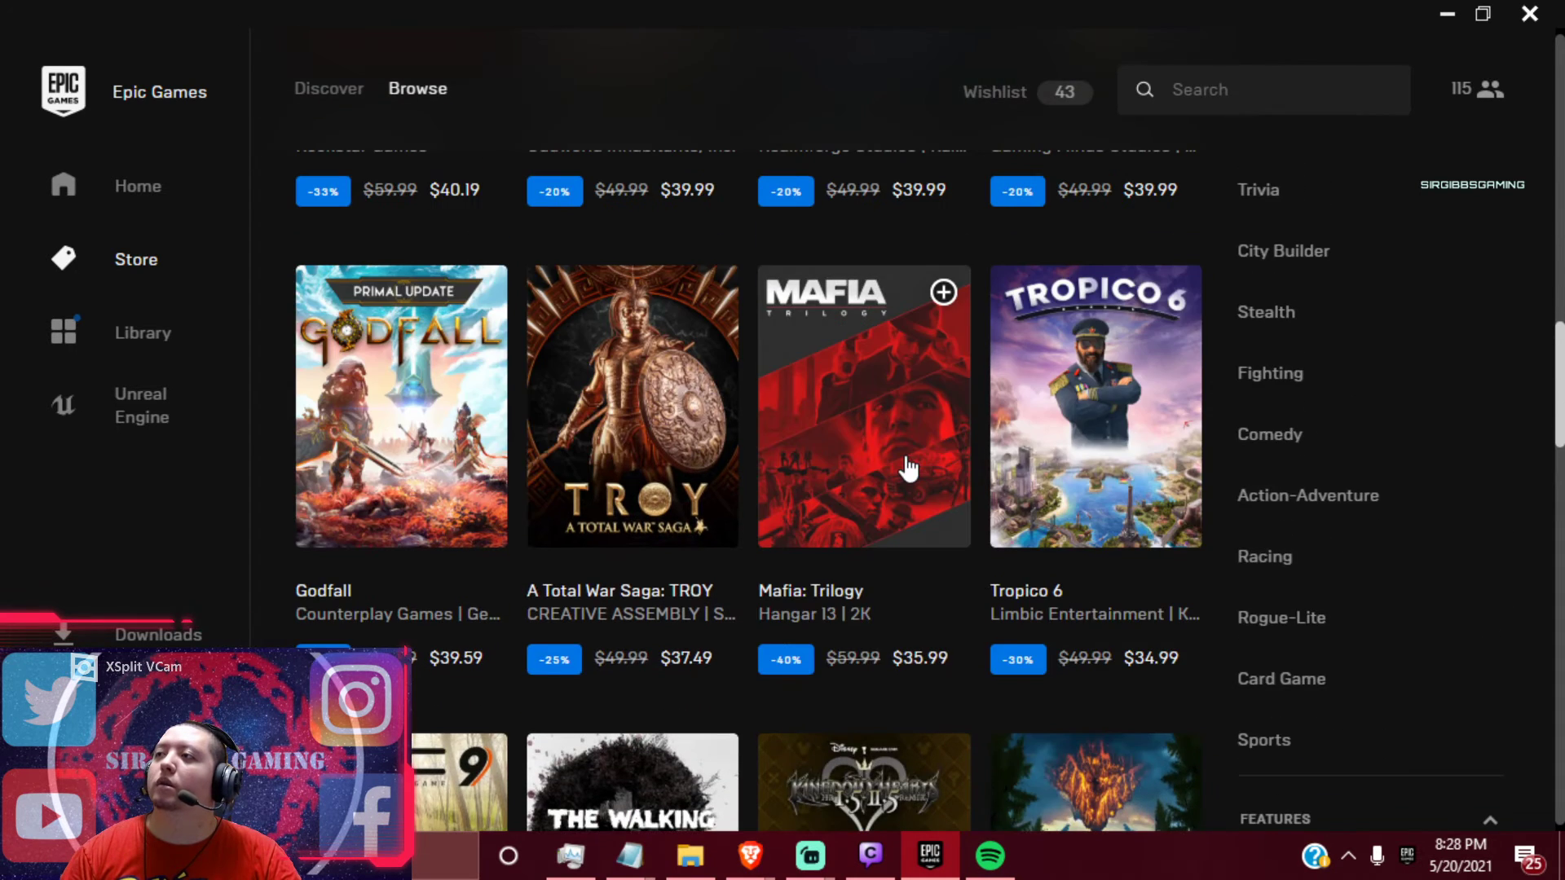
{"action": "scroll", "scroll_direction": "down", "scroll_amount": 3}
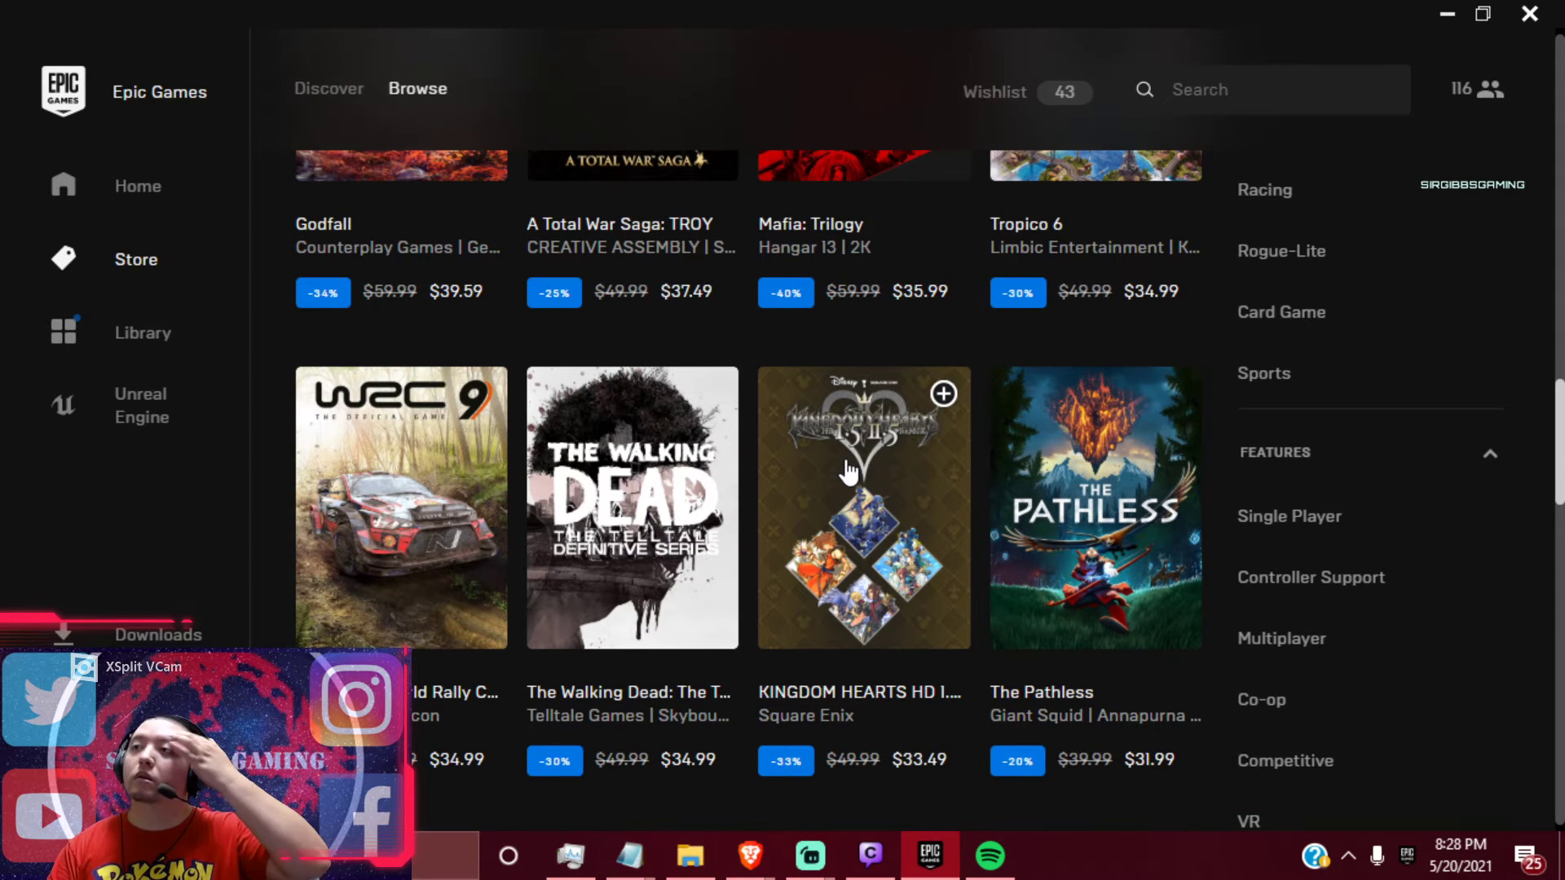
{"action": "scroll", "scroll_direction": "down", "scroll_amount": 3}
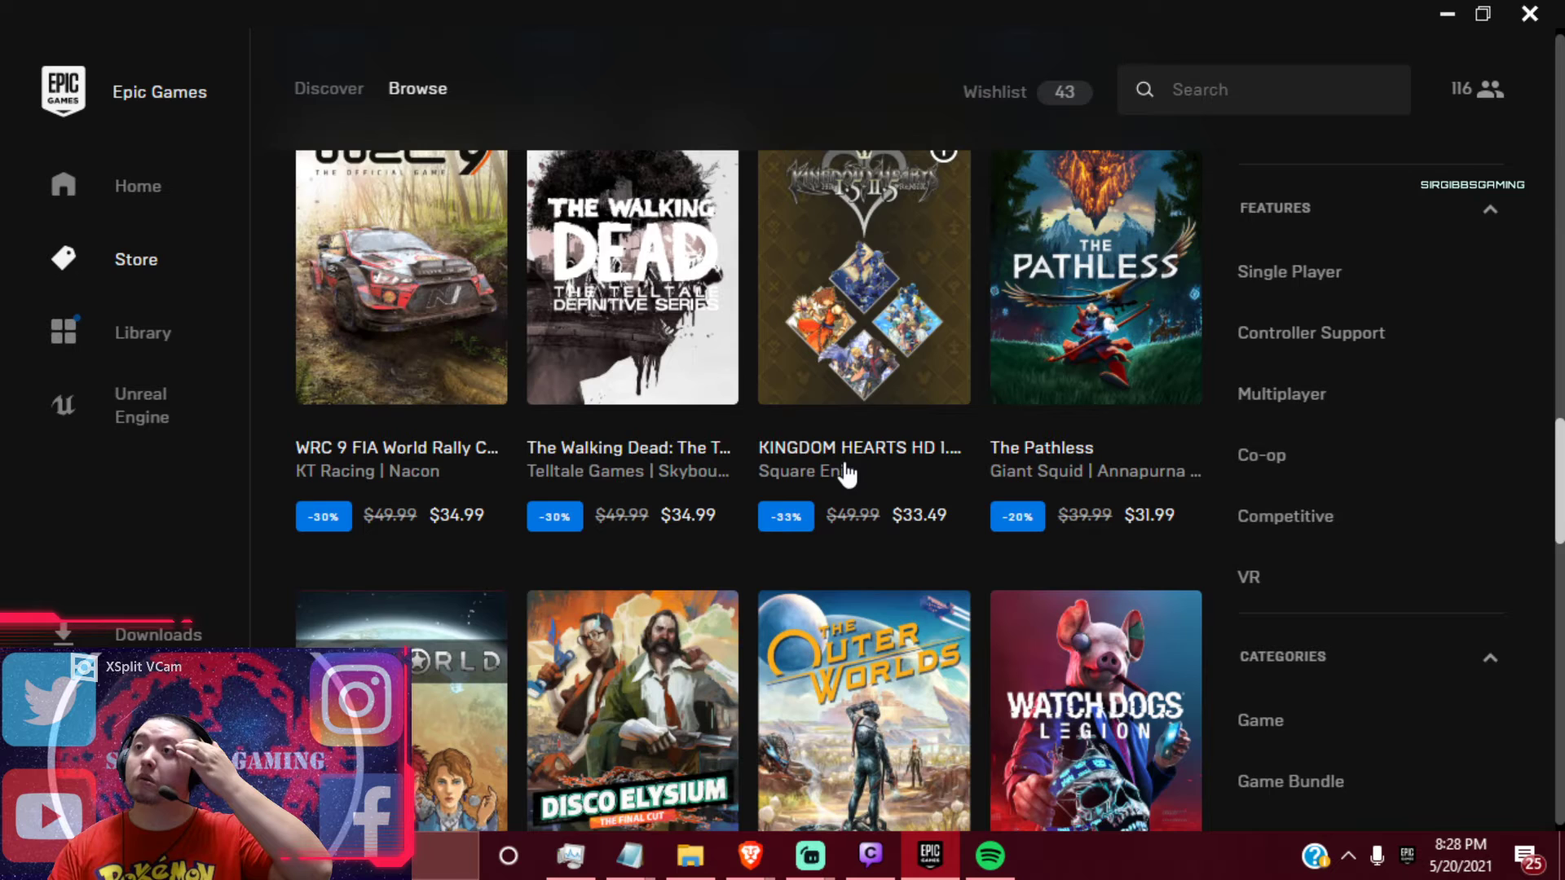
{"action": "scroll", "scroll_direction": "down", "scroll_amount": 3}
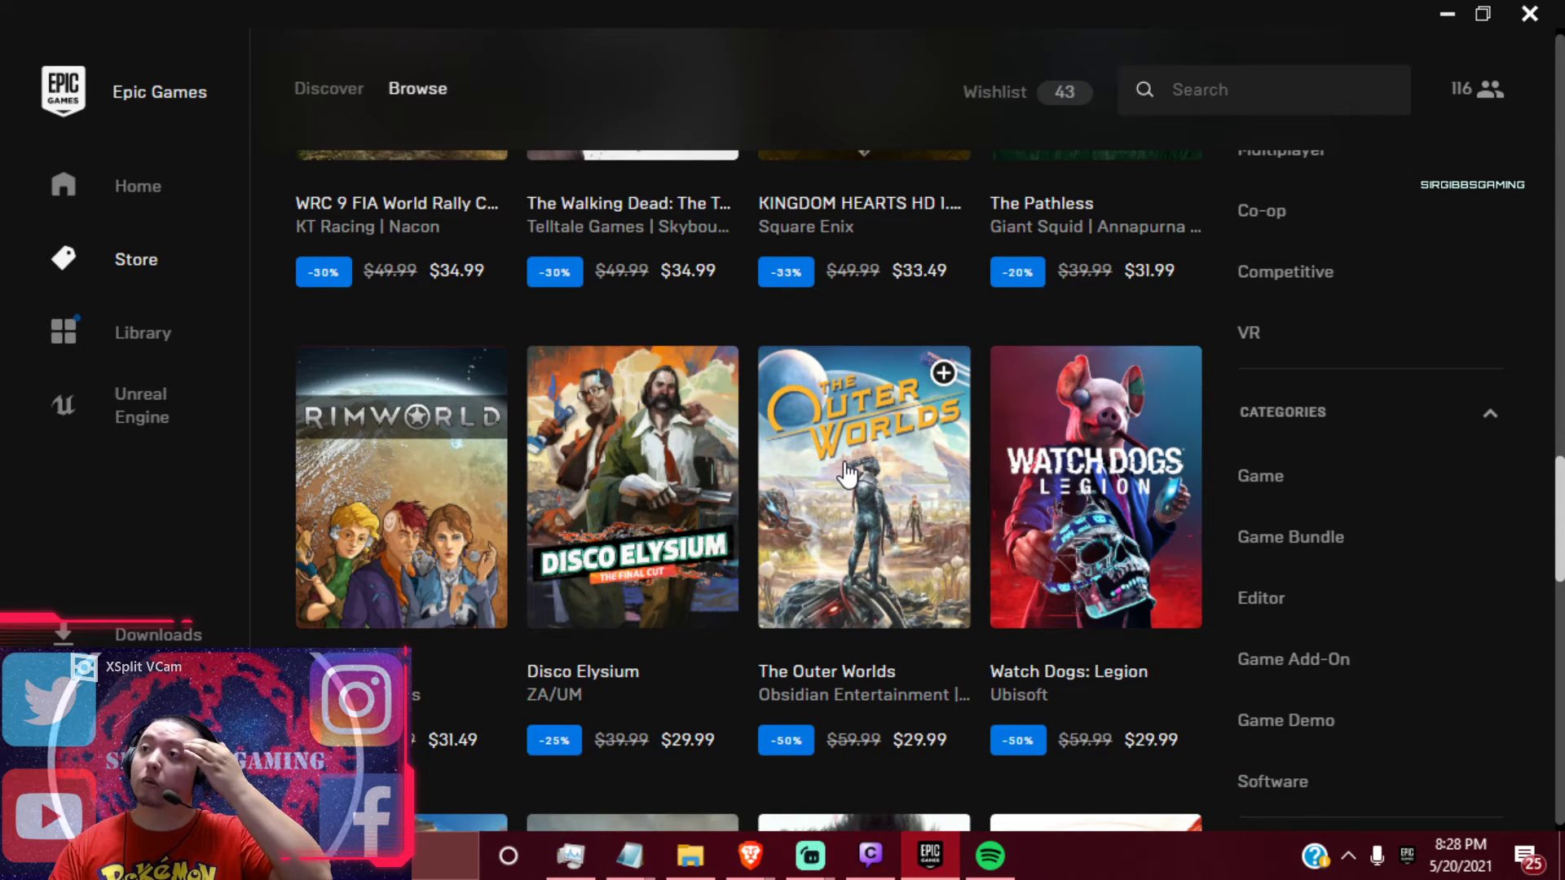
{"action": "scroll", "scroll_direction": "down", "scroll_amount": 3}
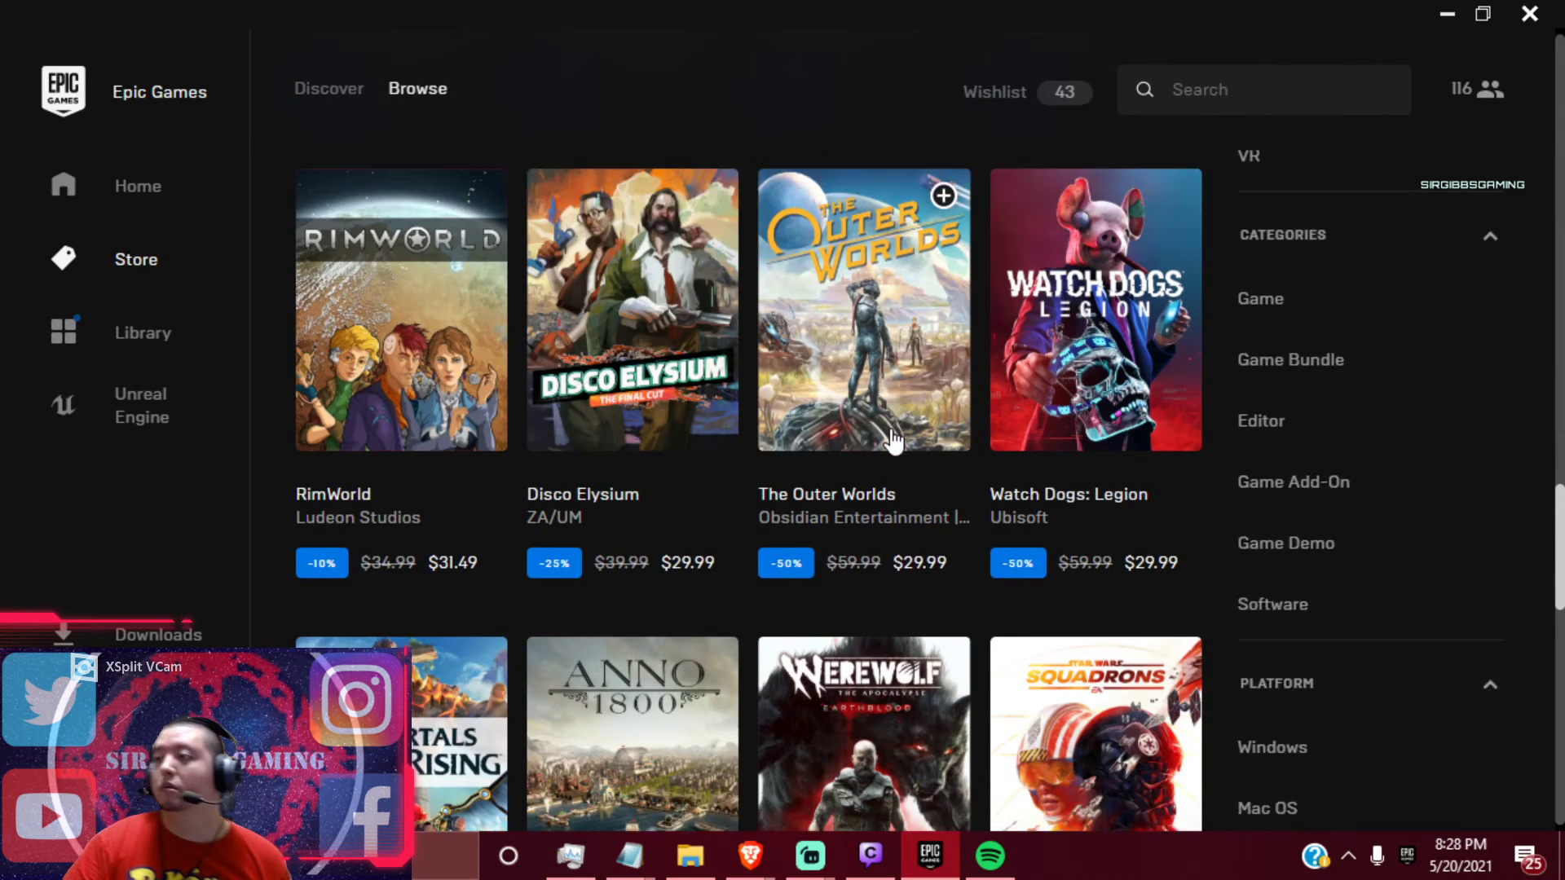
{"action": "scroll", "scroll_direction": "down", "scroll_amount": 3}
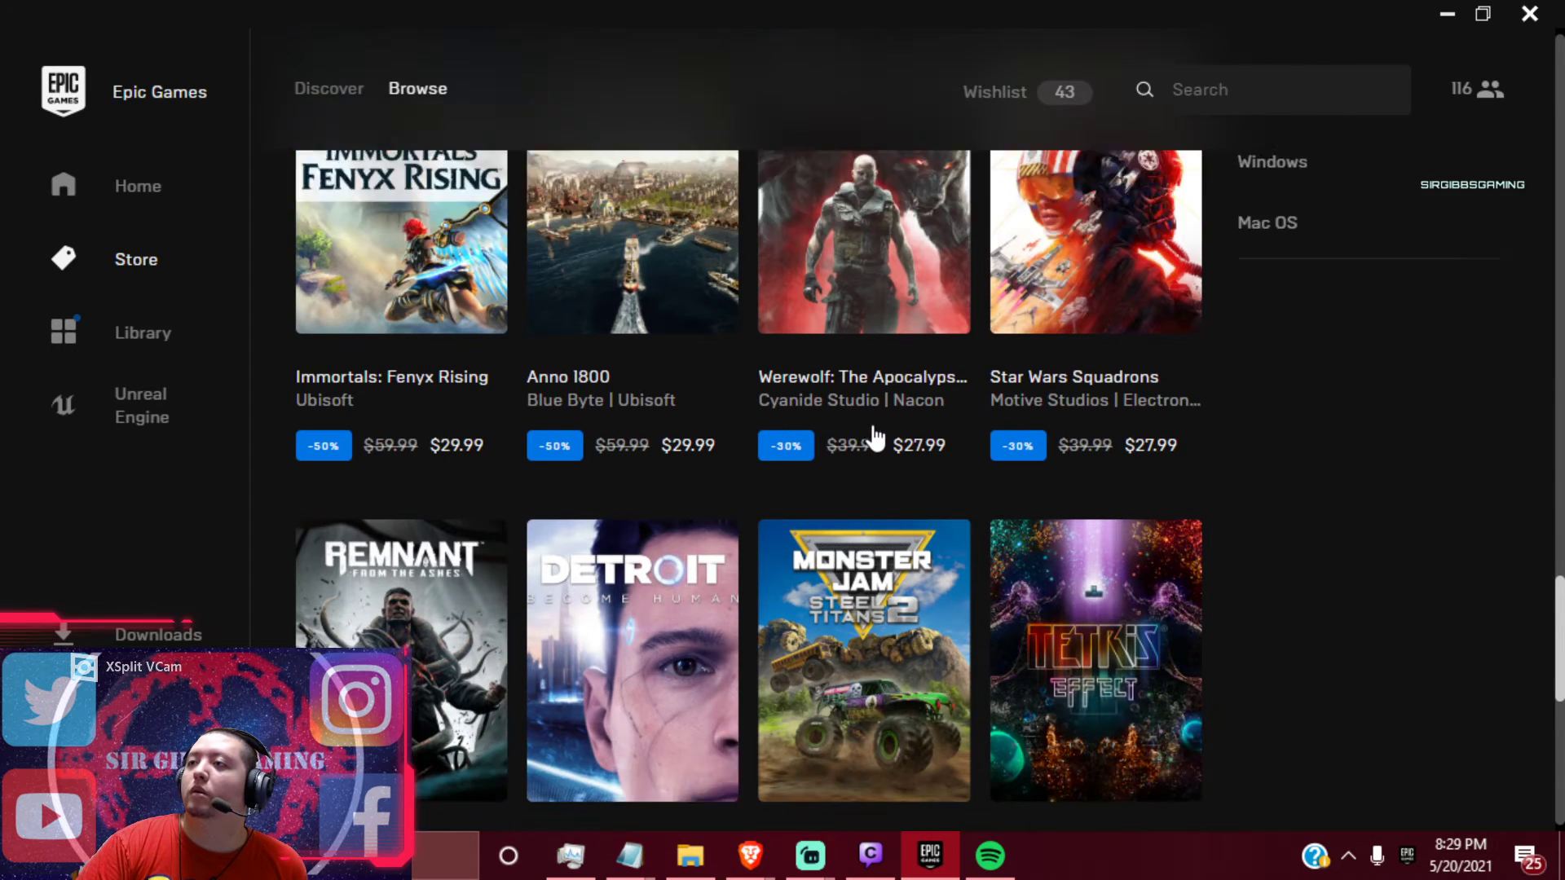
{"action": "scroll", "scroll_direction": "down", "scroll_amount": 3}
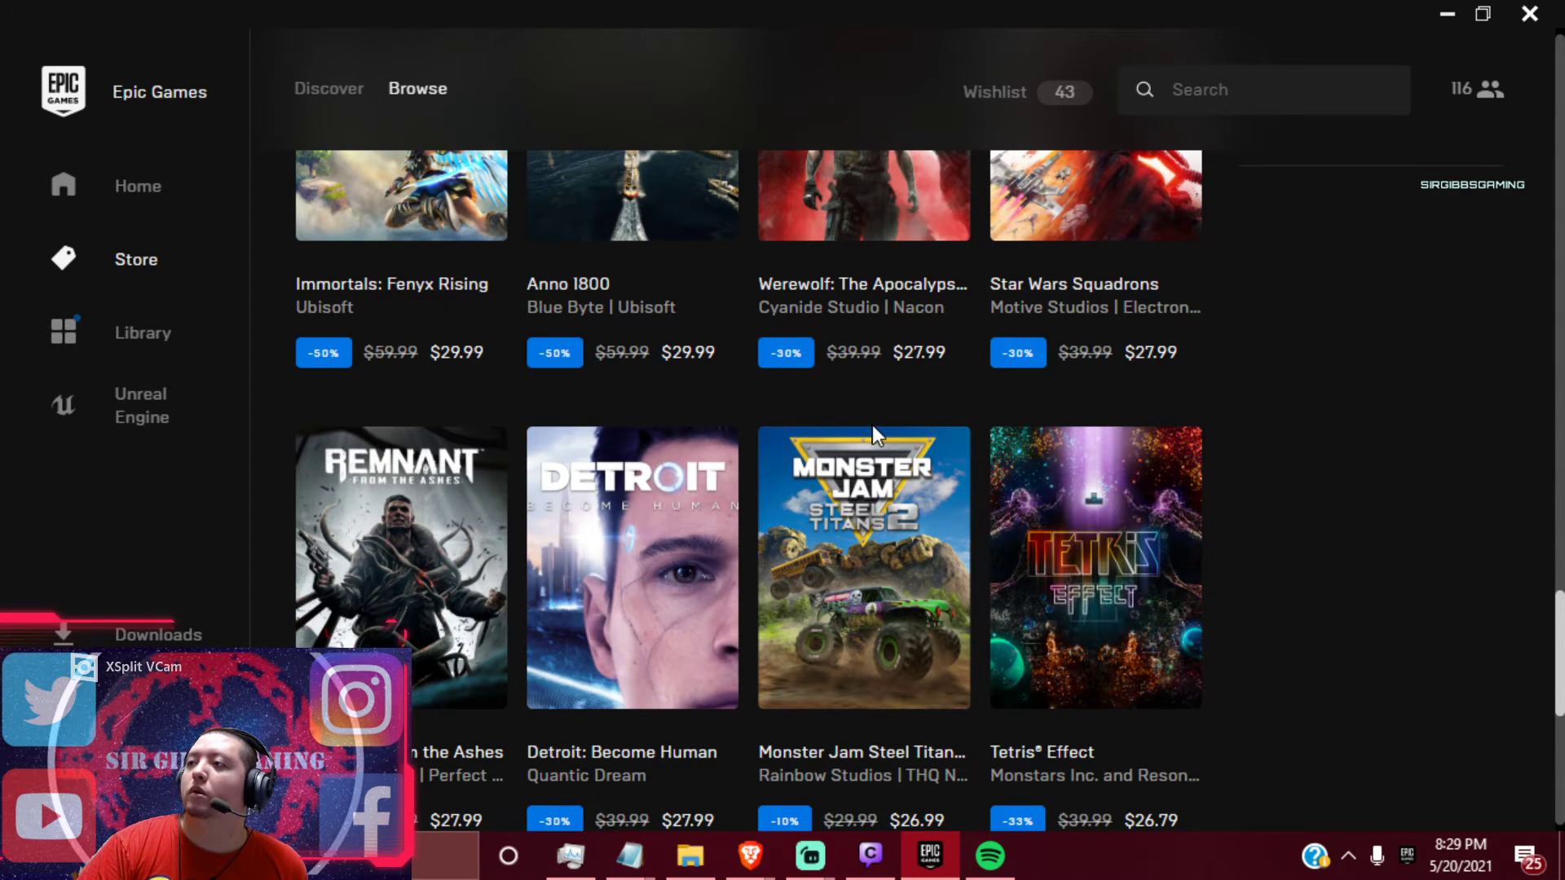
{"action": "scroll", "scroll_direction": "down", "scroll_amount": 3}
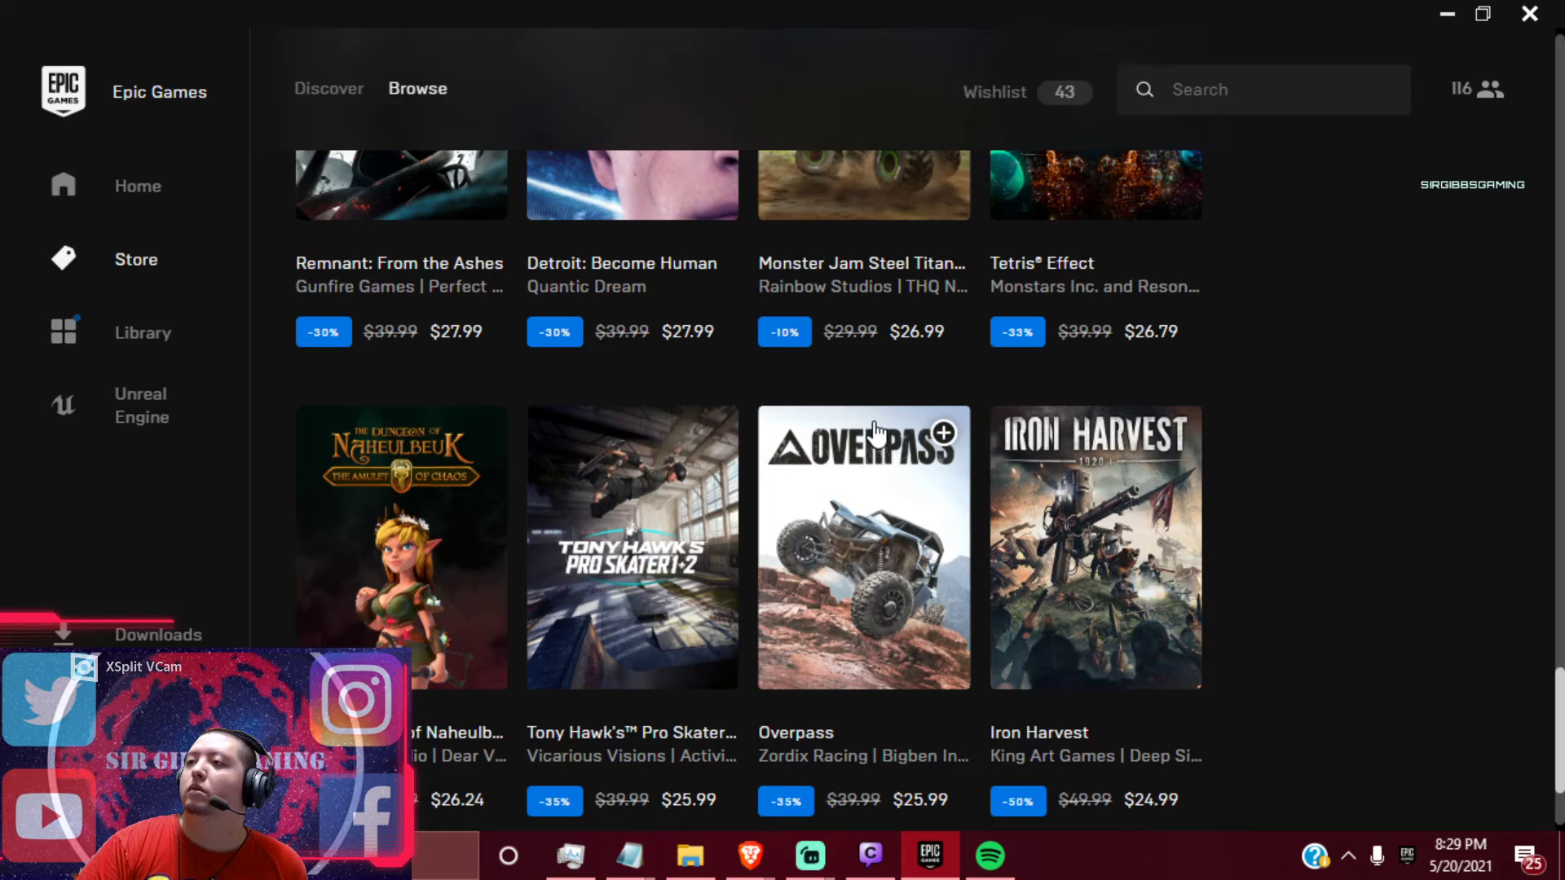
{"action": "scroll", "scroll_direction": "down", "scroll_amount": 3}
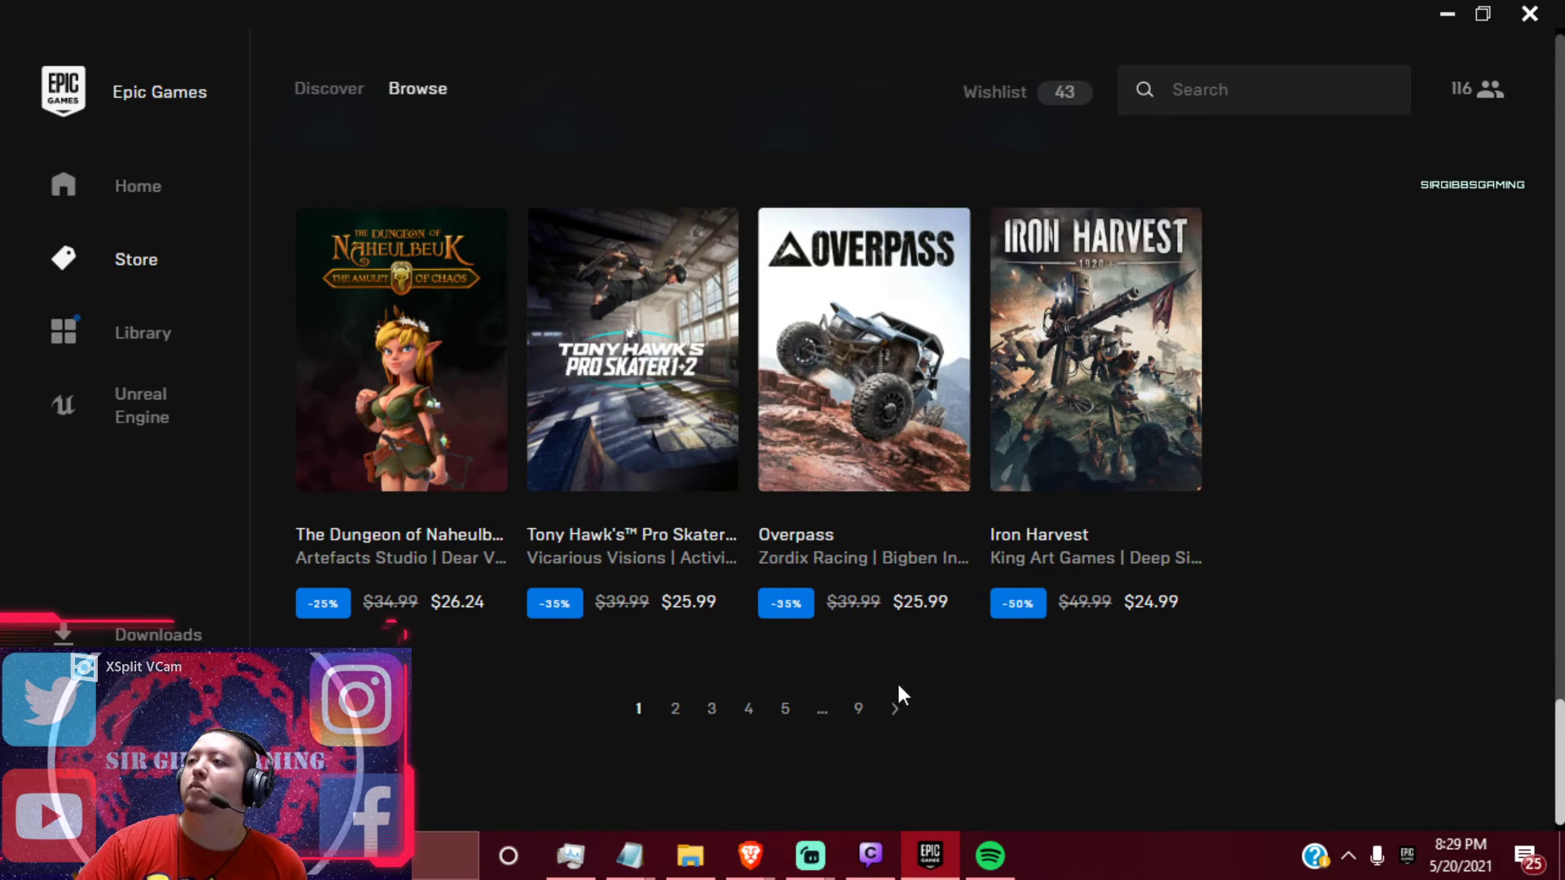
{"action": "left_click", "coordinate": [675, 708]}
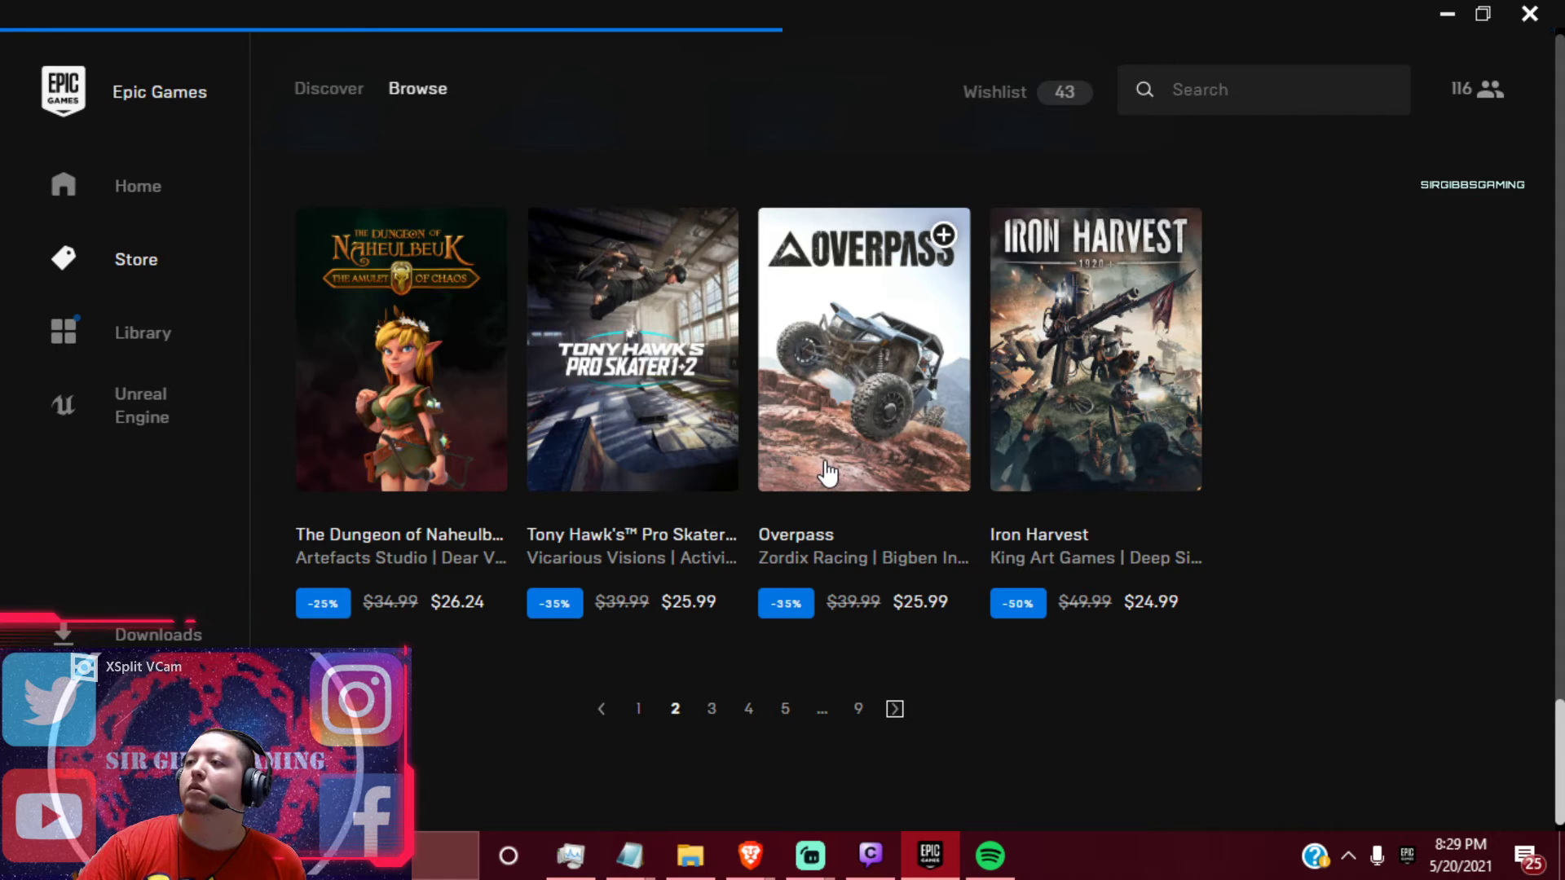
{"action": "scroll", "scroll_direction": "down", "scroll_amount": 3}
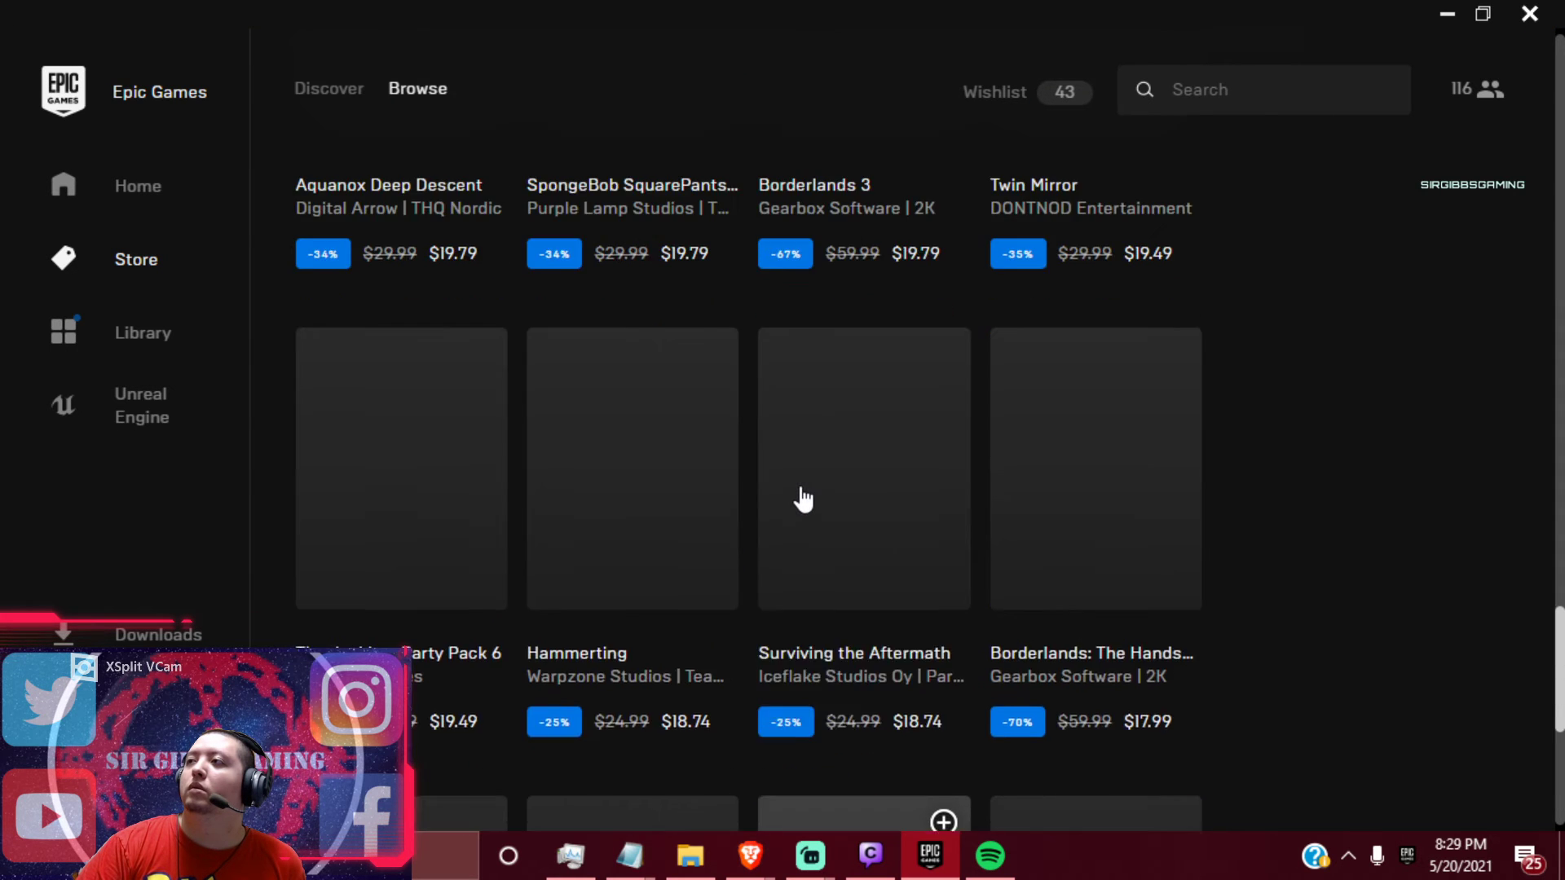
{"action": "scroll", "scroll_direction": "down", "scroll_amount": 3}
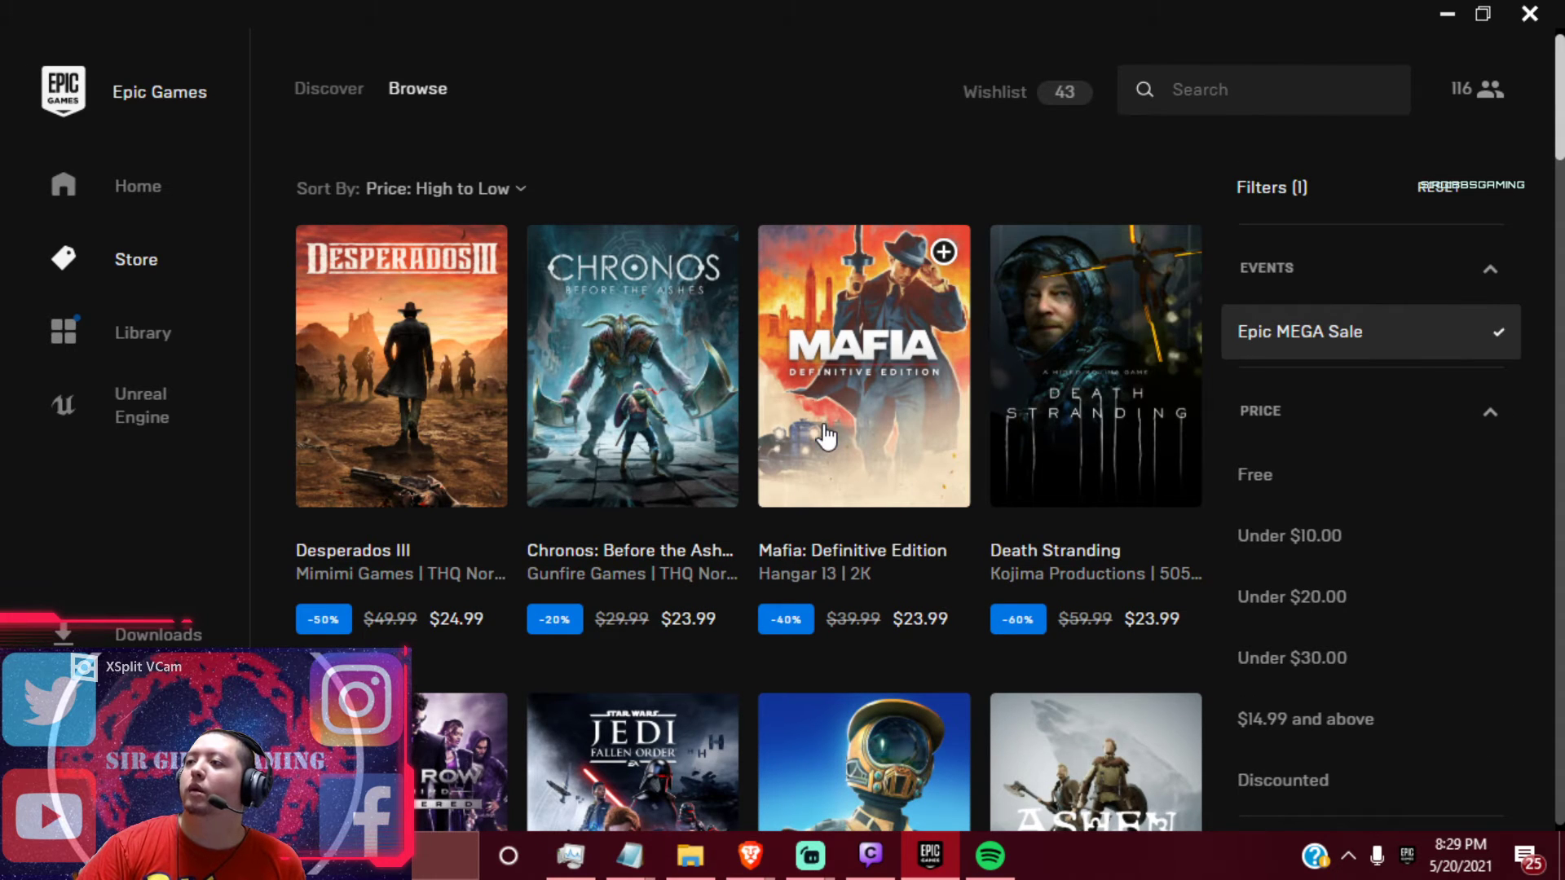
{"action": "scroll", "scroll_direction": "down", "scroll_amount": 3}
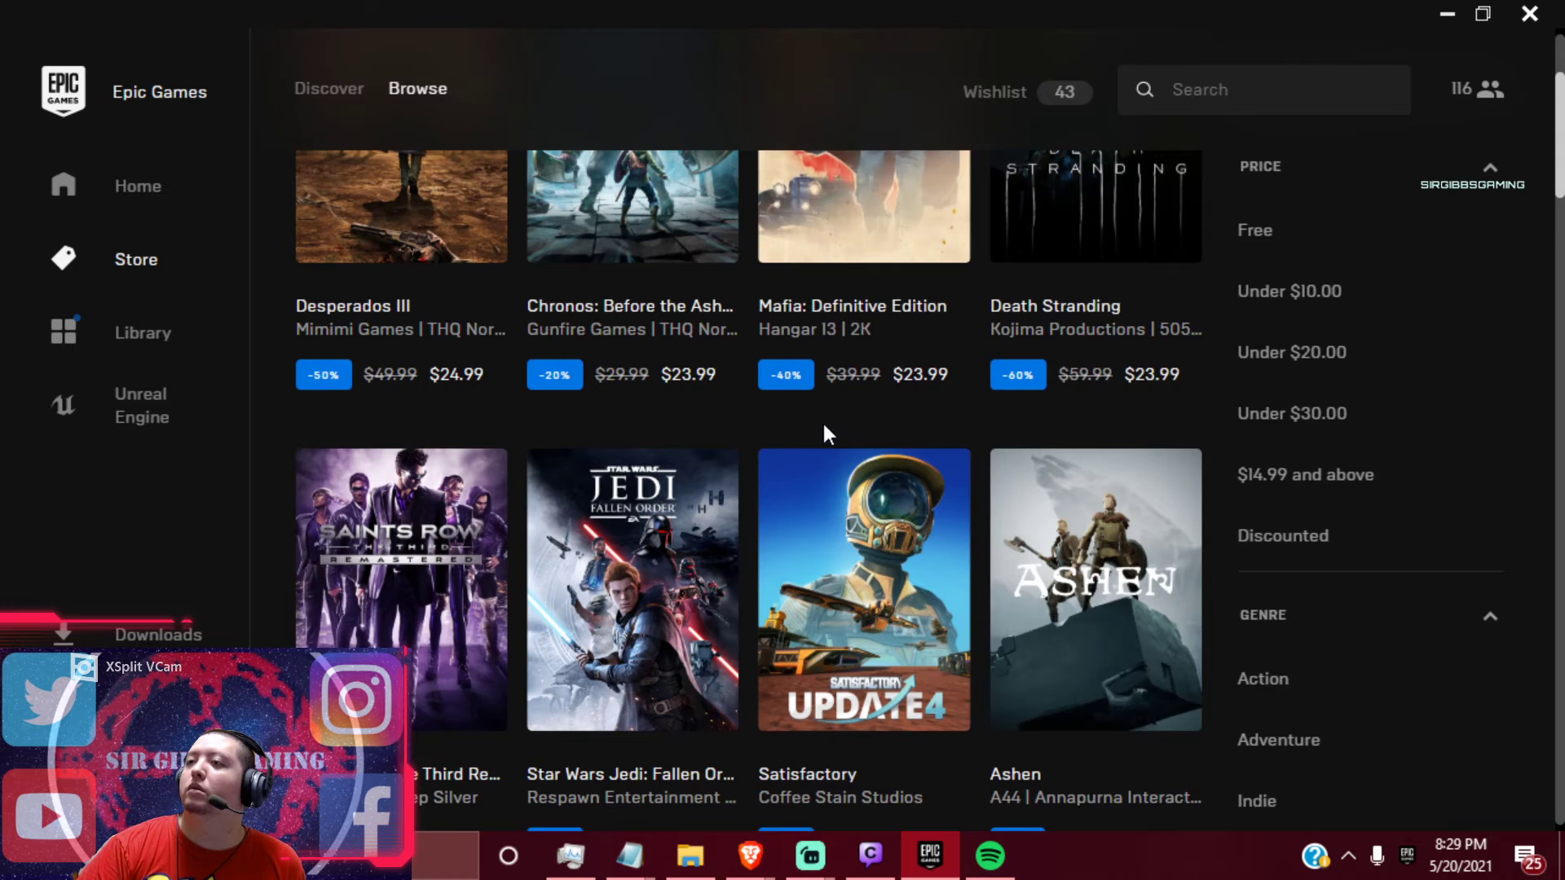
{"action": "scroll", "scroll_direction": "down", "scroll_amount": 3}
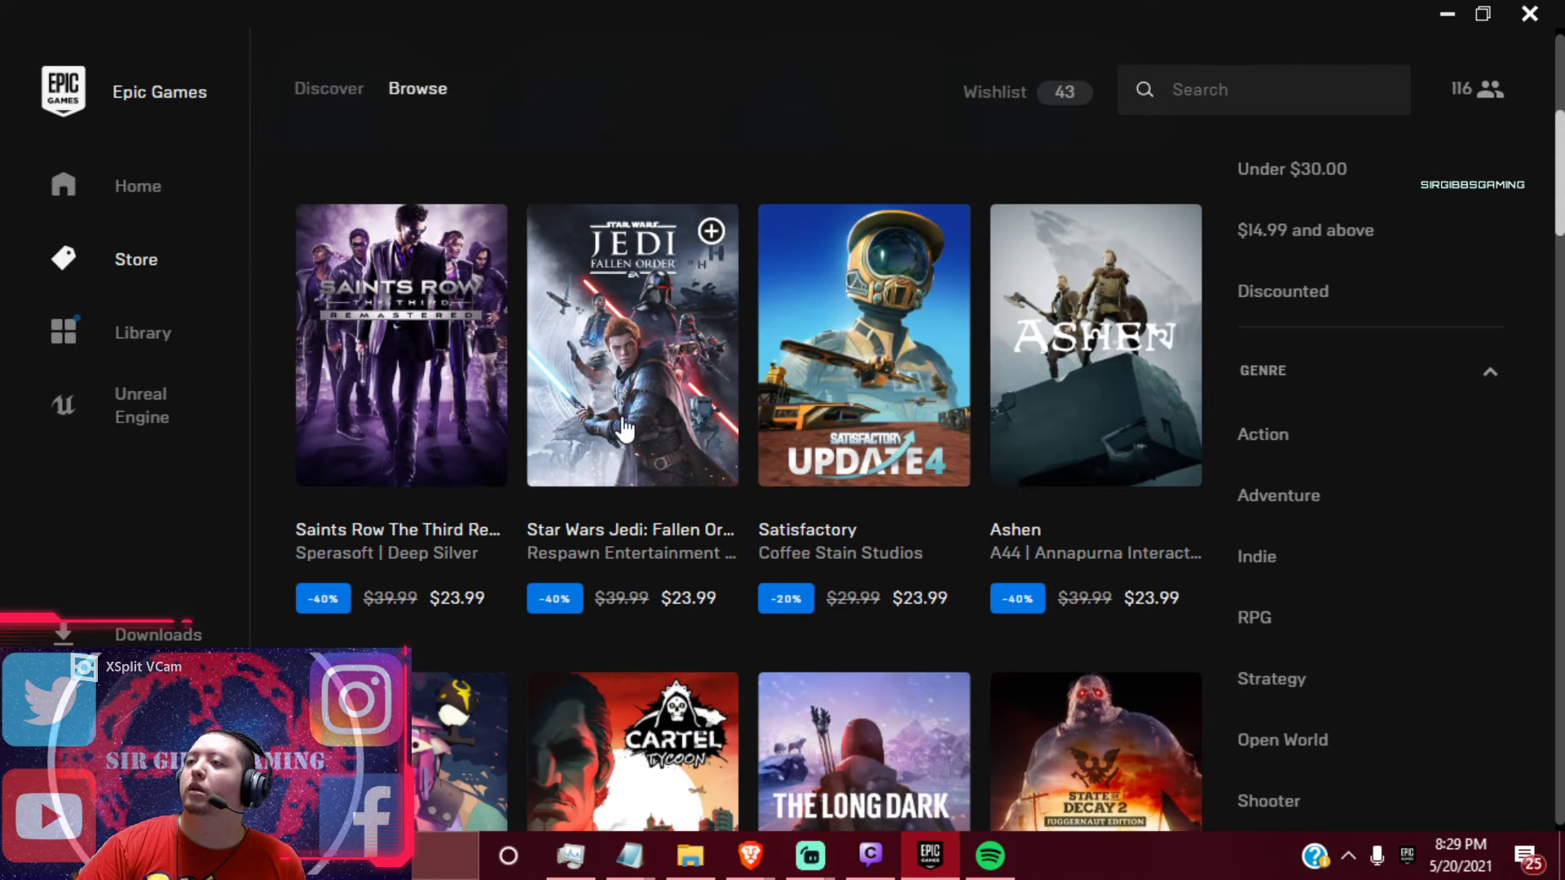
{"action": "scroll", "scroll_direction": "down", "scroll_amount": 3}
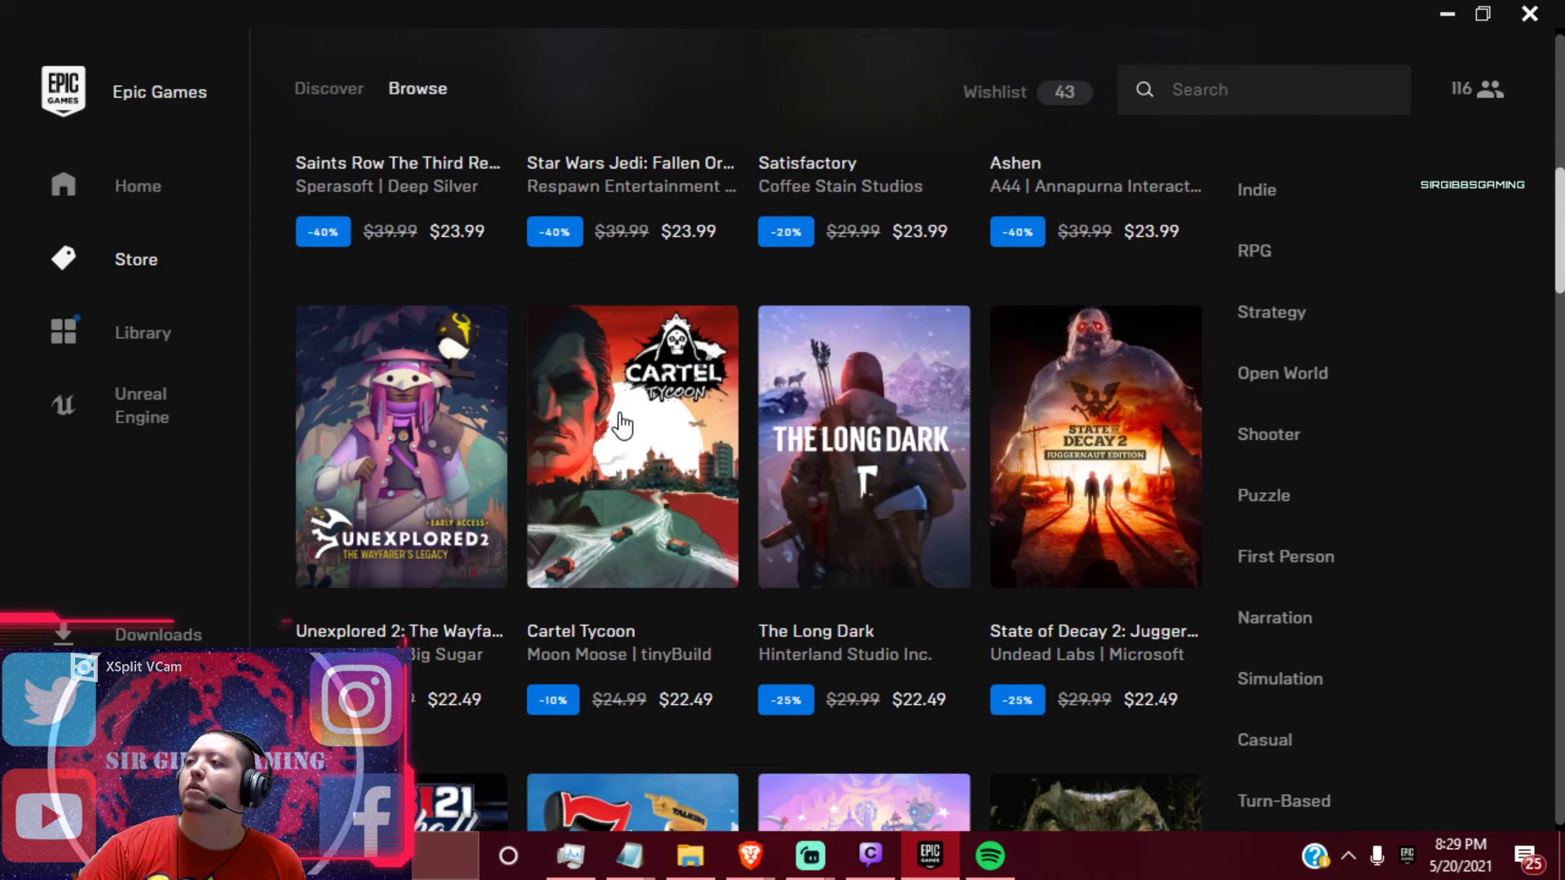
{"action": "scroll", "scroll_direction": "down", "scroll_amount": 3}
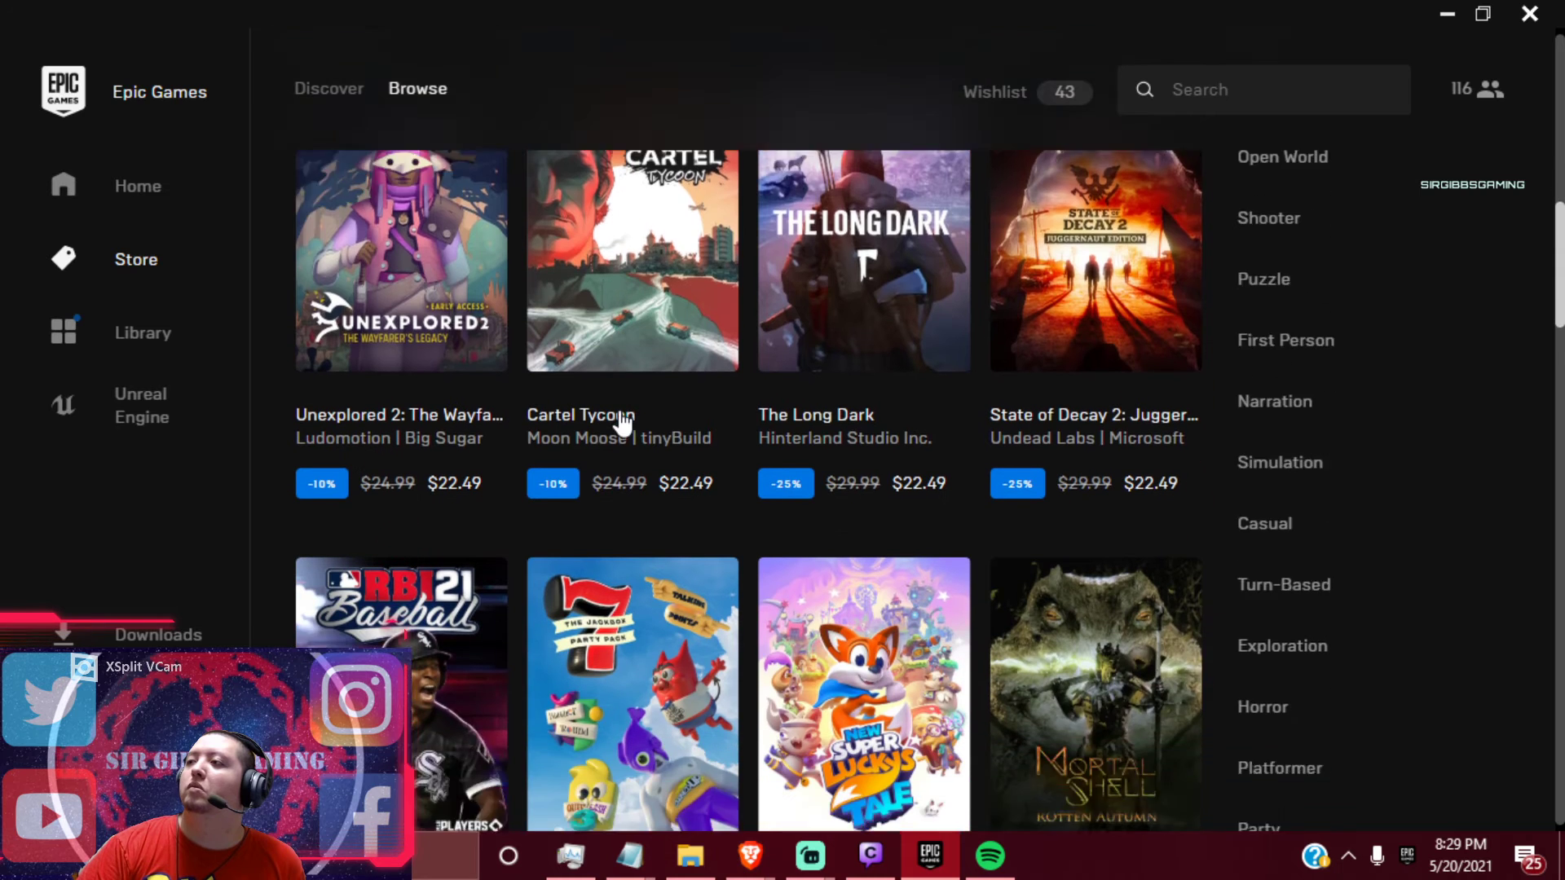
{"action": "scroll", "scroll_direction": "down", "scroll_amount": 3}
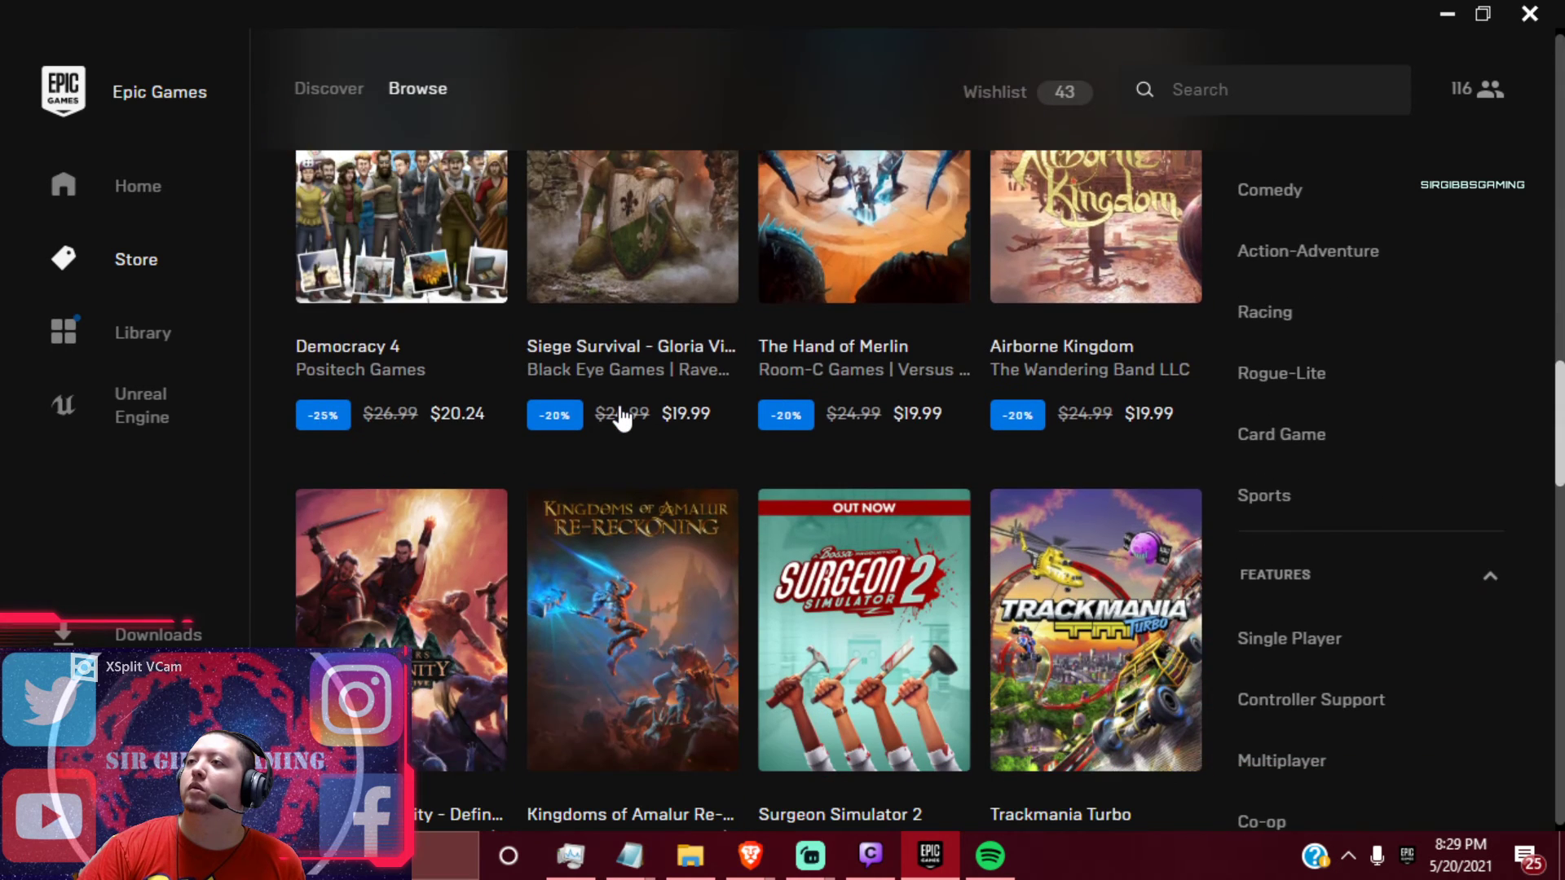
{"action": "scroll", "scroll_direction": "down", "scroll_amount": 3}
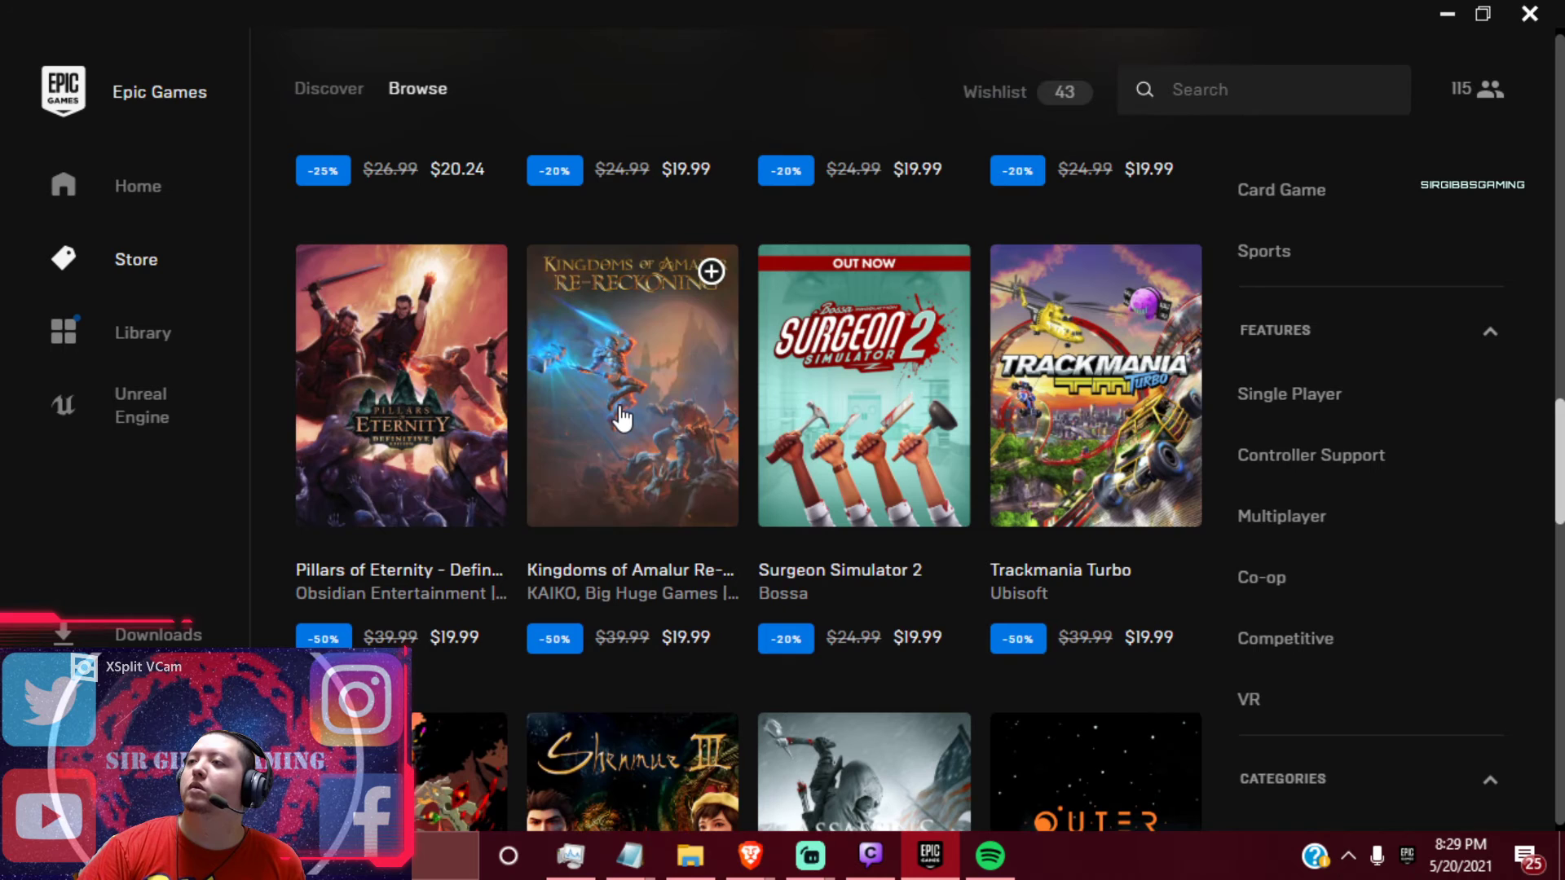
{"action": "scroll", "scroll_direction": "down", "scroll_amount": 3}
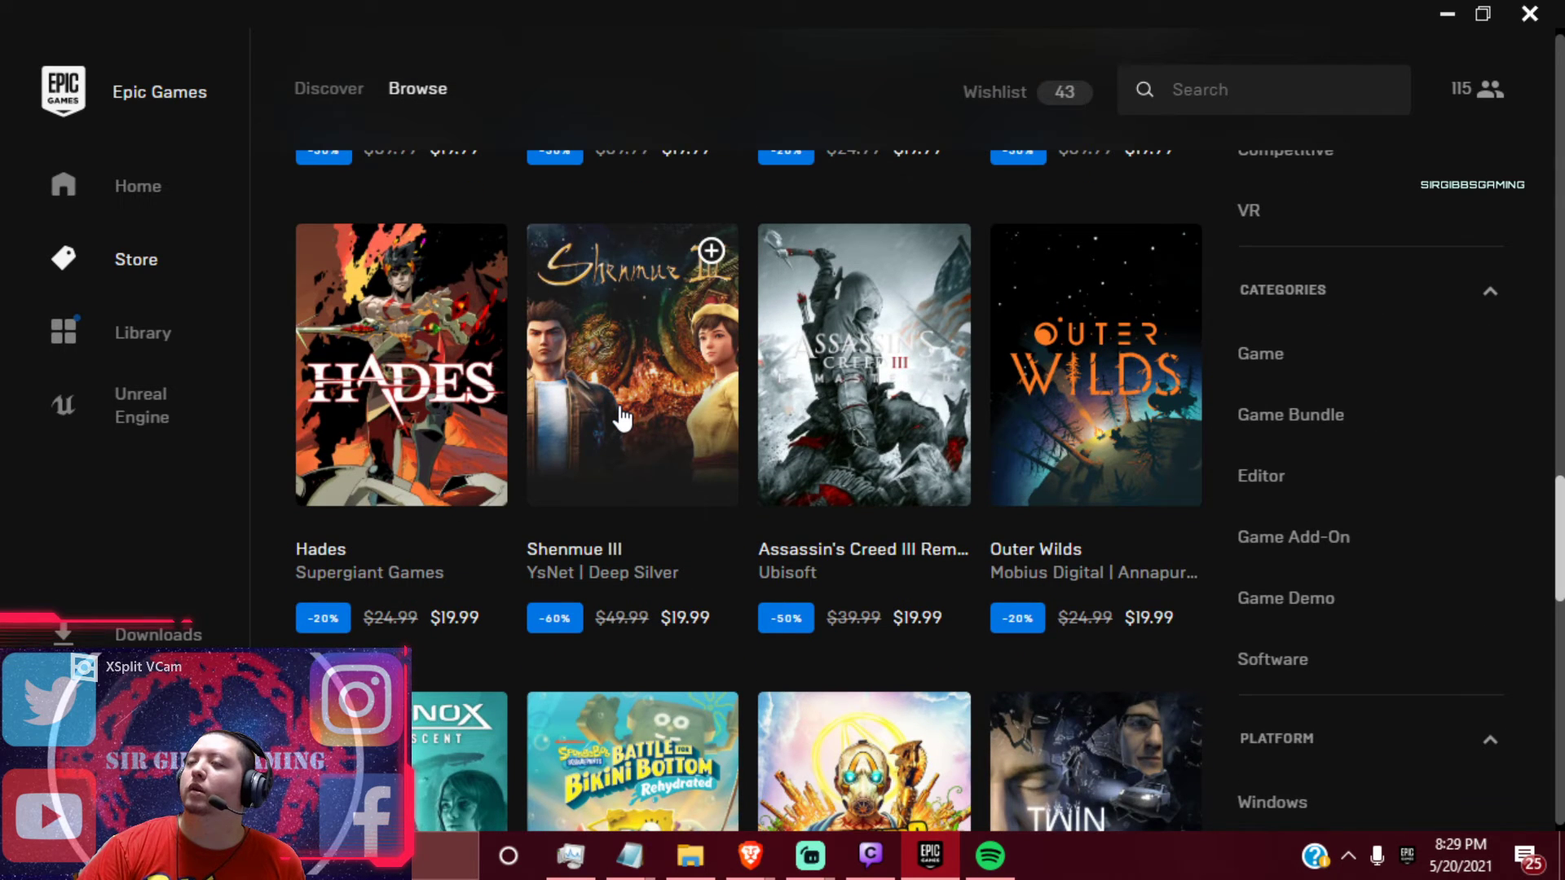
{"action": "scroll", "scroll_direction": "down", "scroll_amount": 3}
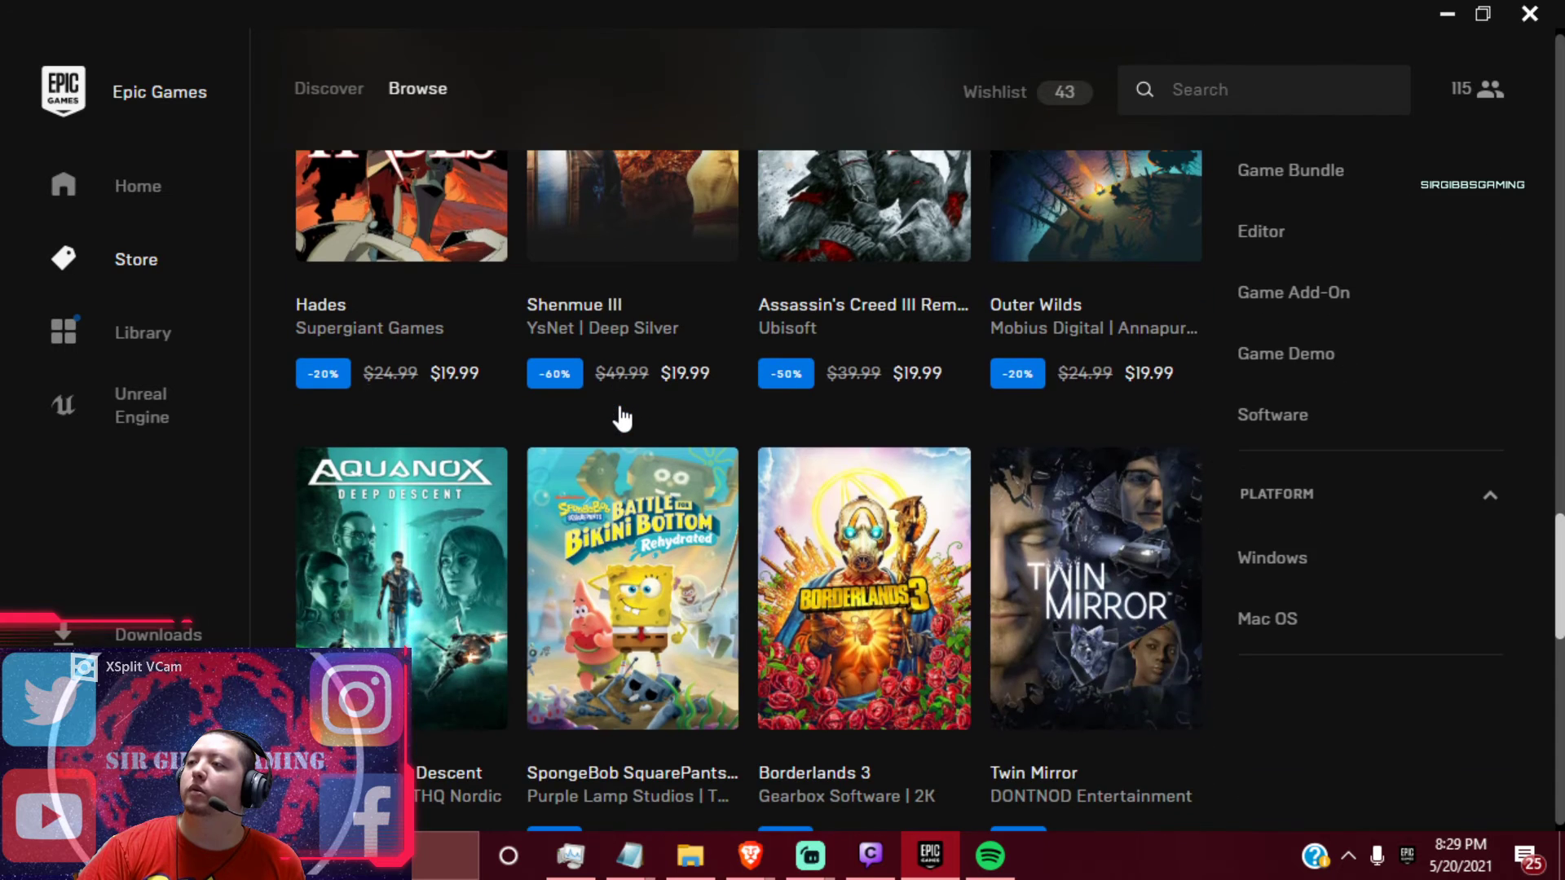
{"action": "scroll", "scroll_direction": "down", "scroll_amount": 3}
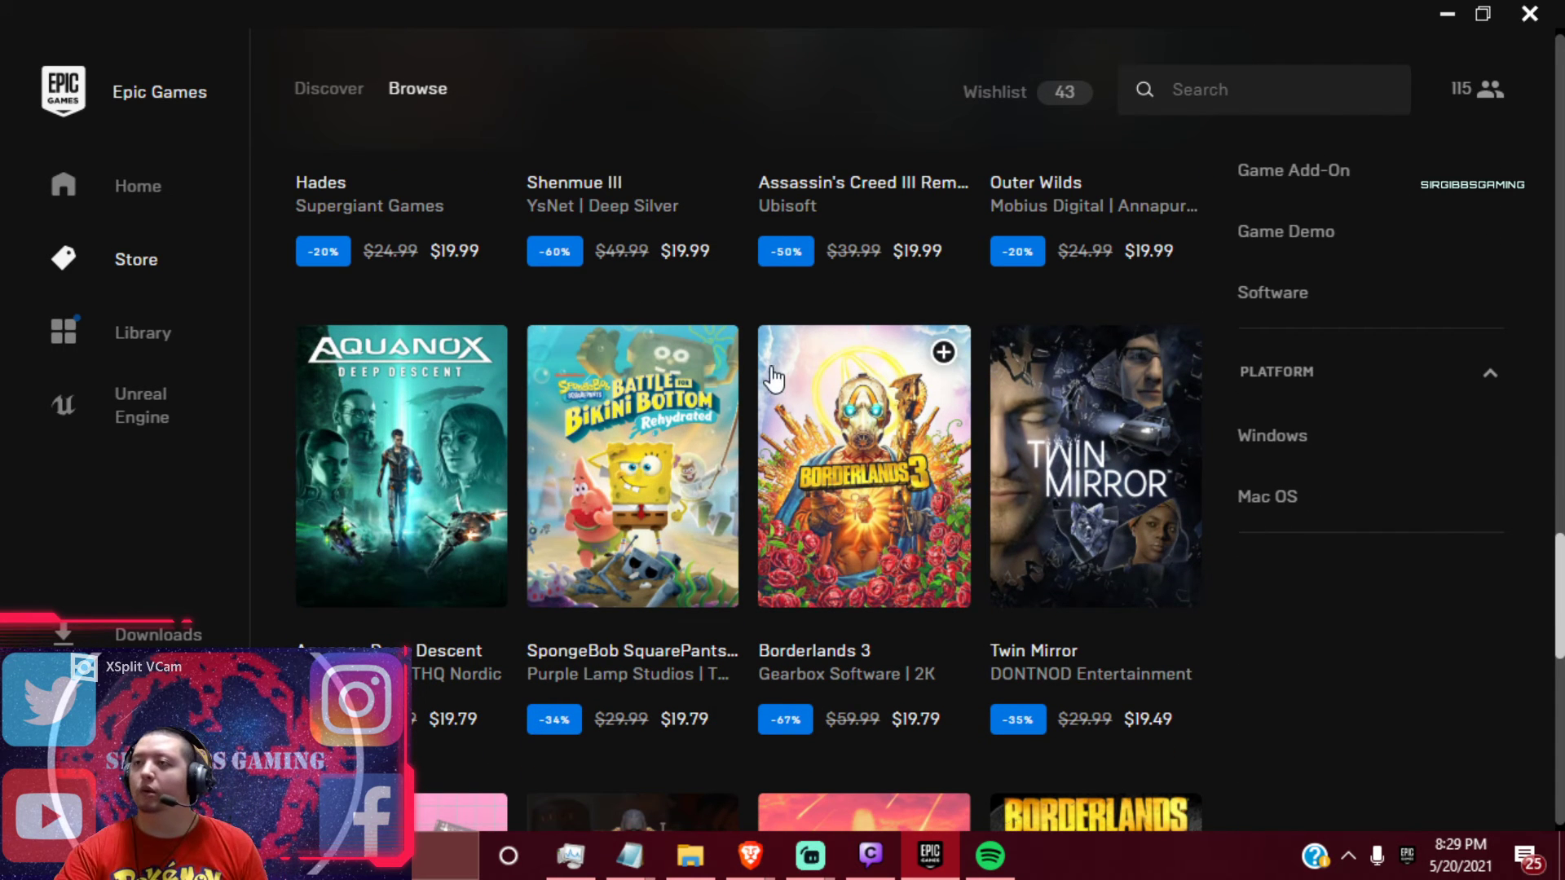
{"action": "mouse_move", "coordinate": [817, 459]}
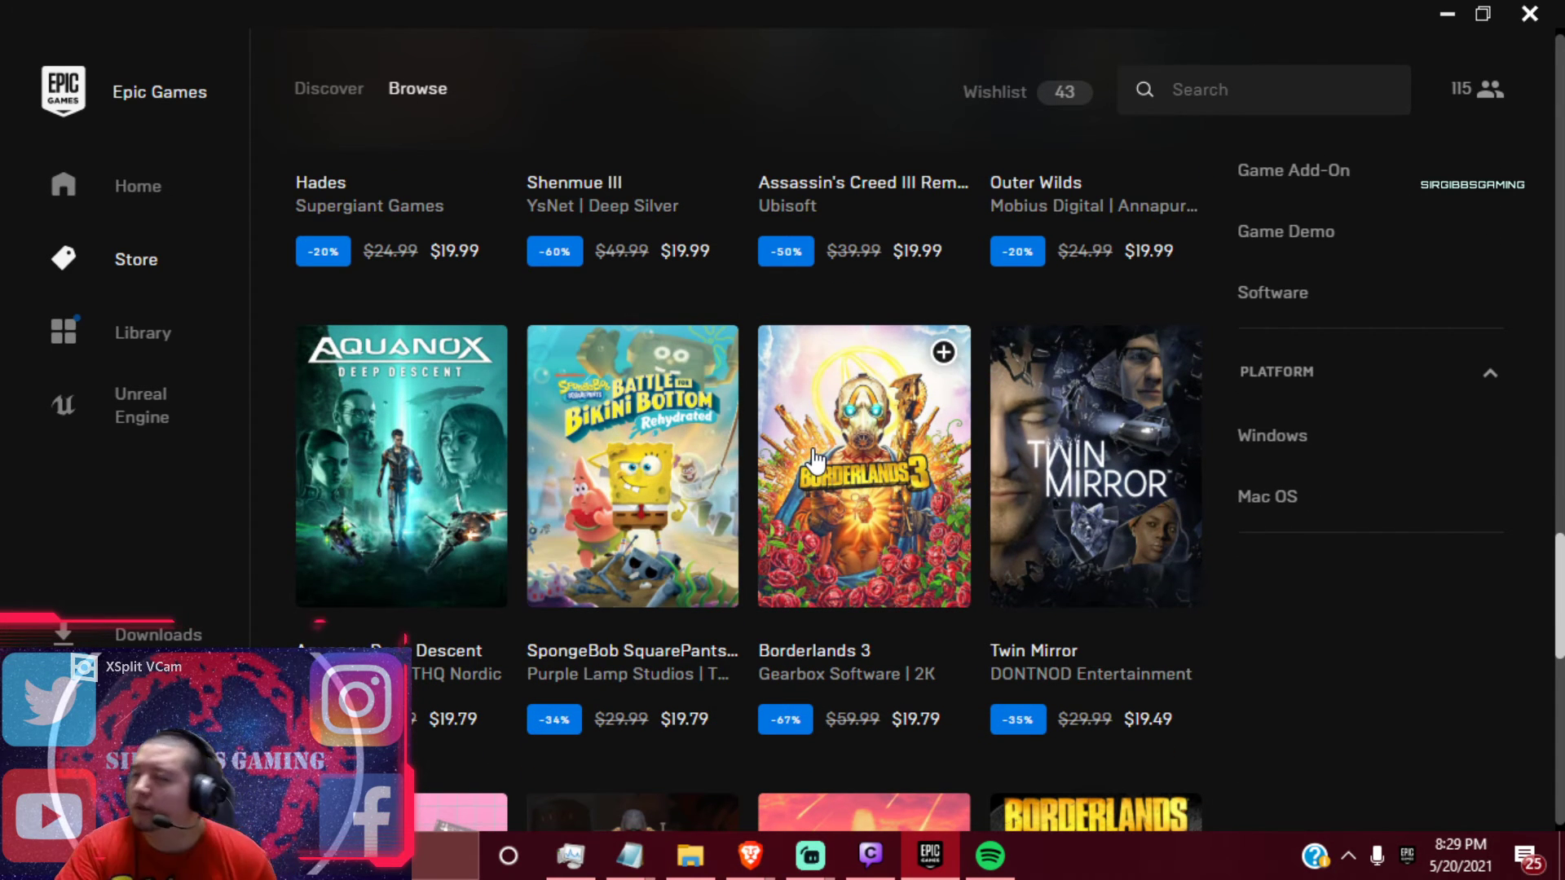
{"action": "mouse_move", "coordinate": [849, 441]}
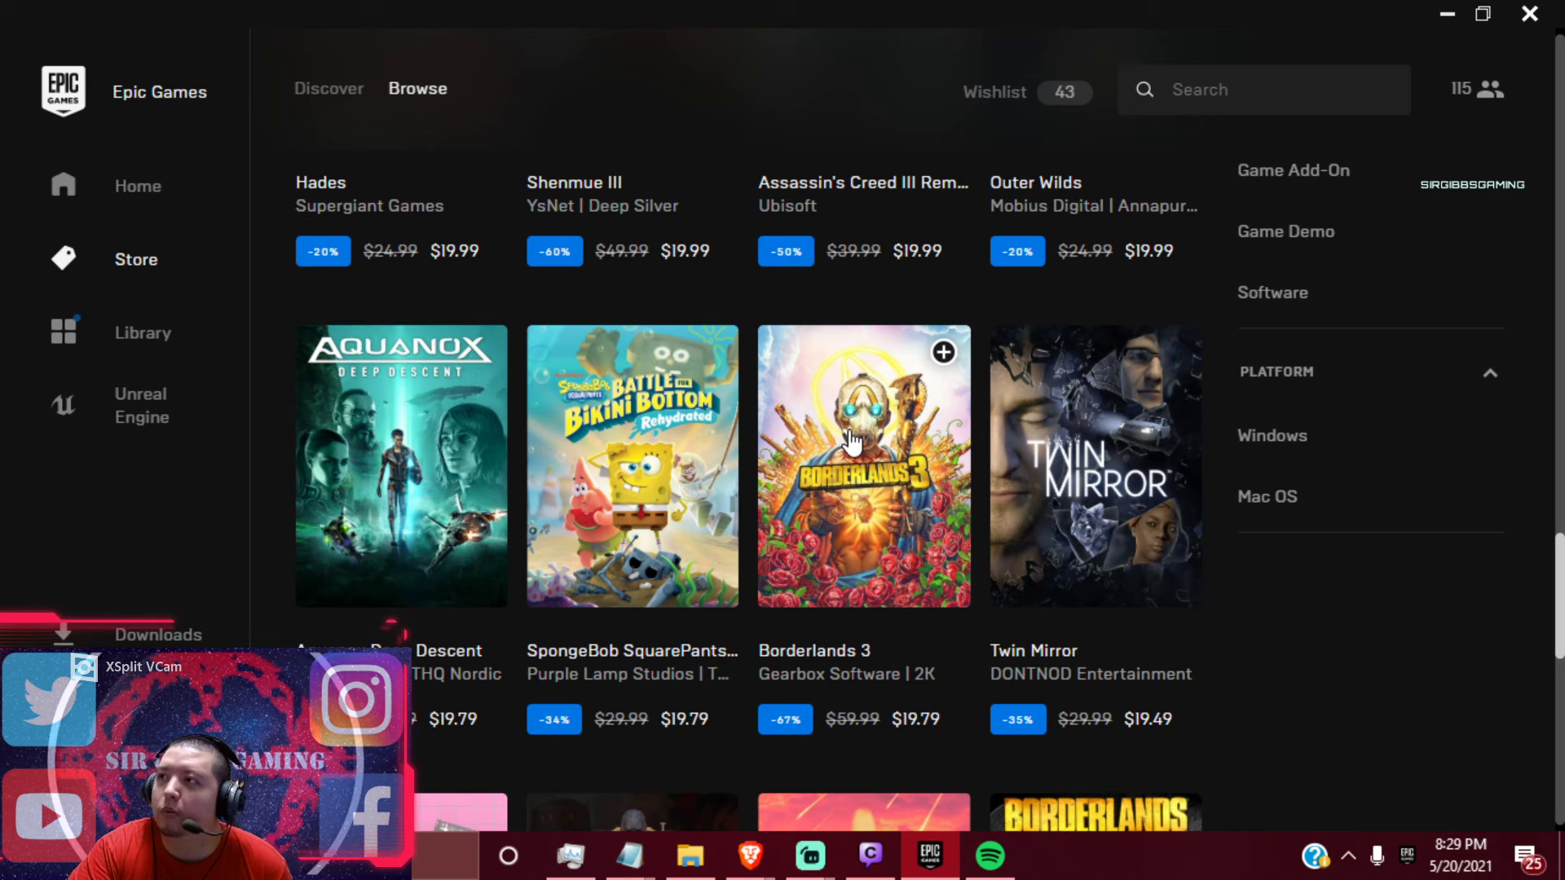
{"action": "mouse_move", "coordinate": [848, 447]}
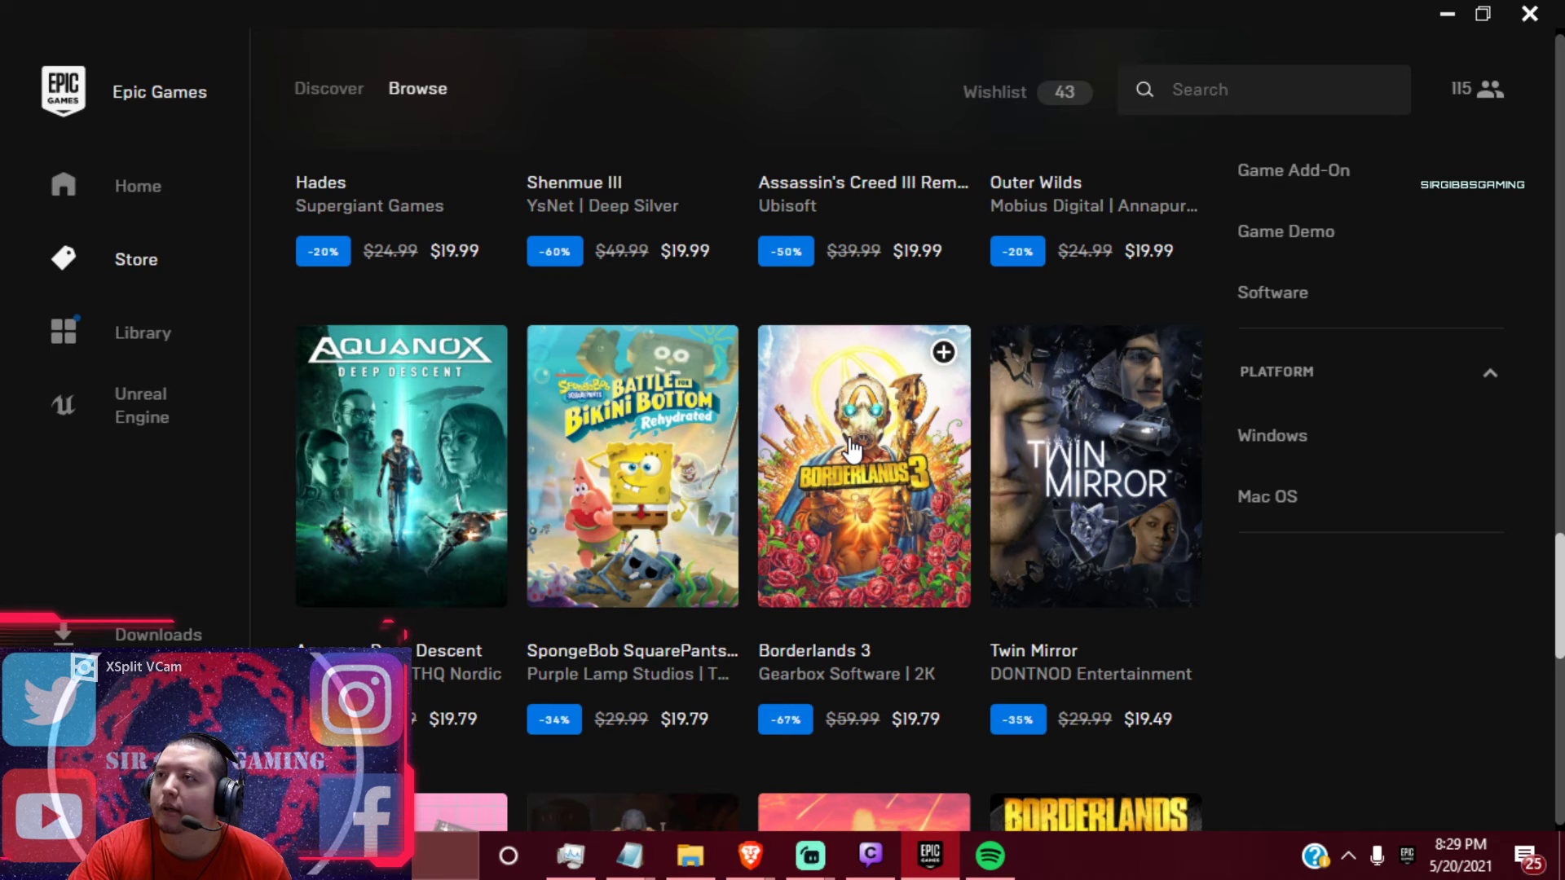
{"action": "scroll", "scroll_direction": "down", "scroll_amount": 3}
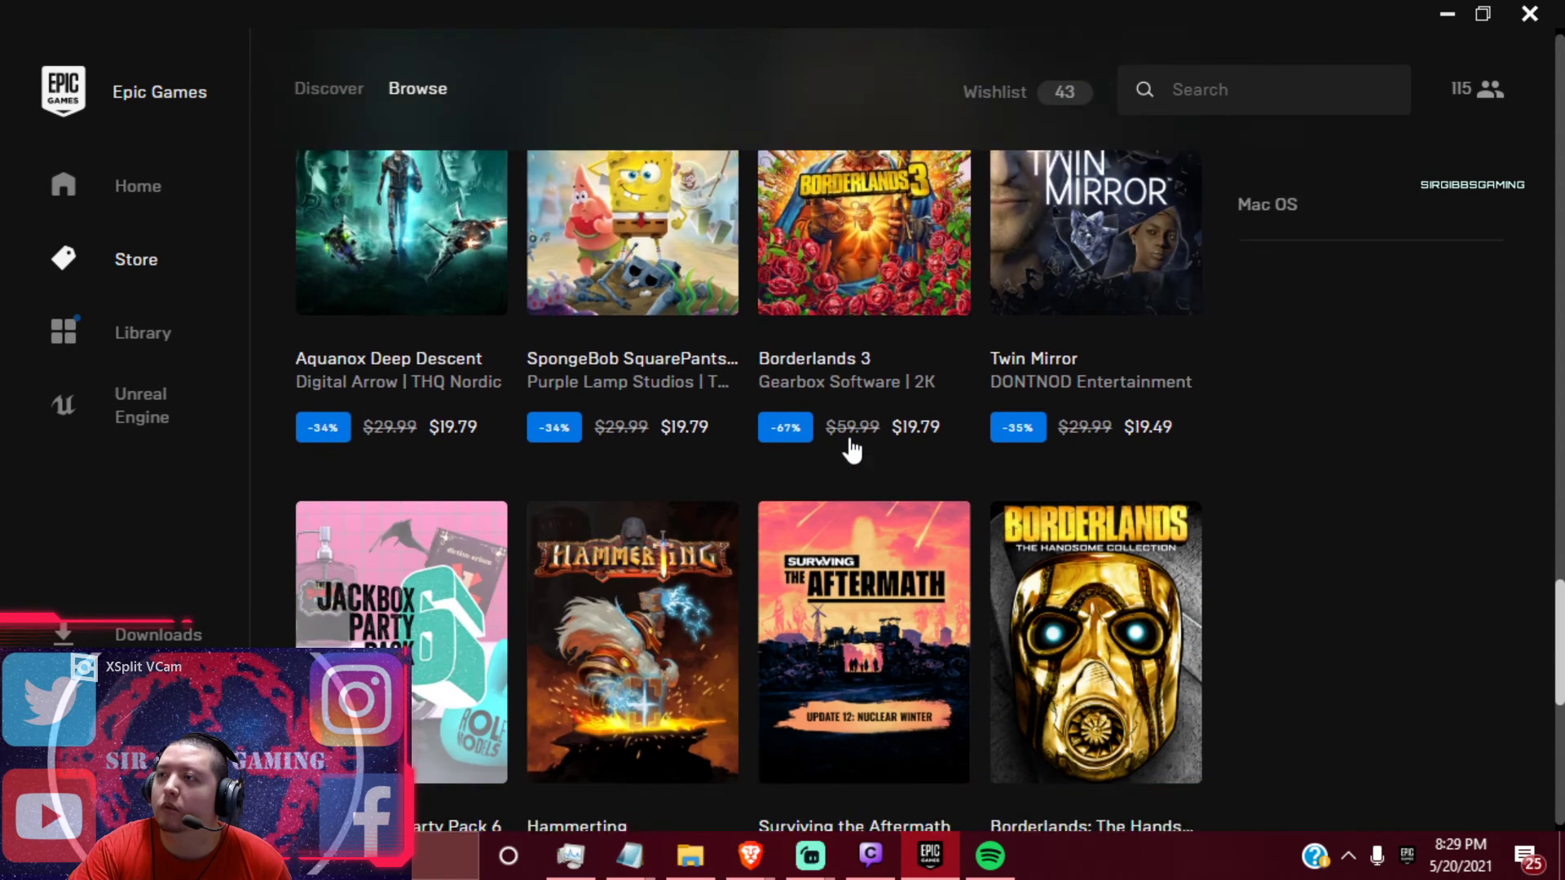
{"action": "scroll", "scroll_direction": "down", "scroll_amount": 3}
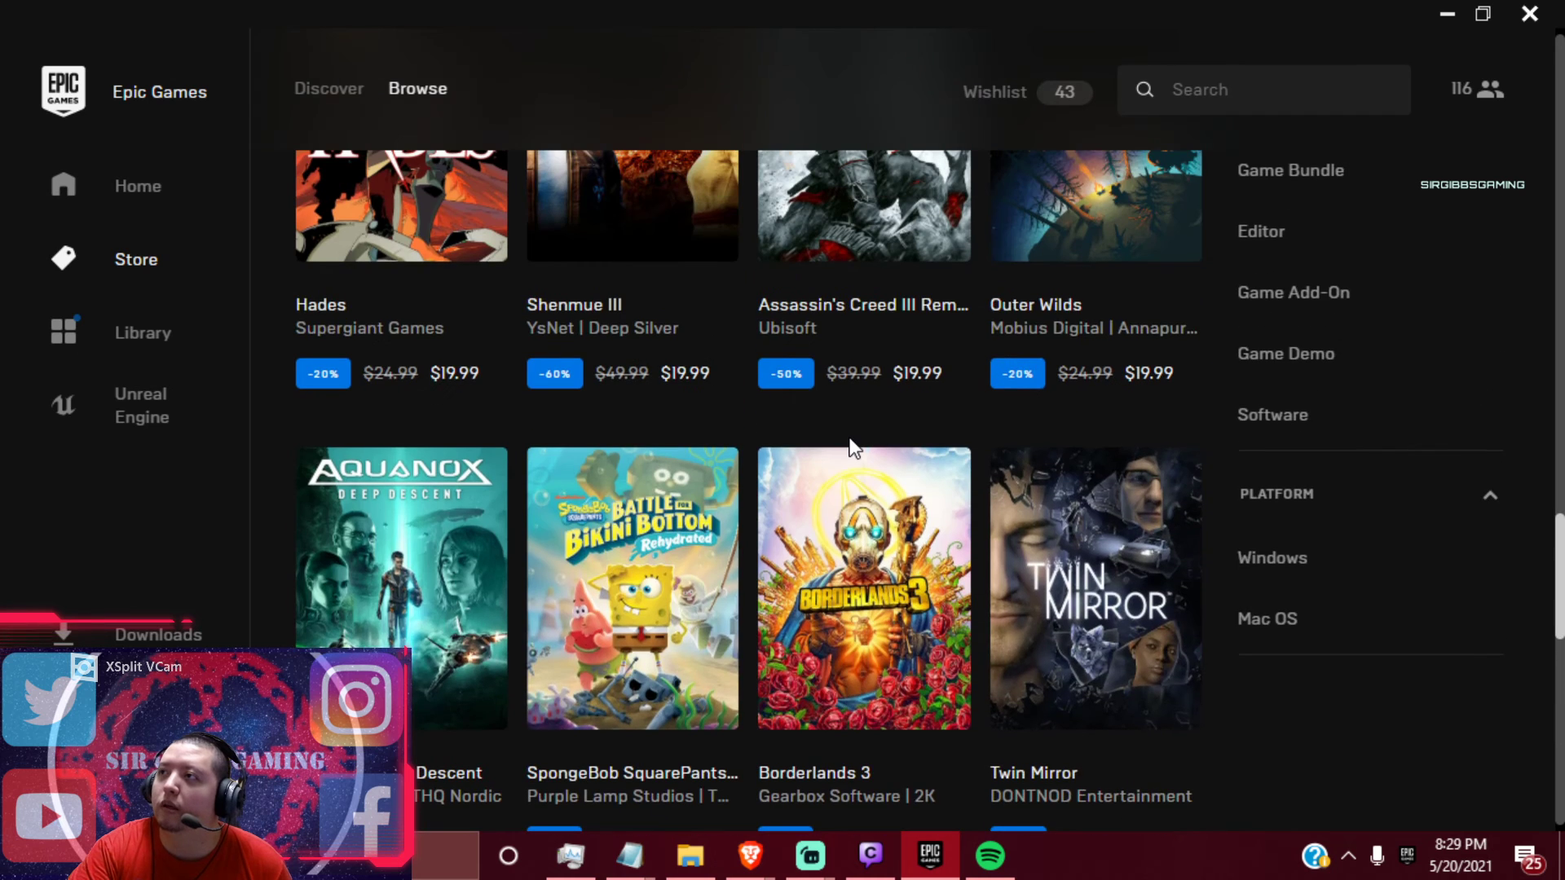
{"action": "scroll", "scroll_direction": "down", "scroll_amount": 3}
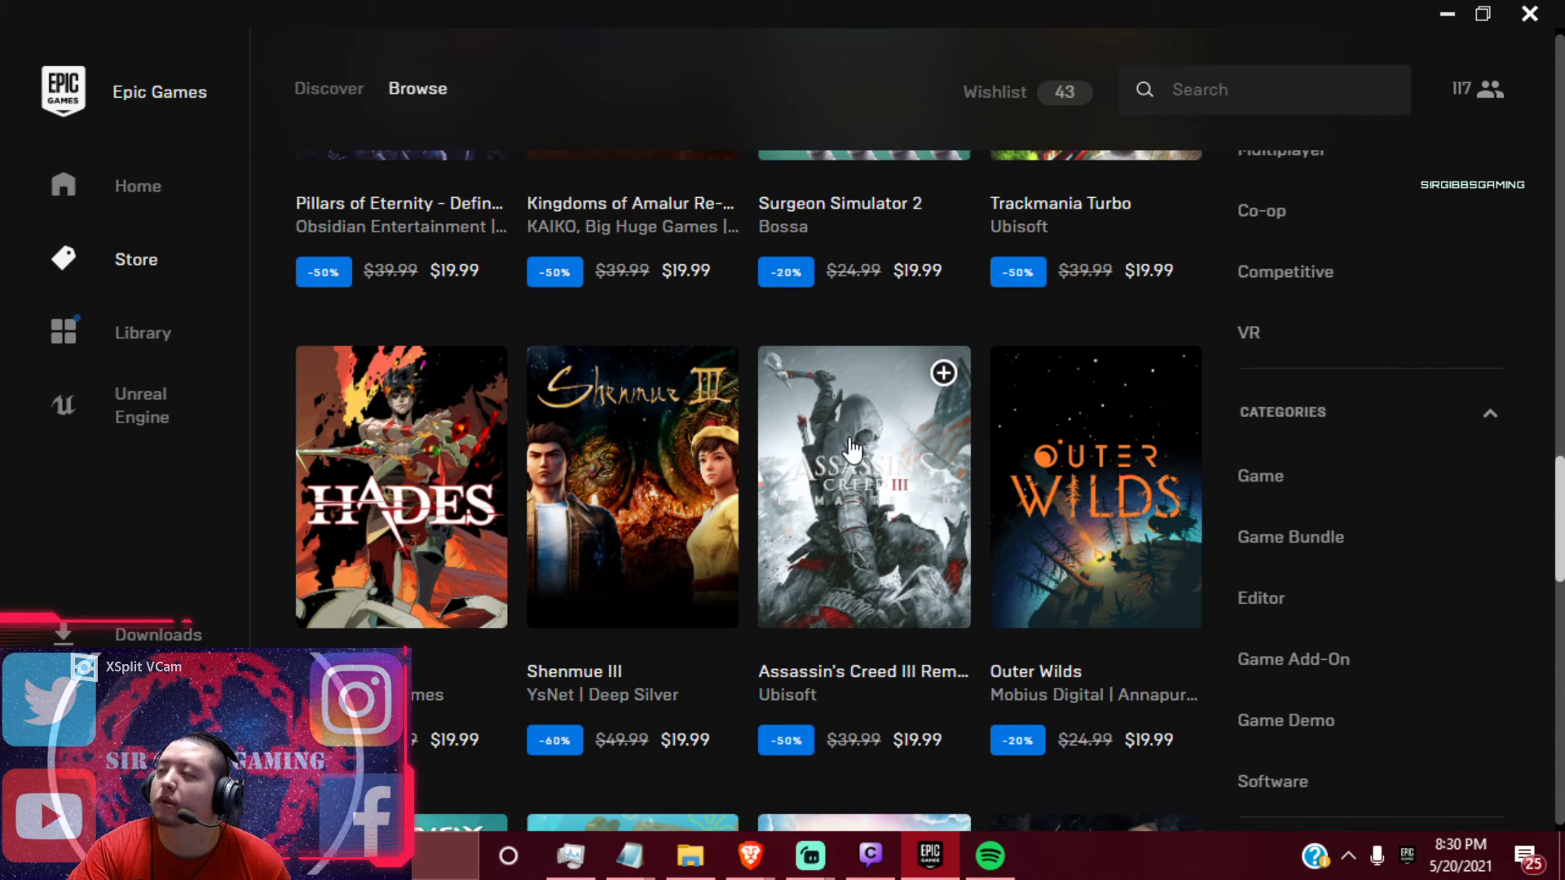
{"action": "scroll", "scroll_direction": "down", "scroll_amount": 3}
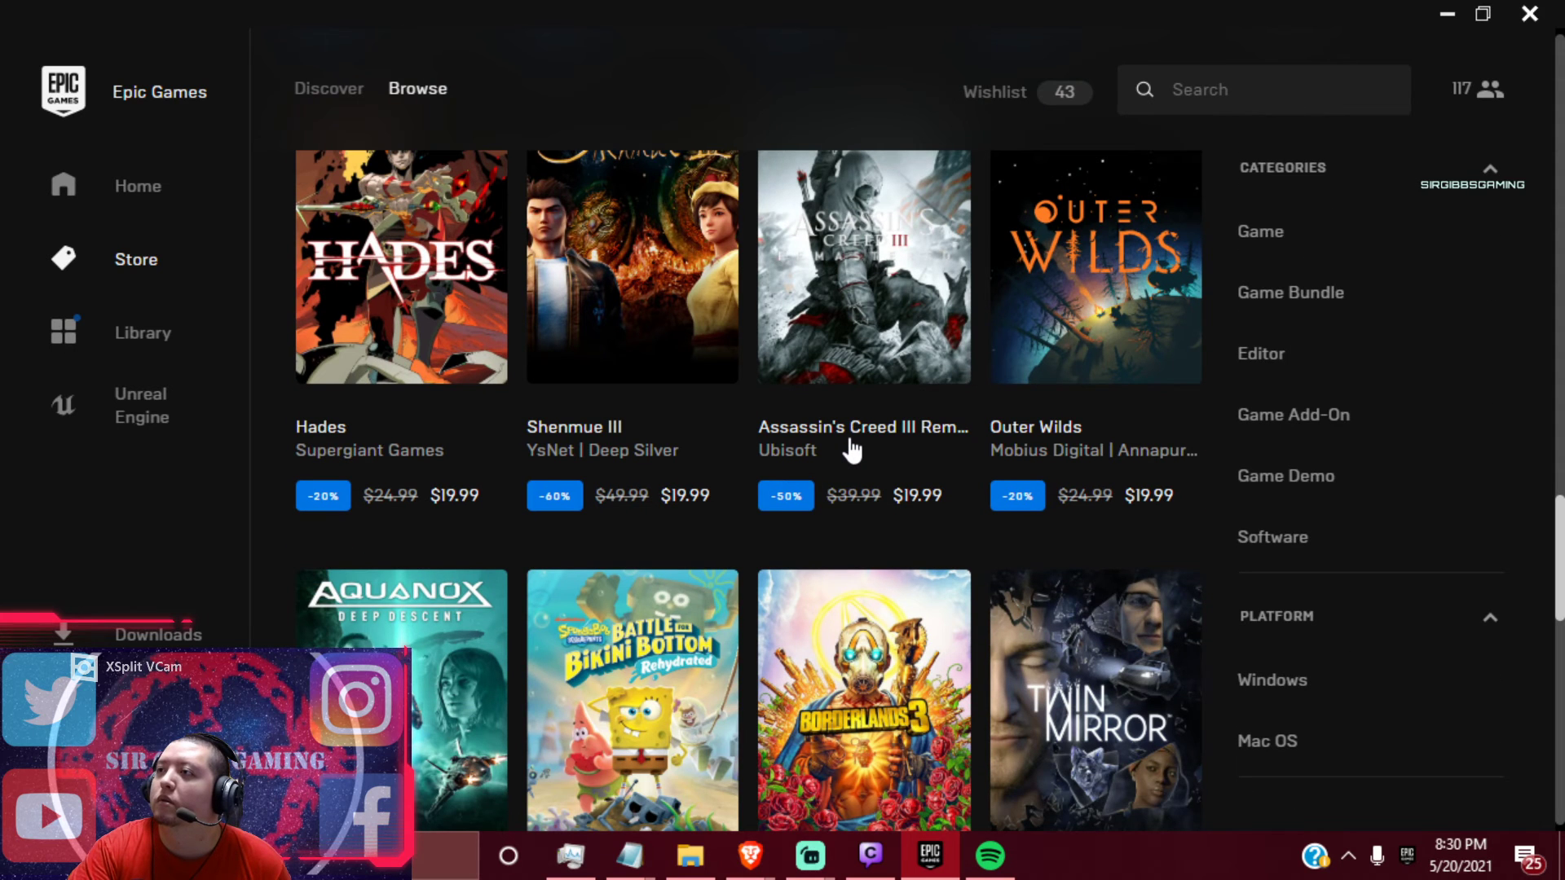
{"action": "scroll", "scroll_direction": "down", "scroll_amount": 3}
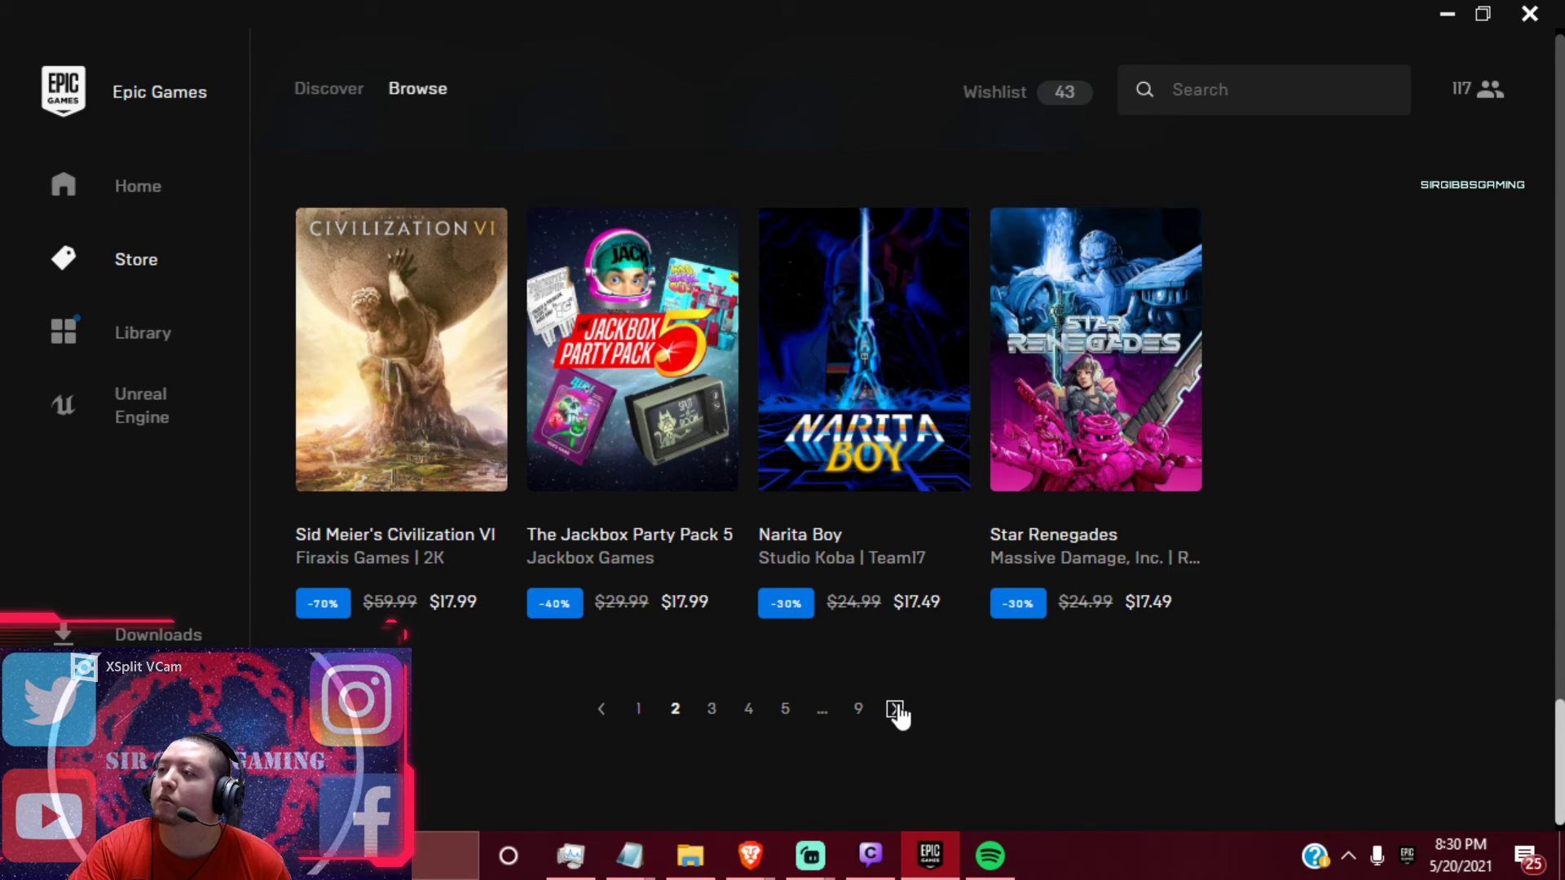
Go to page 3 of sale results and scroll through games priced around $14.99–$15.99
{"action": "left_click", "coordinate": [894, 709]}
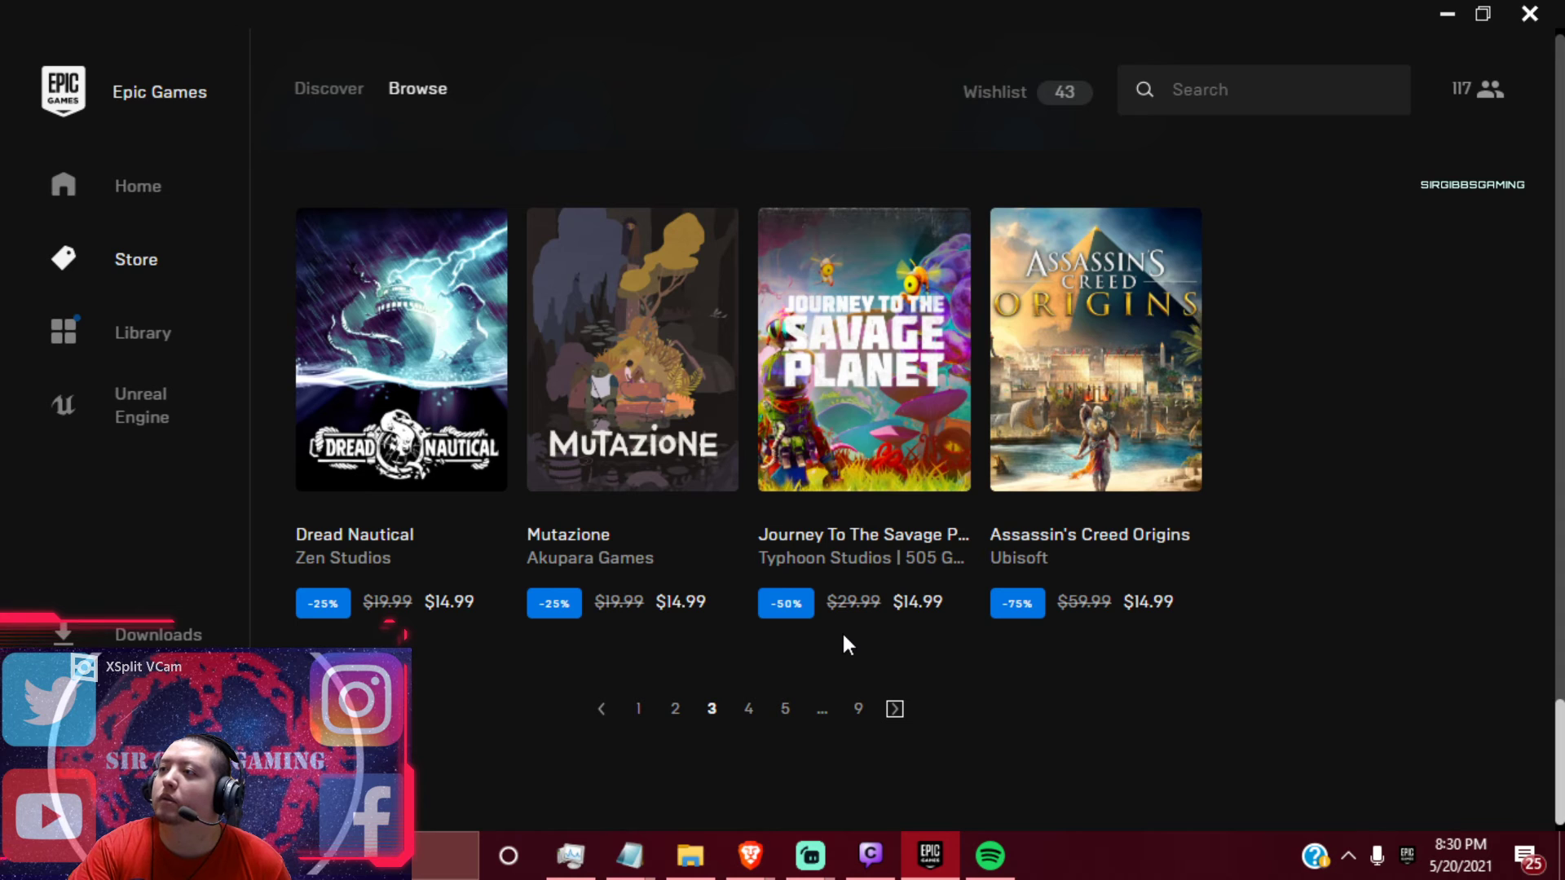
{"action": "scroll", "scroll_direction": "down", "scroll_amount": 3}
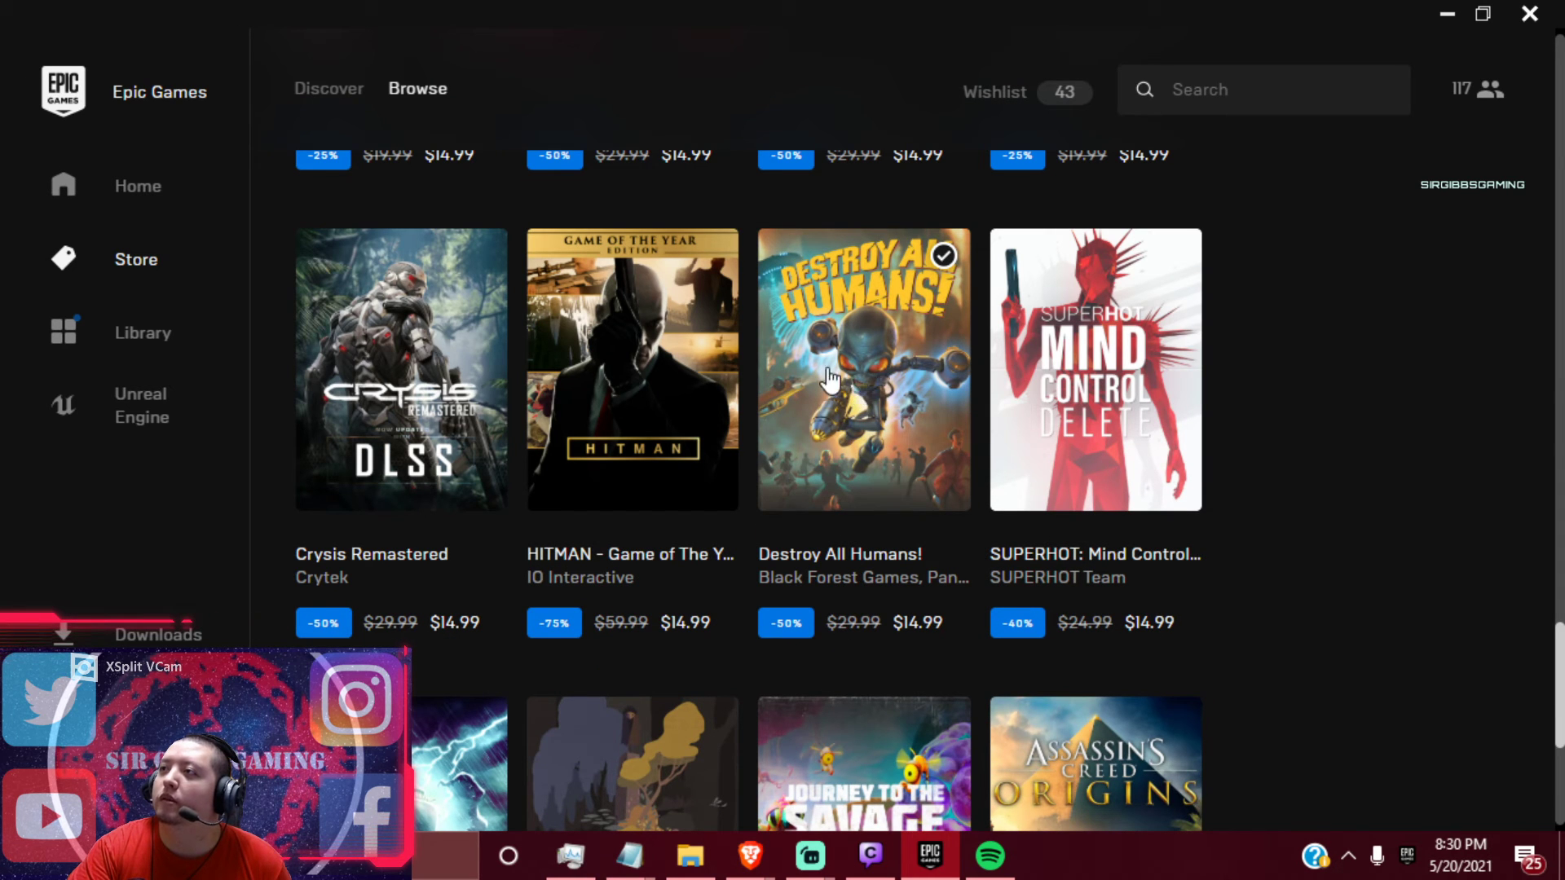
{"action": "mouse_move", "coordinate": [883, 384]}
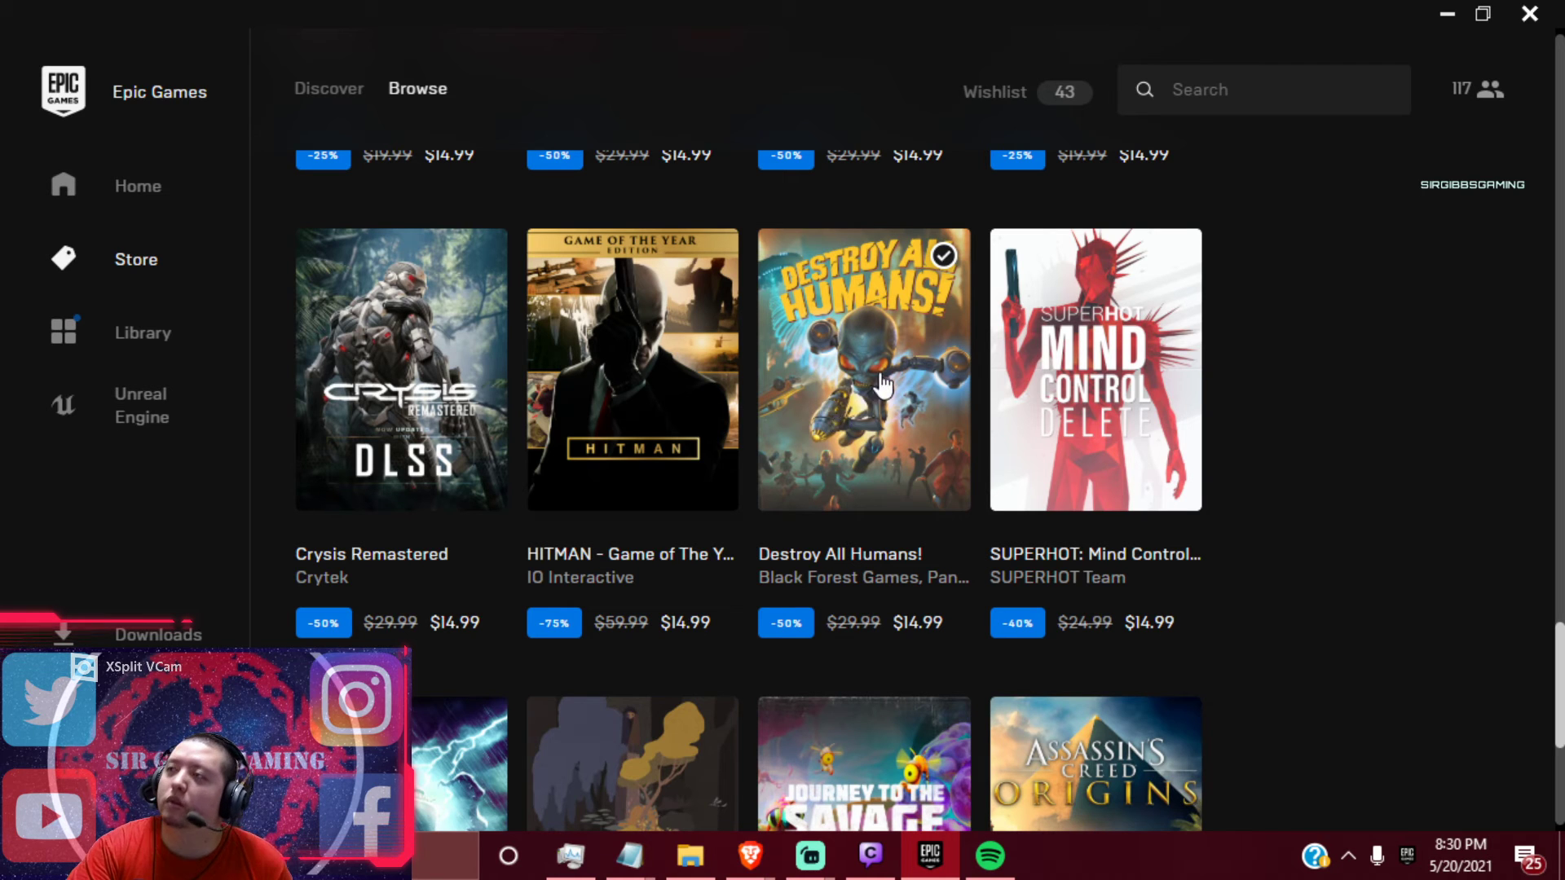
{"action": "mouse_move", "coordinate": [858, 461]}
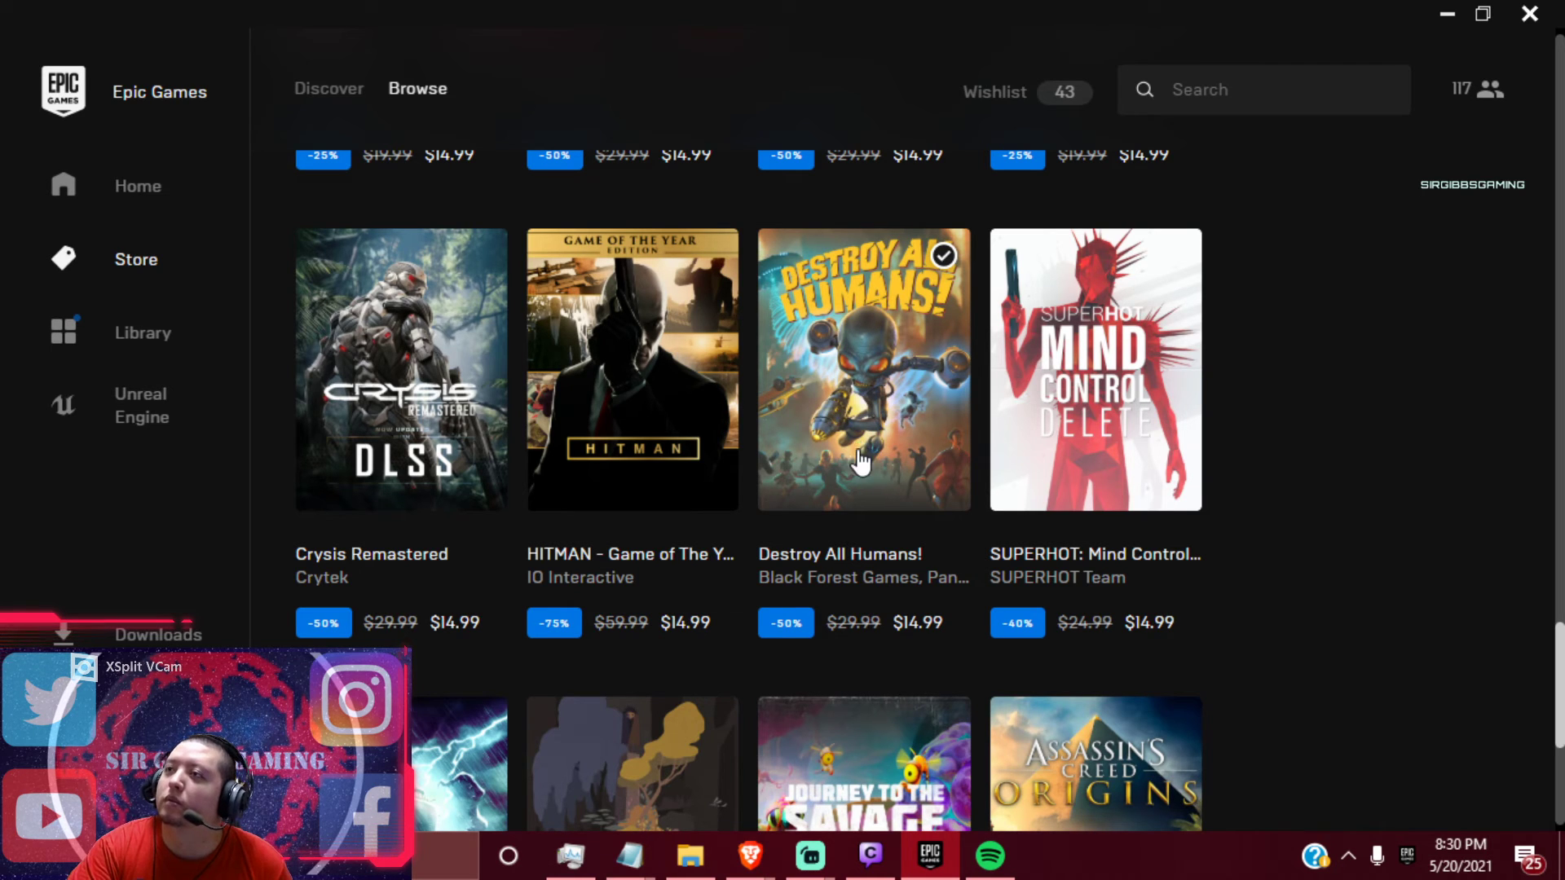
{"action": "mouse_move", "coordinate": [897, 442]}
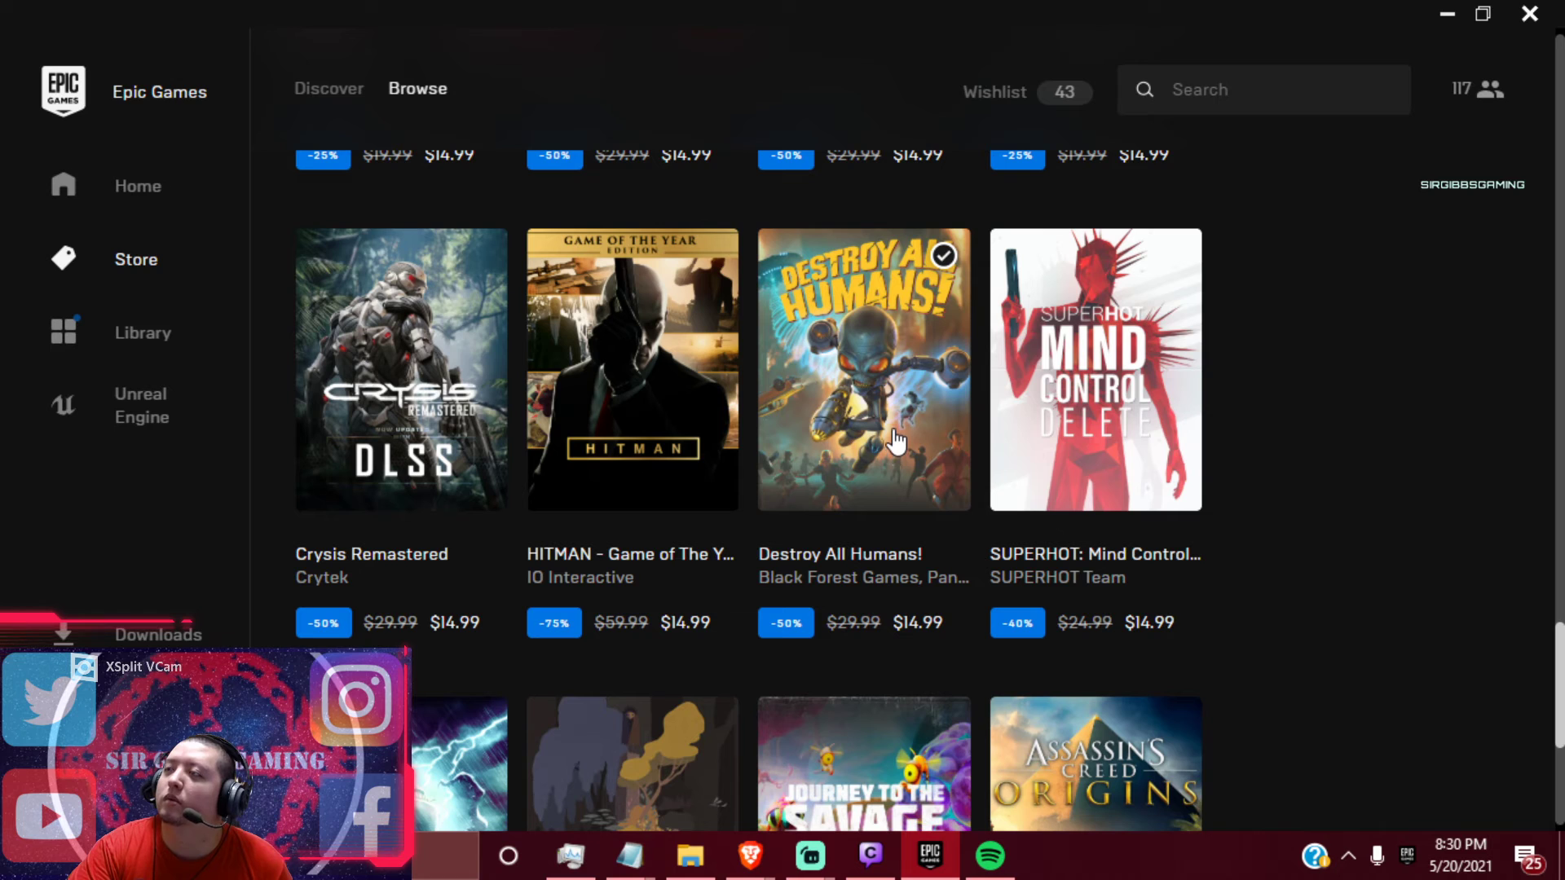
{"action": "mouse_move", "coordinate": [897, 435]}
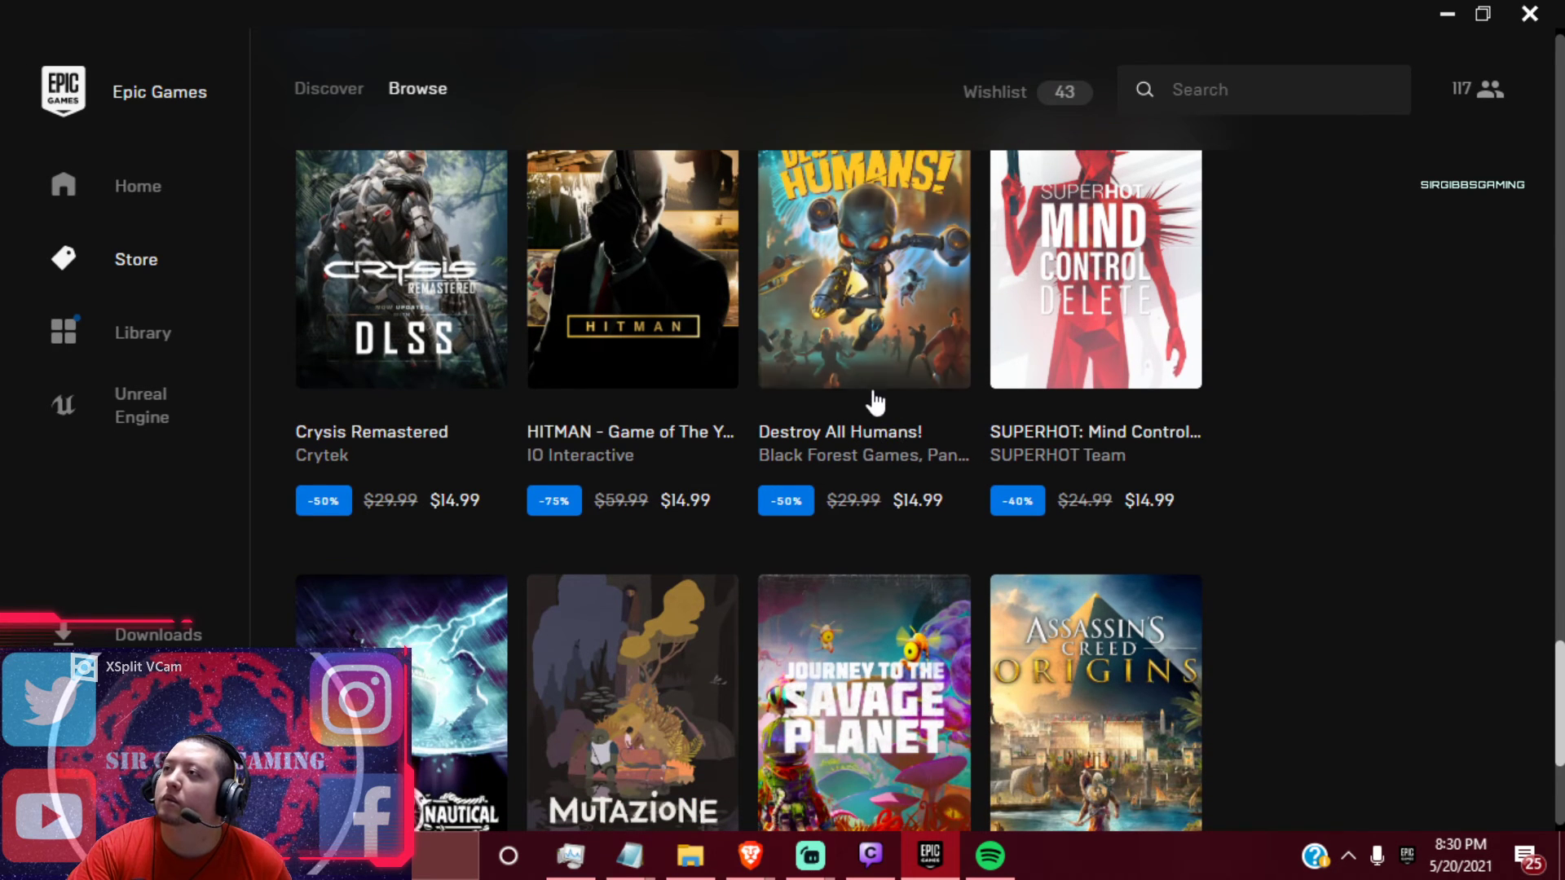
{"action": "scroll", "scroll_direction": "down", "scroll_amount": 3}
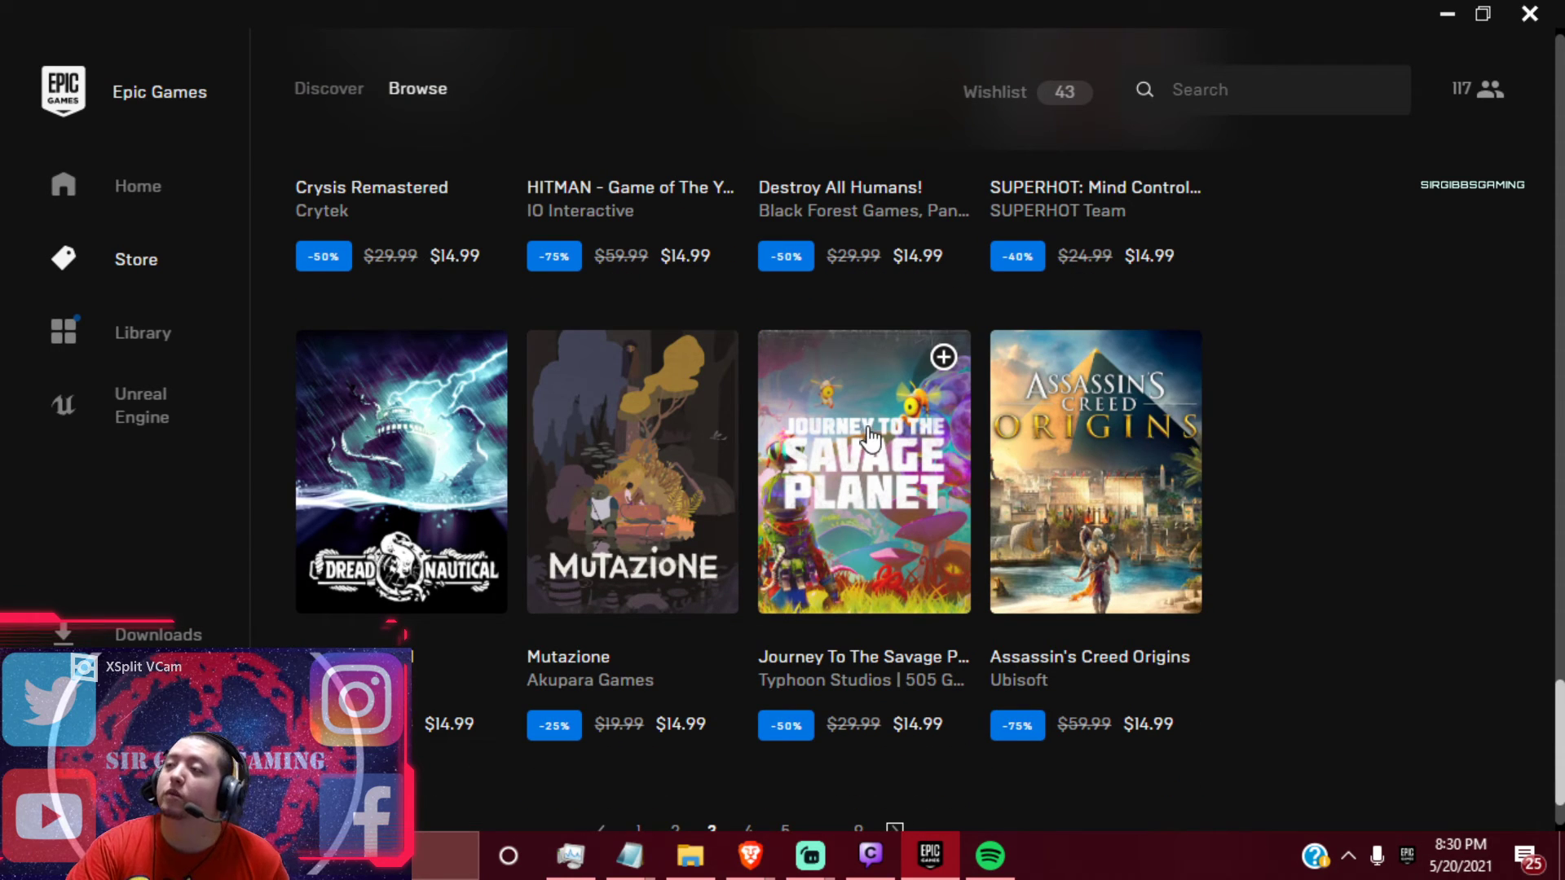
{"action": "mouse_move", "coordinate": [898, 469]}
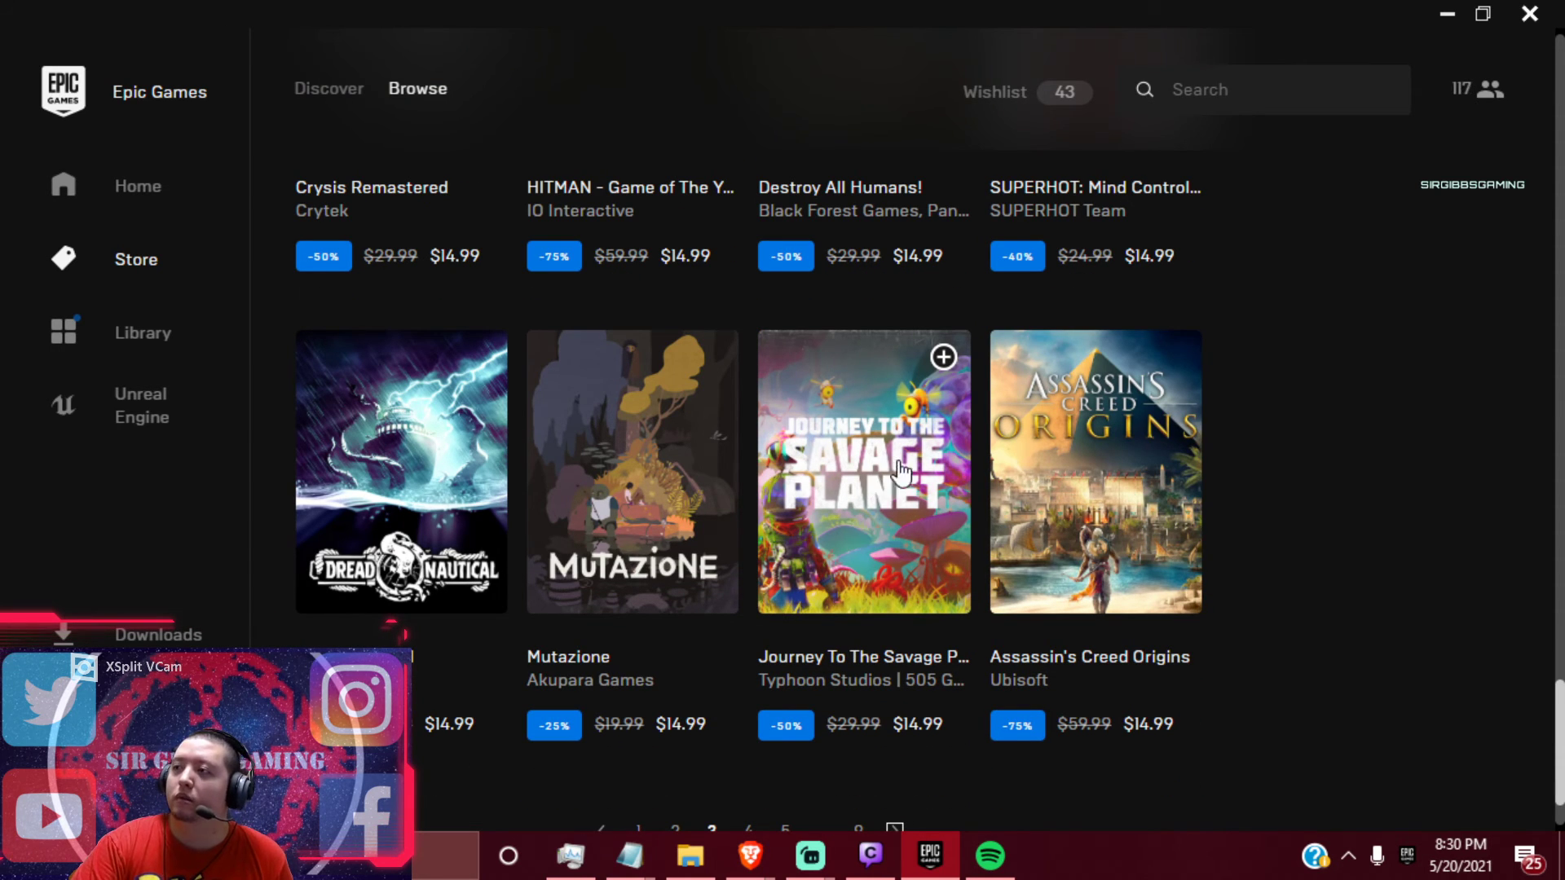
{"action": "scroll", "scroll_direction": "up", "scroll_amount": 3}
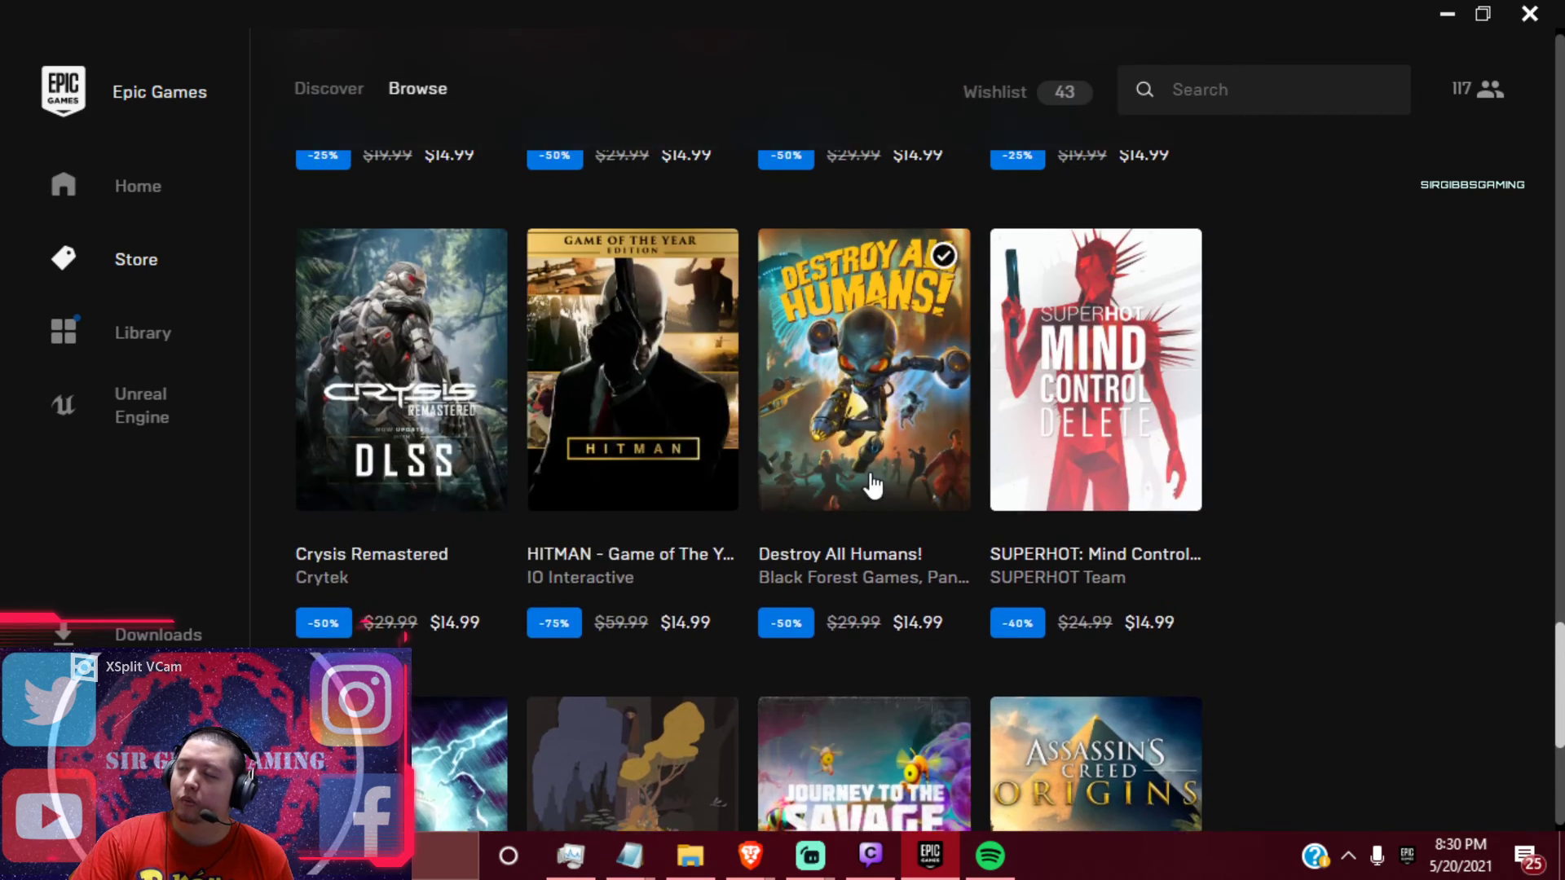
{"action": "scroll", "scroll_direction": "down", "scroll_amount": 3}
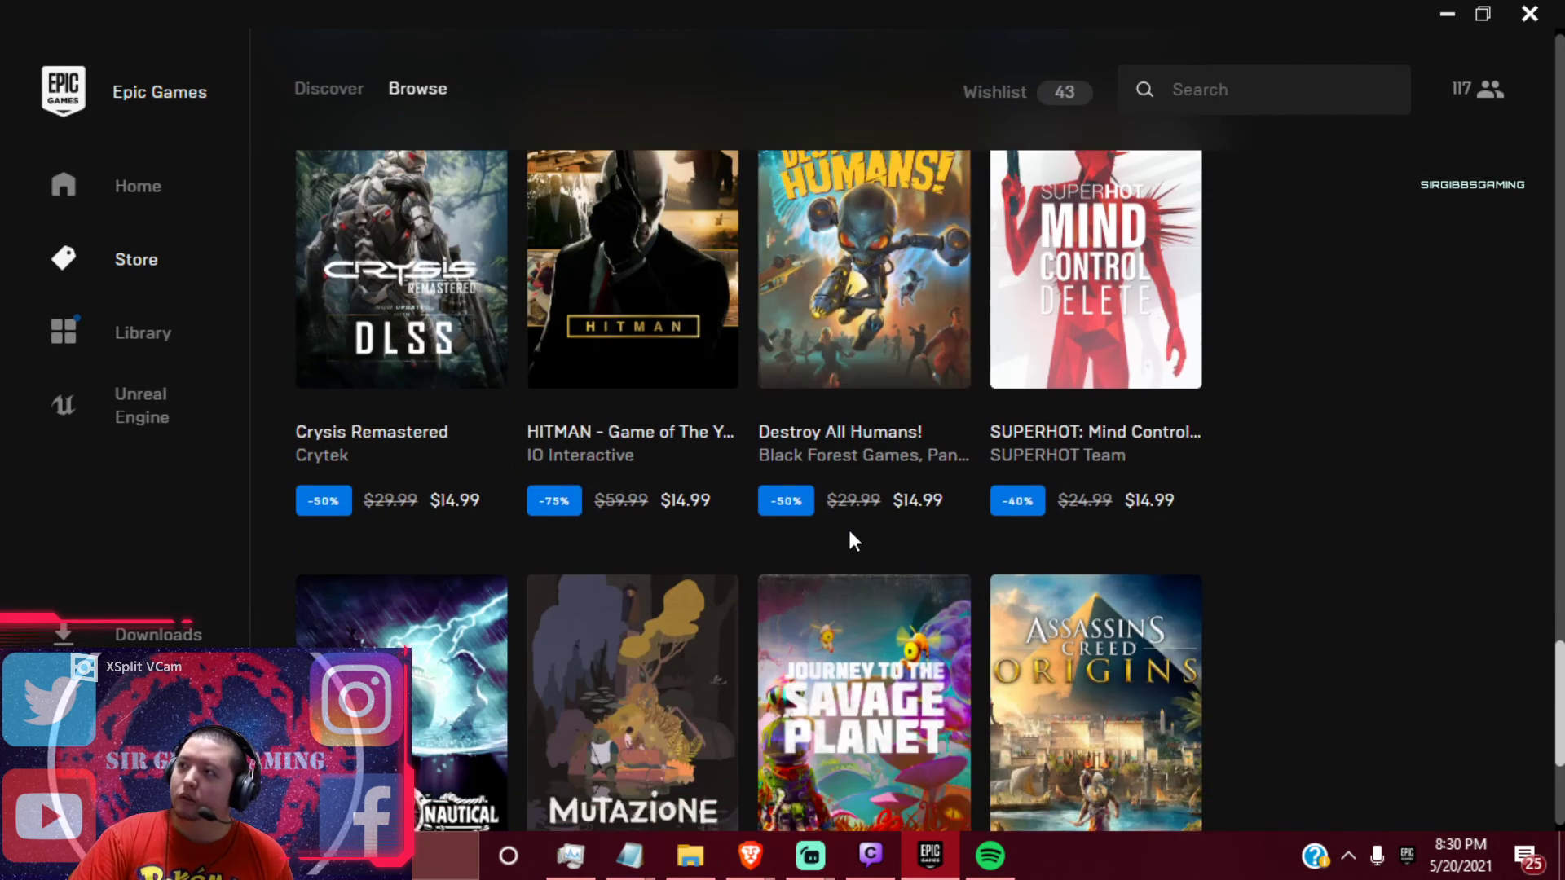
{"action": "scroll", "scroll_direction": "down", "scroll_amount": 3}
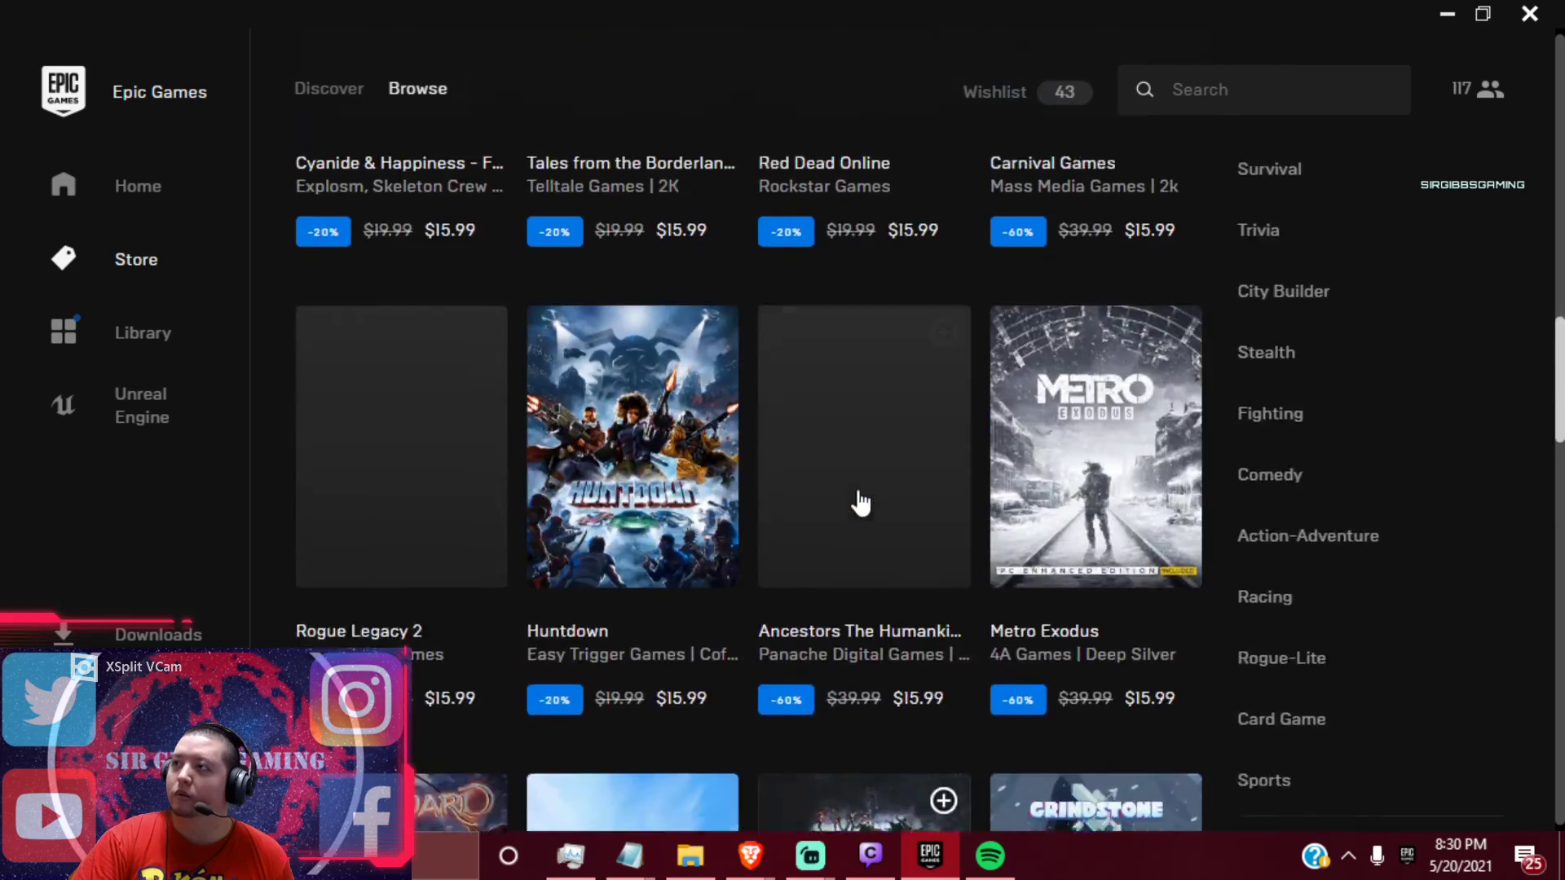
{"action": "scroll", "scroll_direction": "down", "scroll_amount": 3}
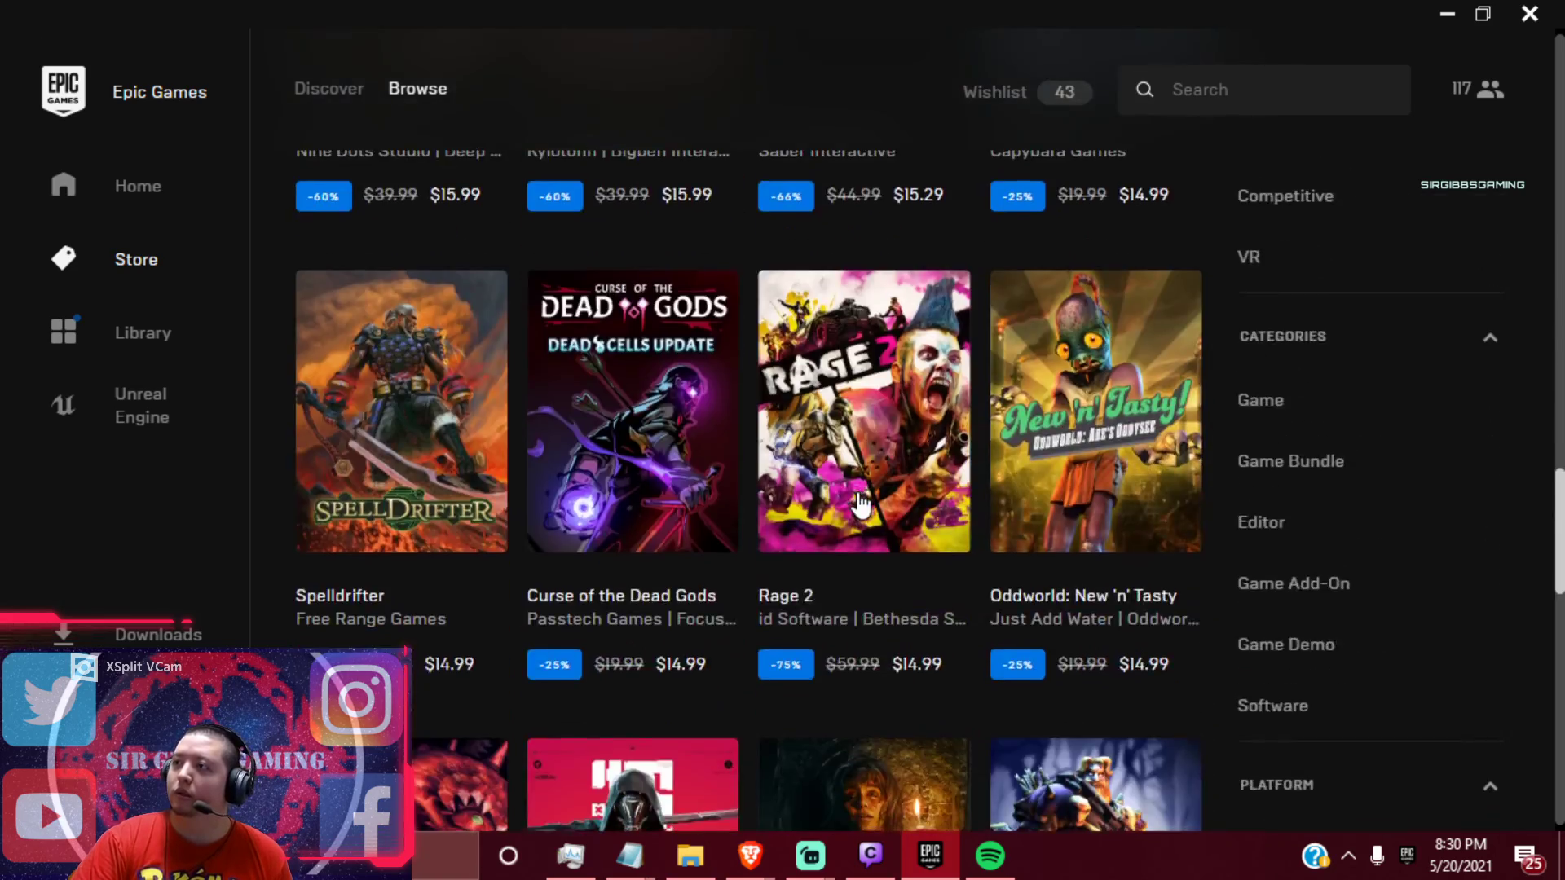
{"action": "scroll", "scroll_direction": "down", "scroll_amount": 3}
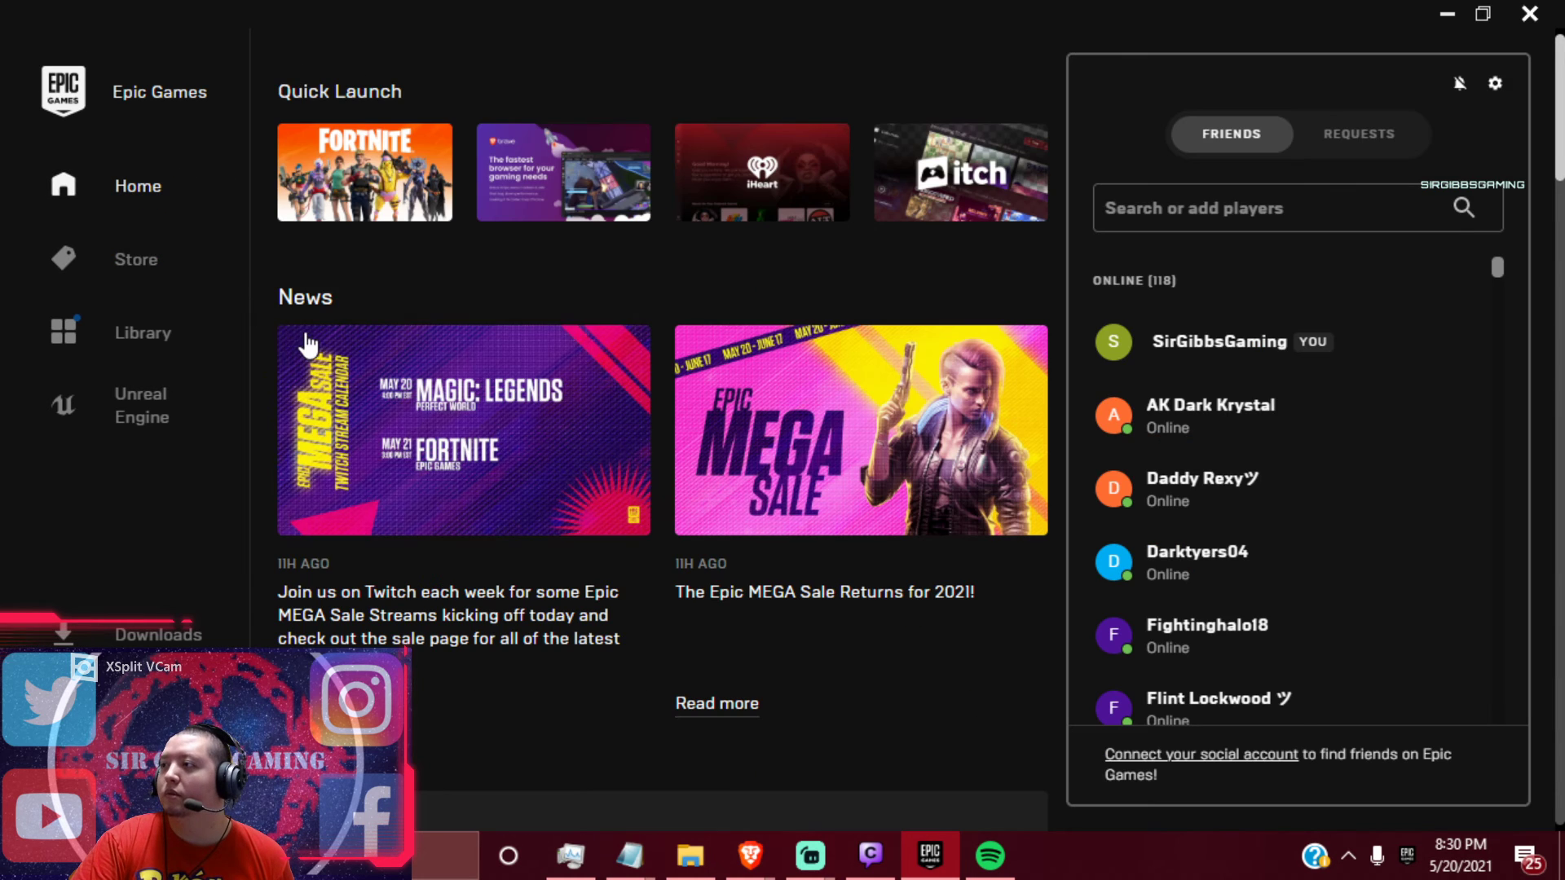
{"action": "mouse_move", "coordinate": [482, 303]}
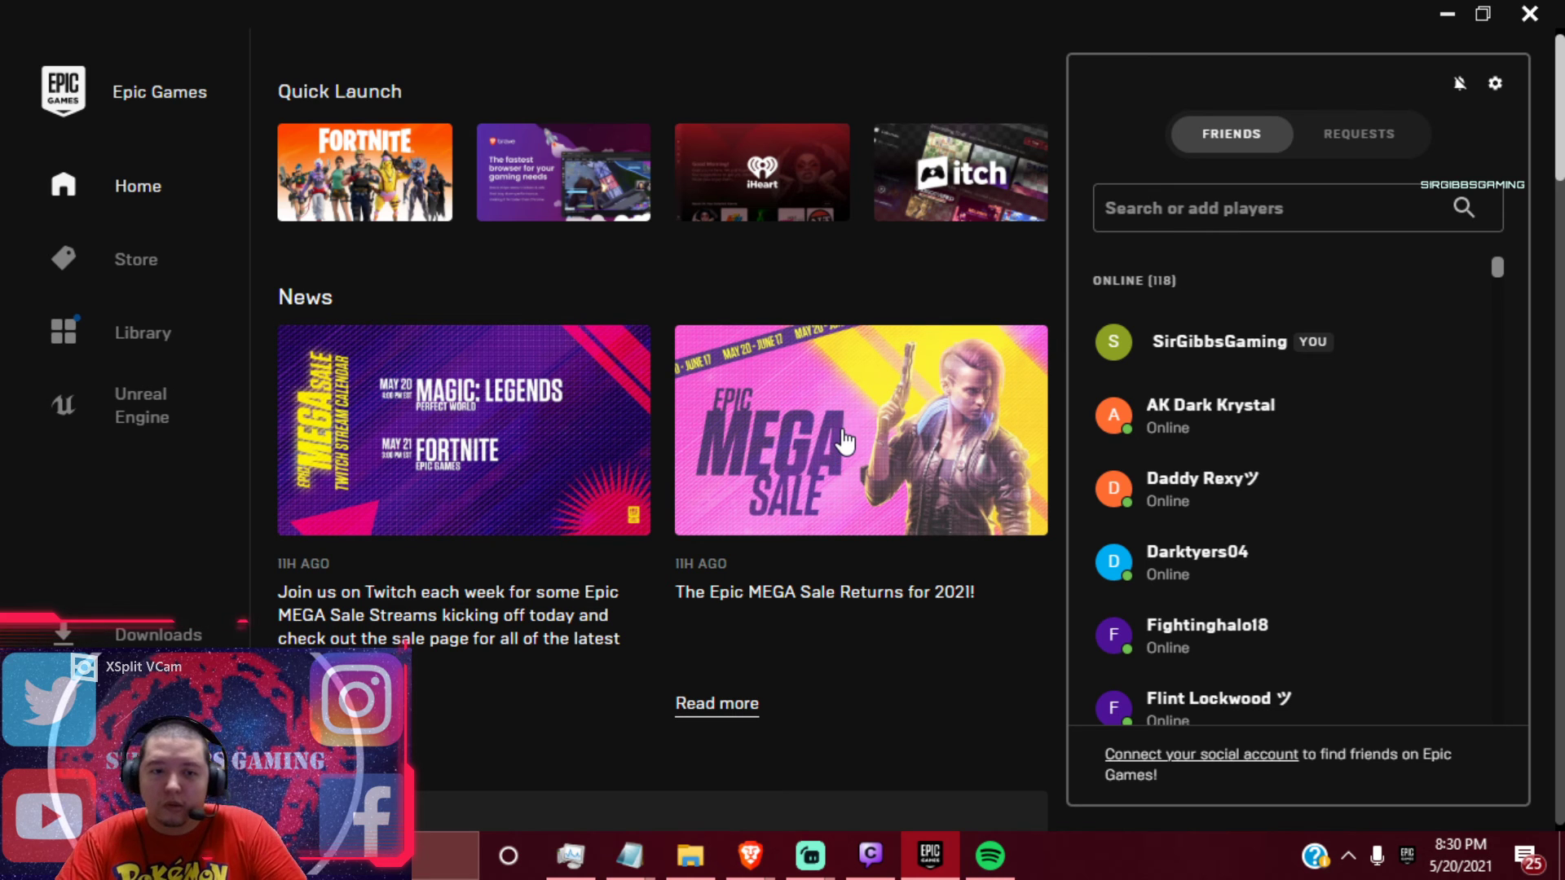
{"action": "mouse_move", "coordinate": [943, 504]}
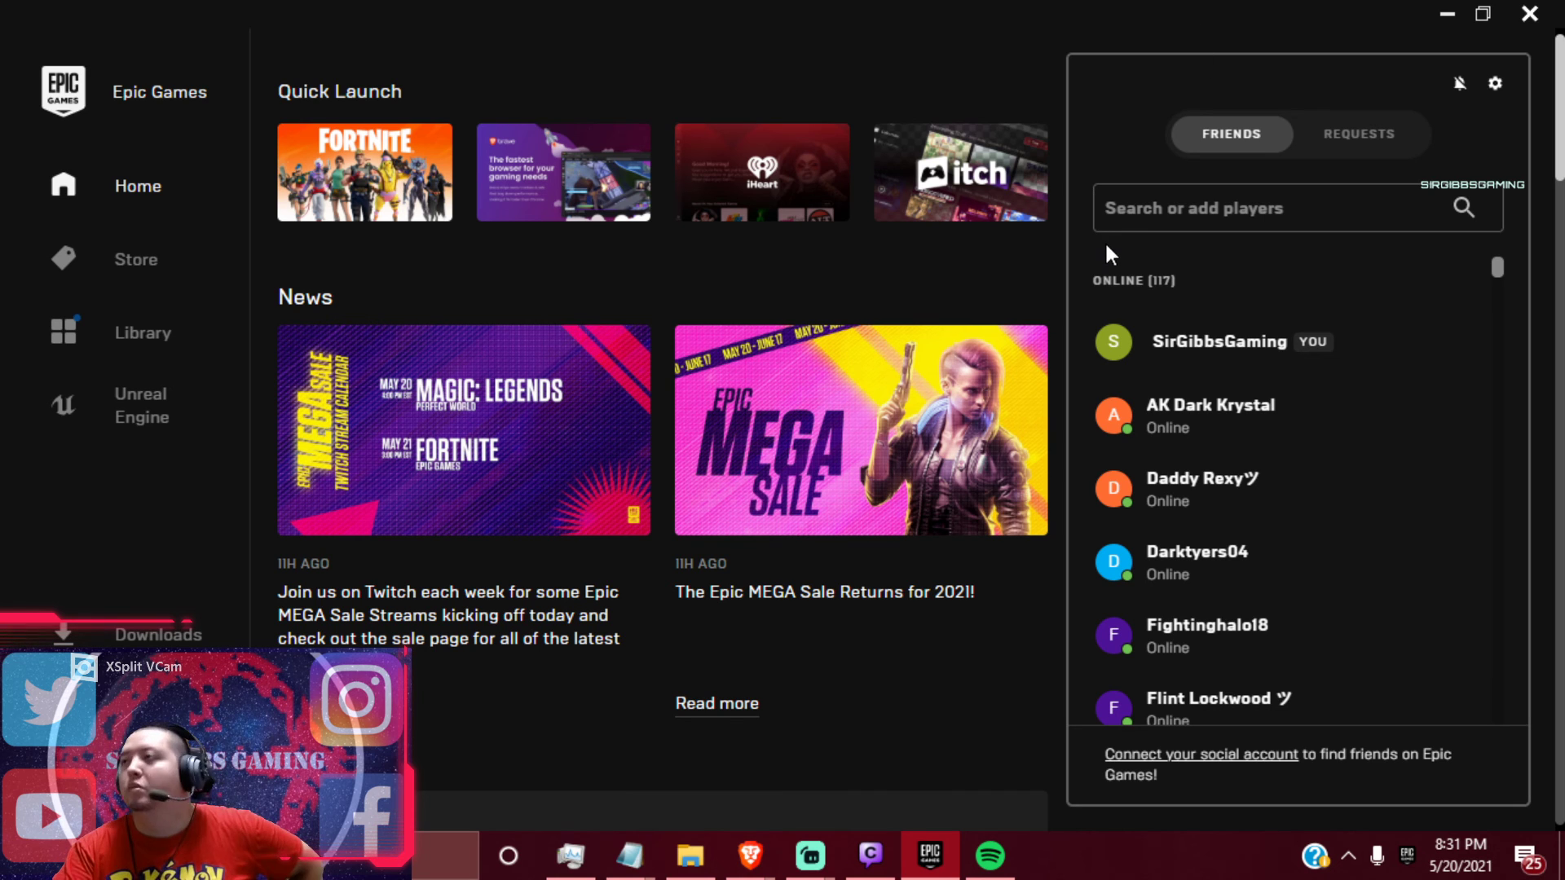
{"action": "mouse_move", "coordinate": [1068, 240]}
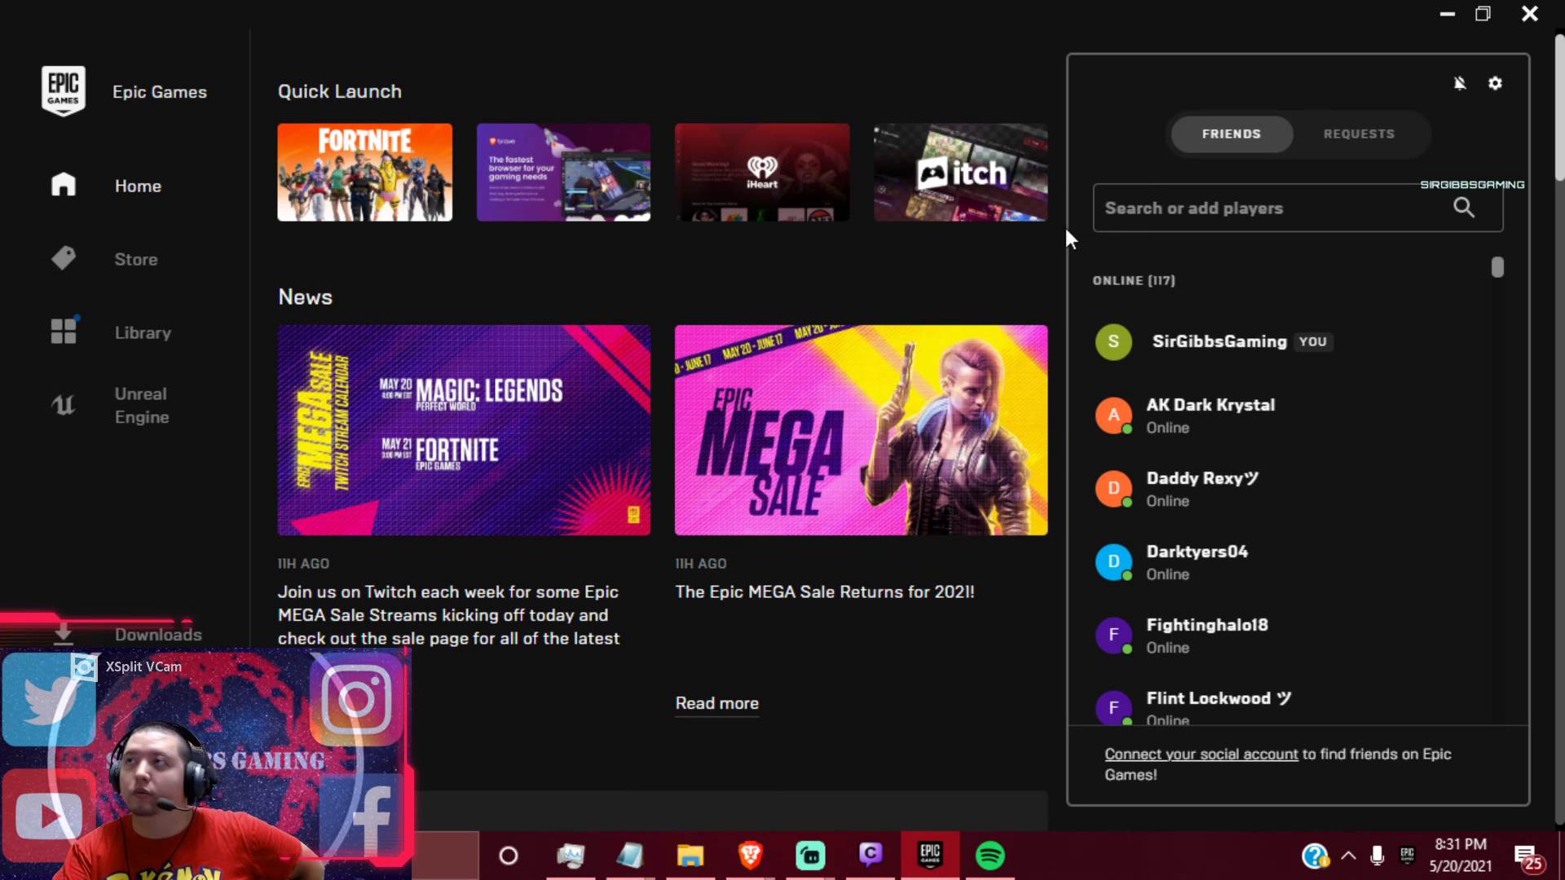
{"action": "mouse_move", "coordinate": [906, 82]}
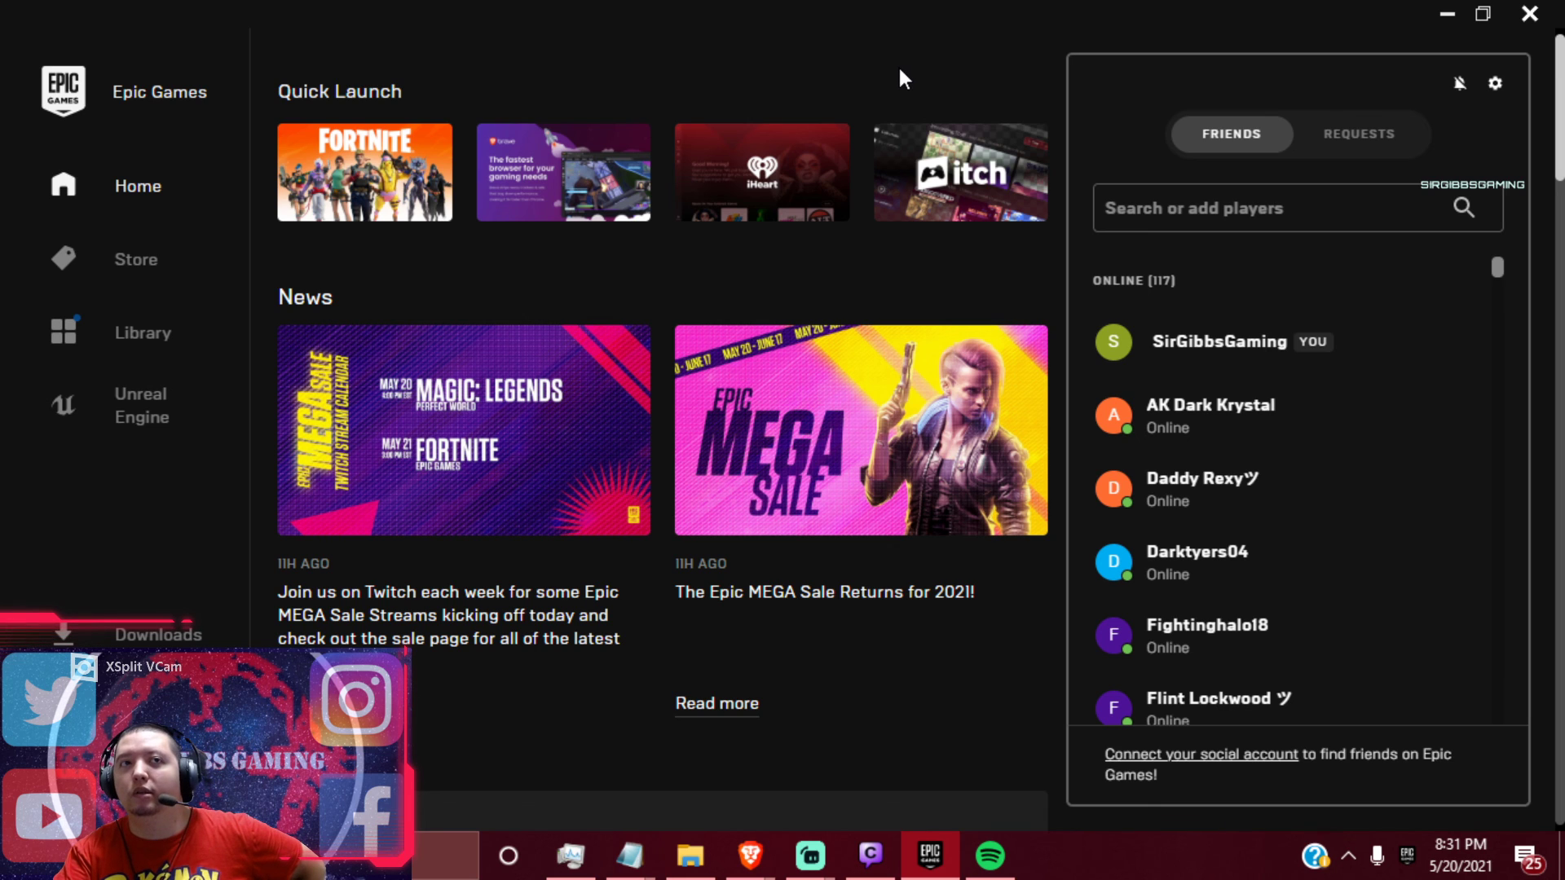
{"action": "mouse_move", "coordinate": [915, 63]}
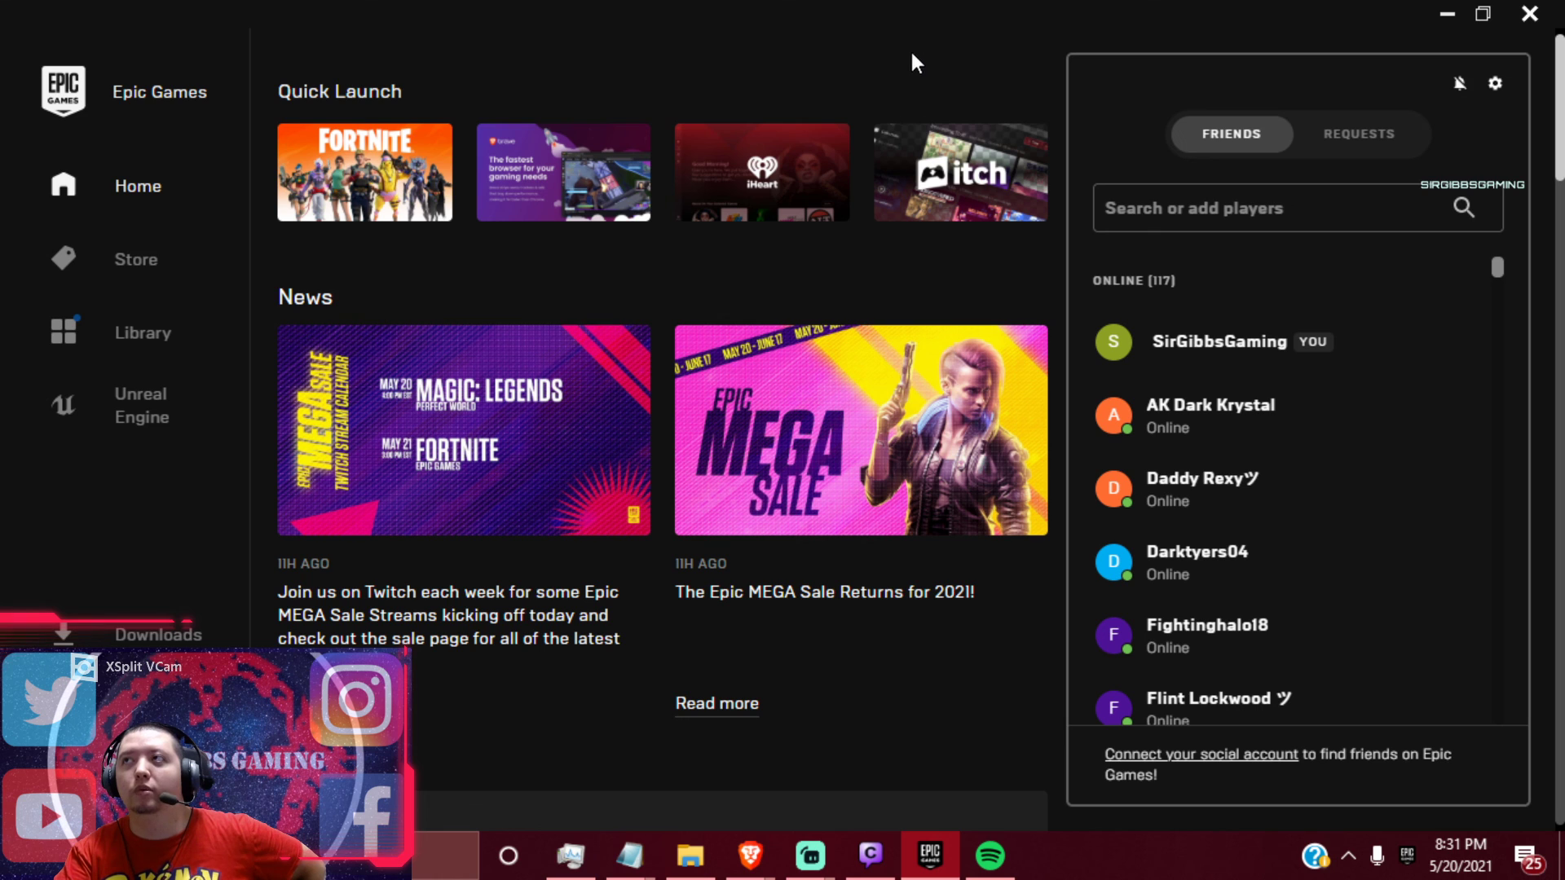
{"action": "mouse_move", "coordinate": [961, 67]}
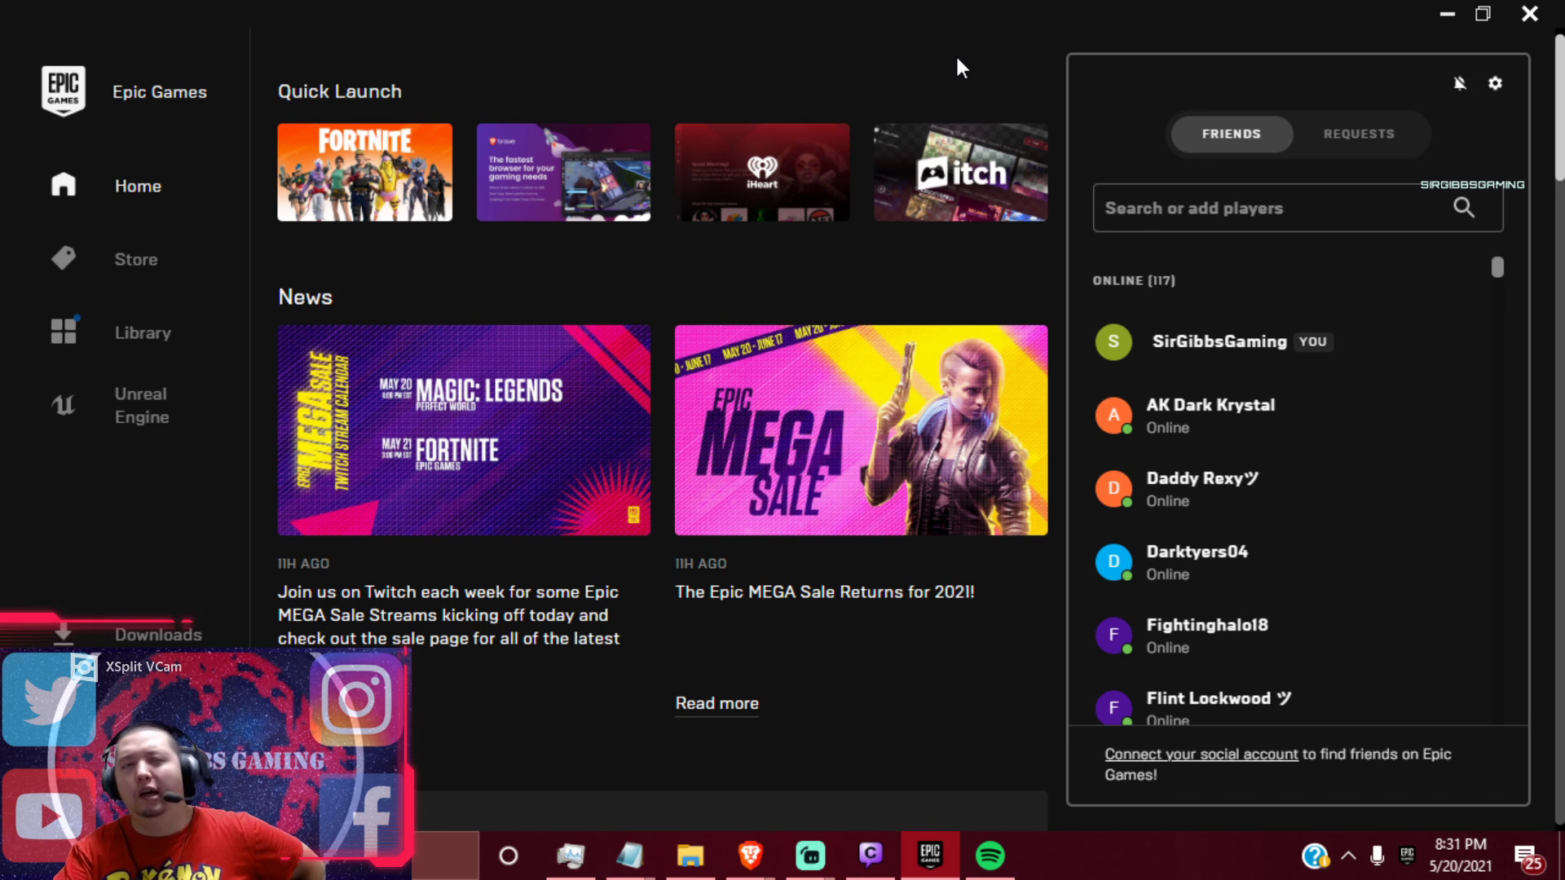